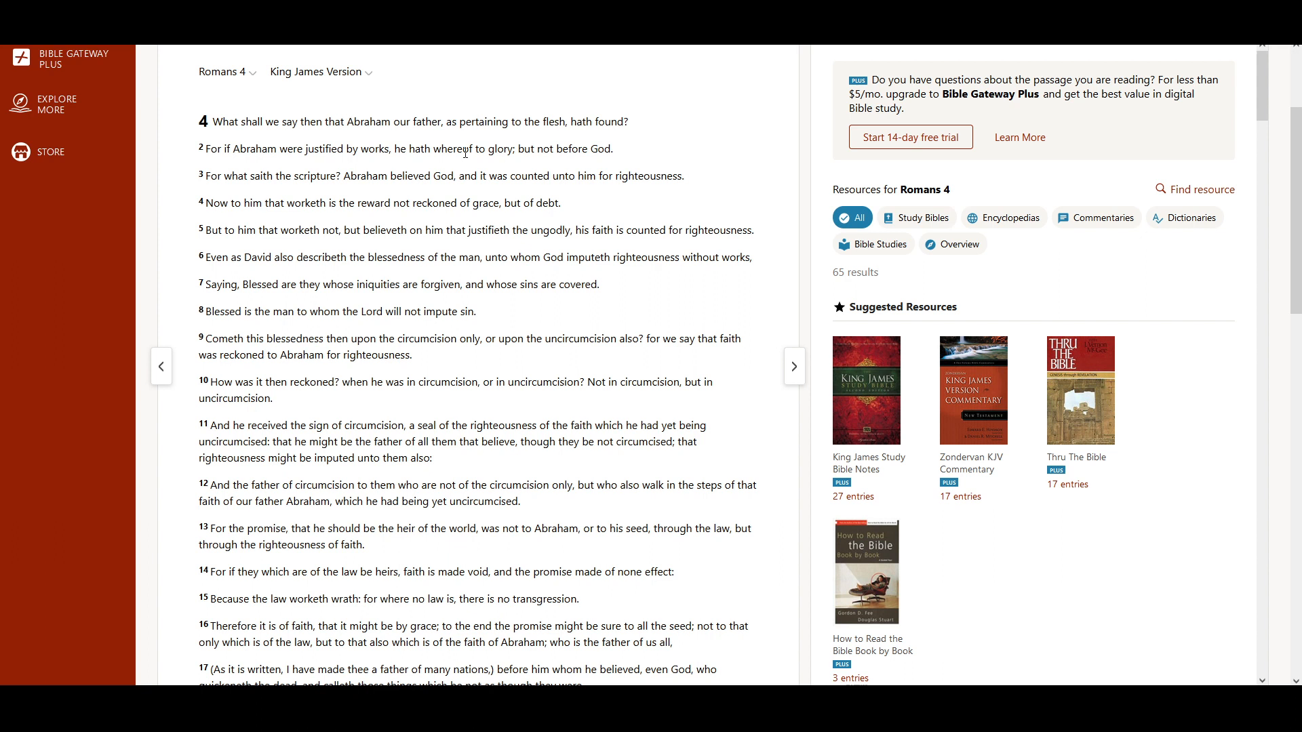
mouse_move(643, 157)
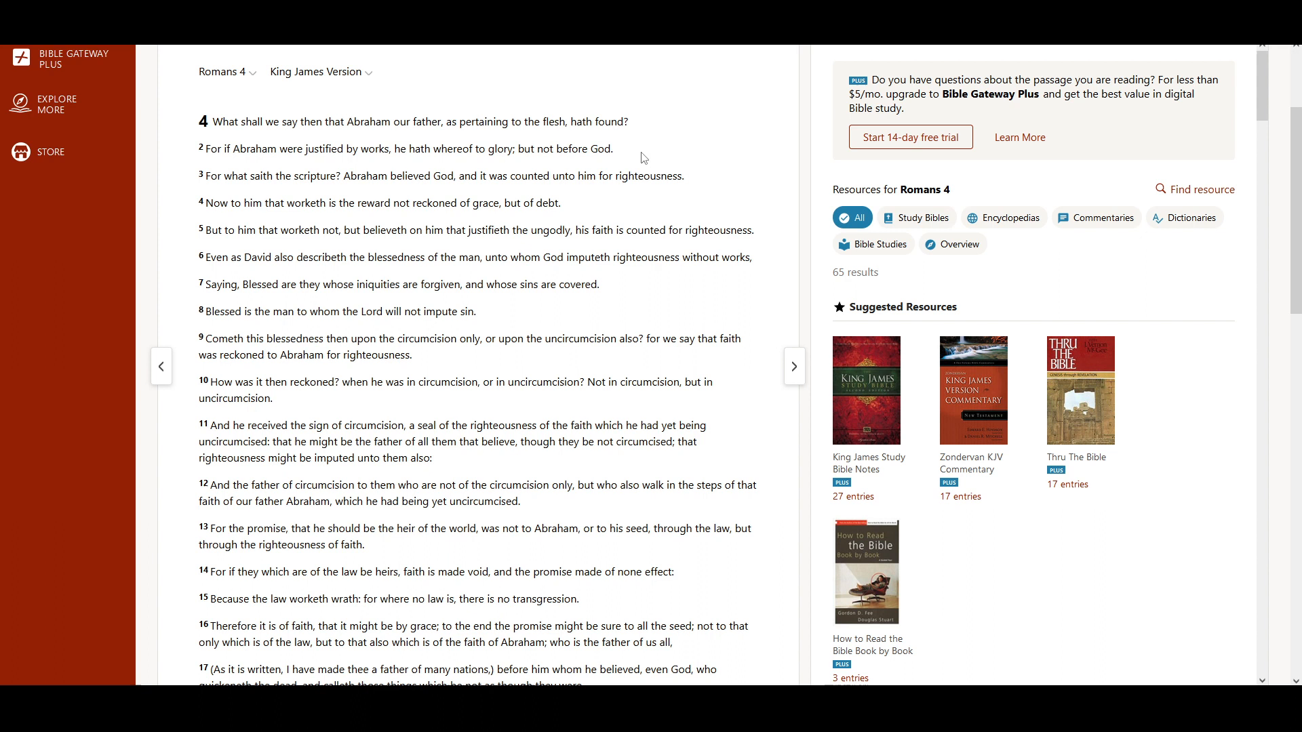
mouse_move(669, 149)
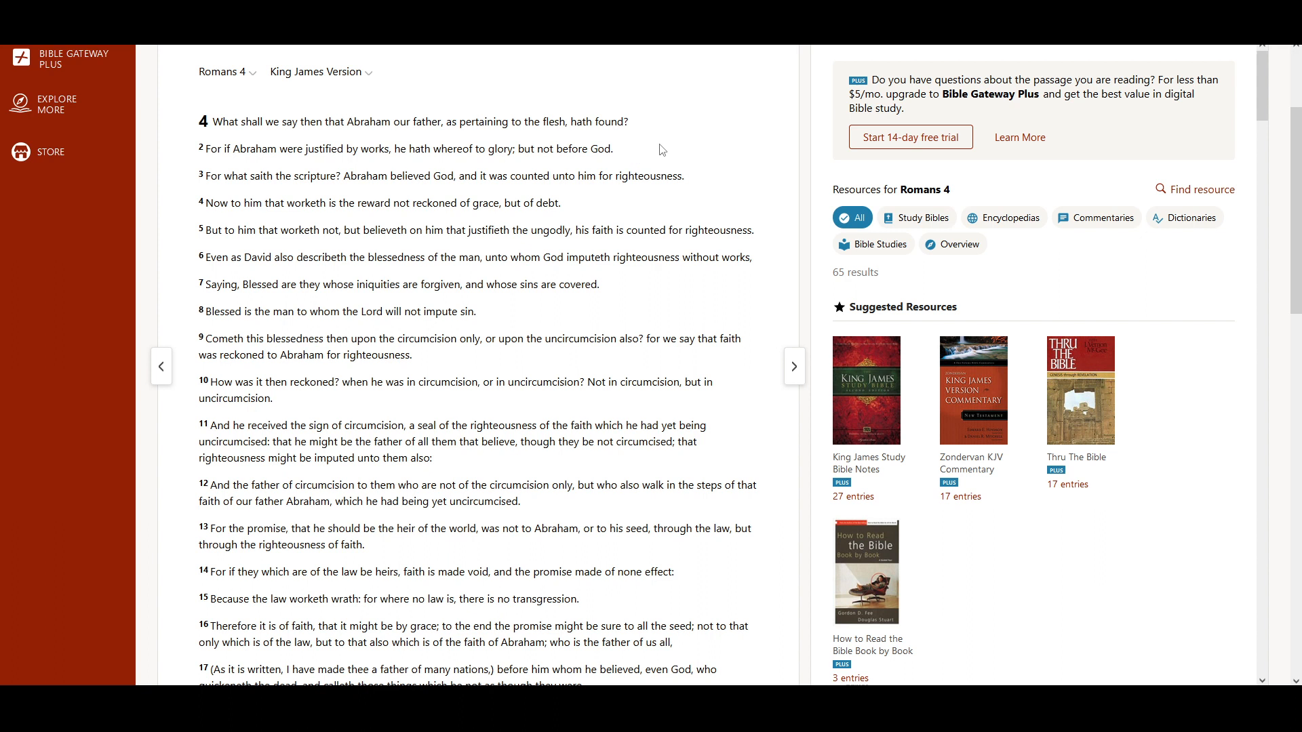
mouse_move(369, 196)
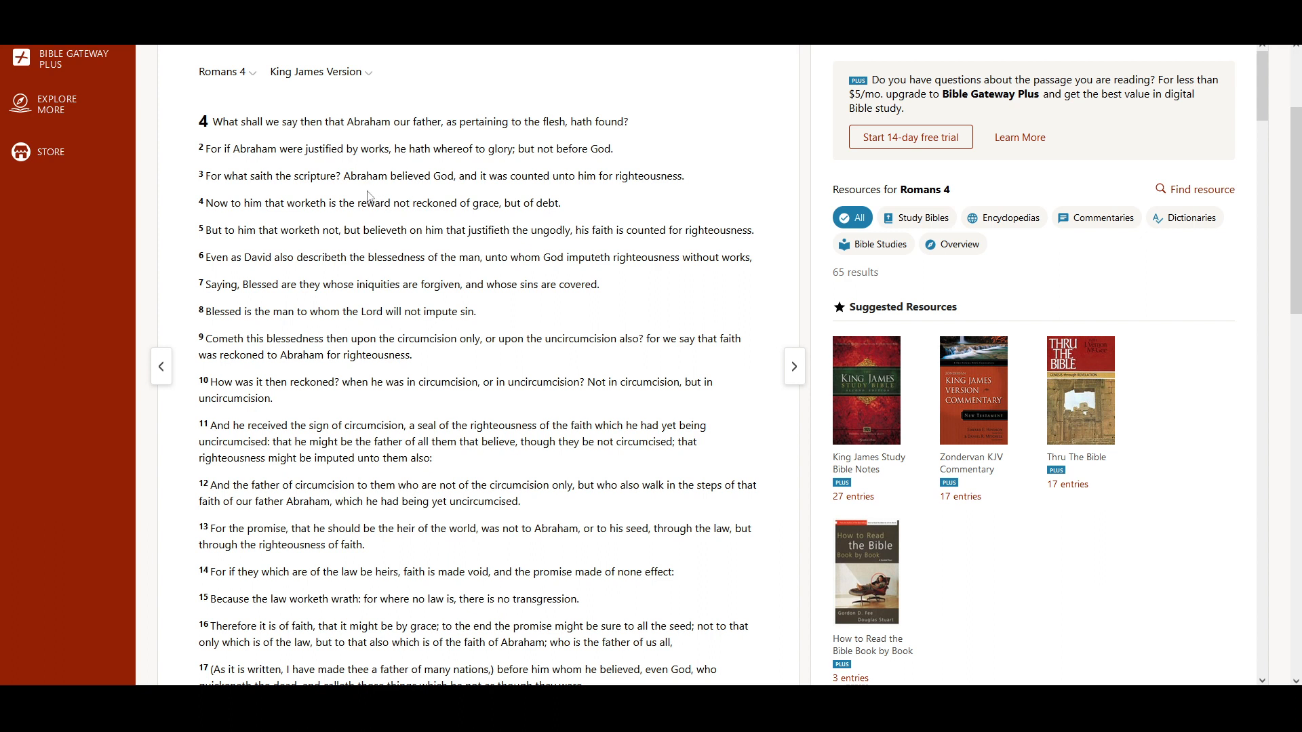
mouse_move(424, 191)
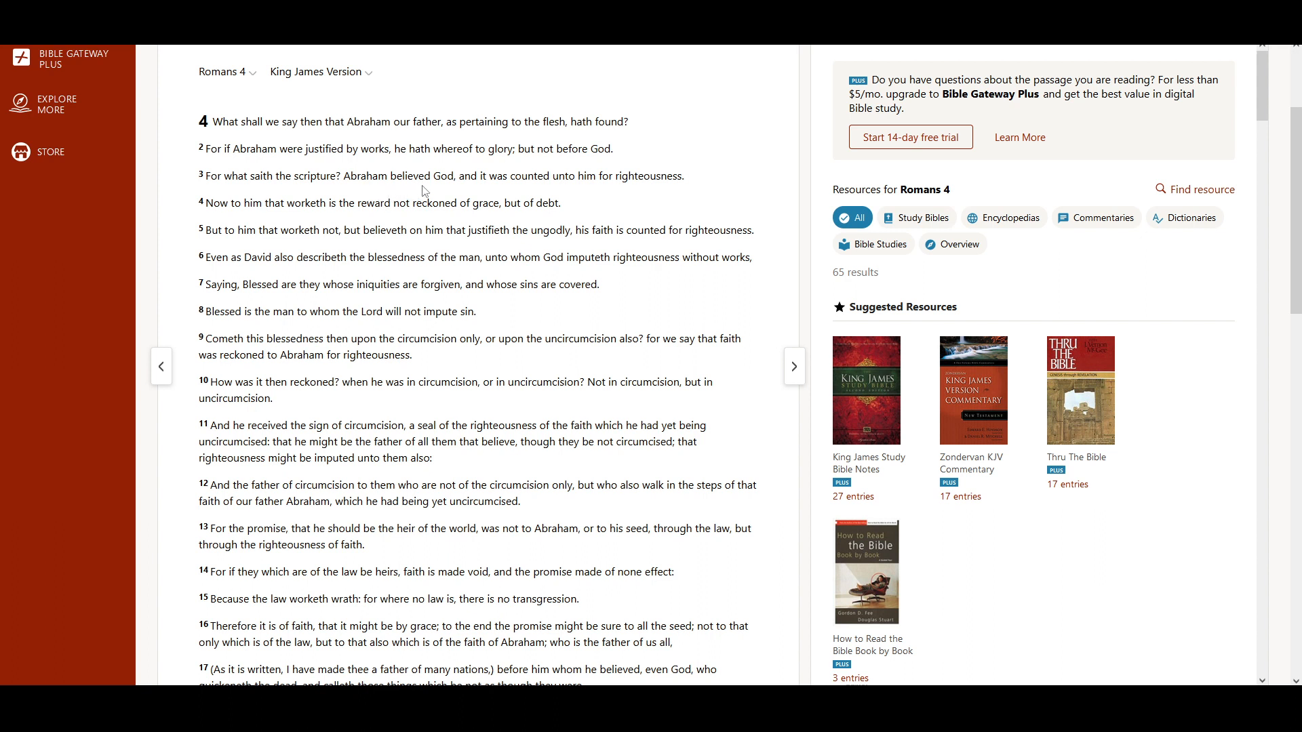
mouse_move(582, 180)
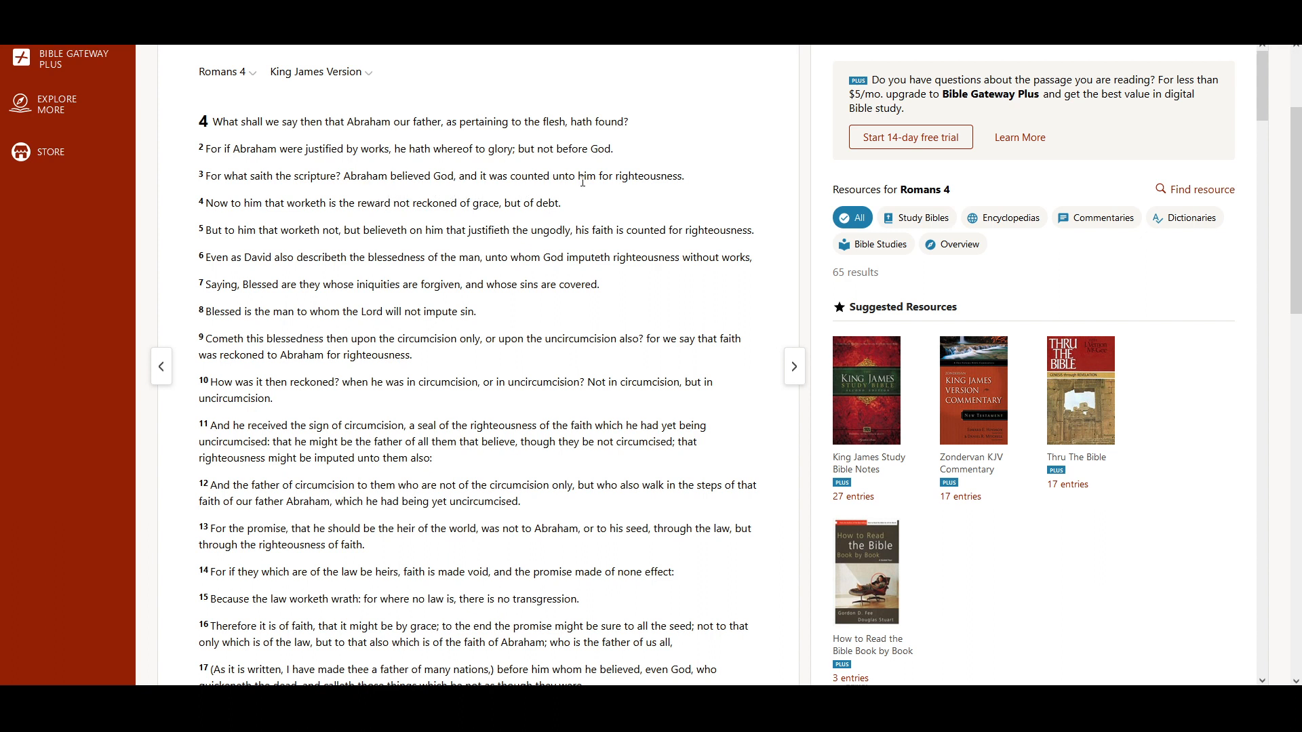
mouse_move(665, 198)
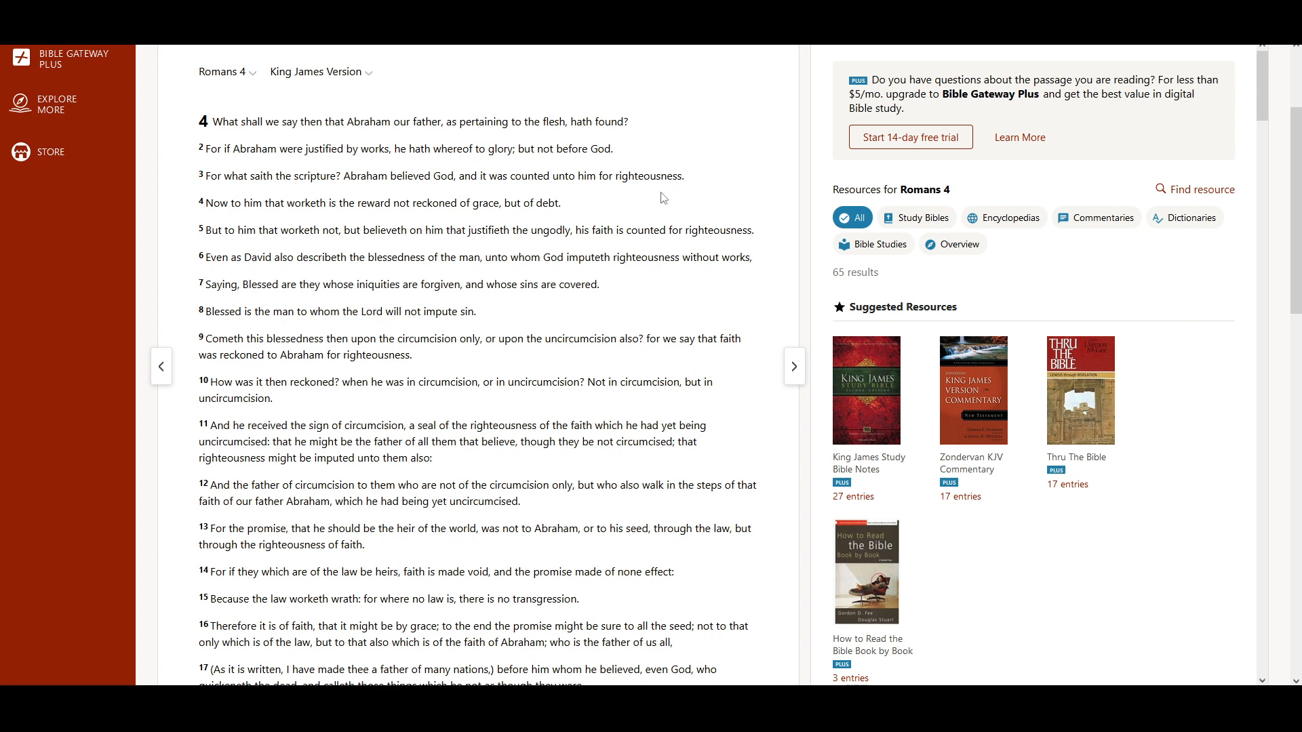
mouse_move(258, 219)
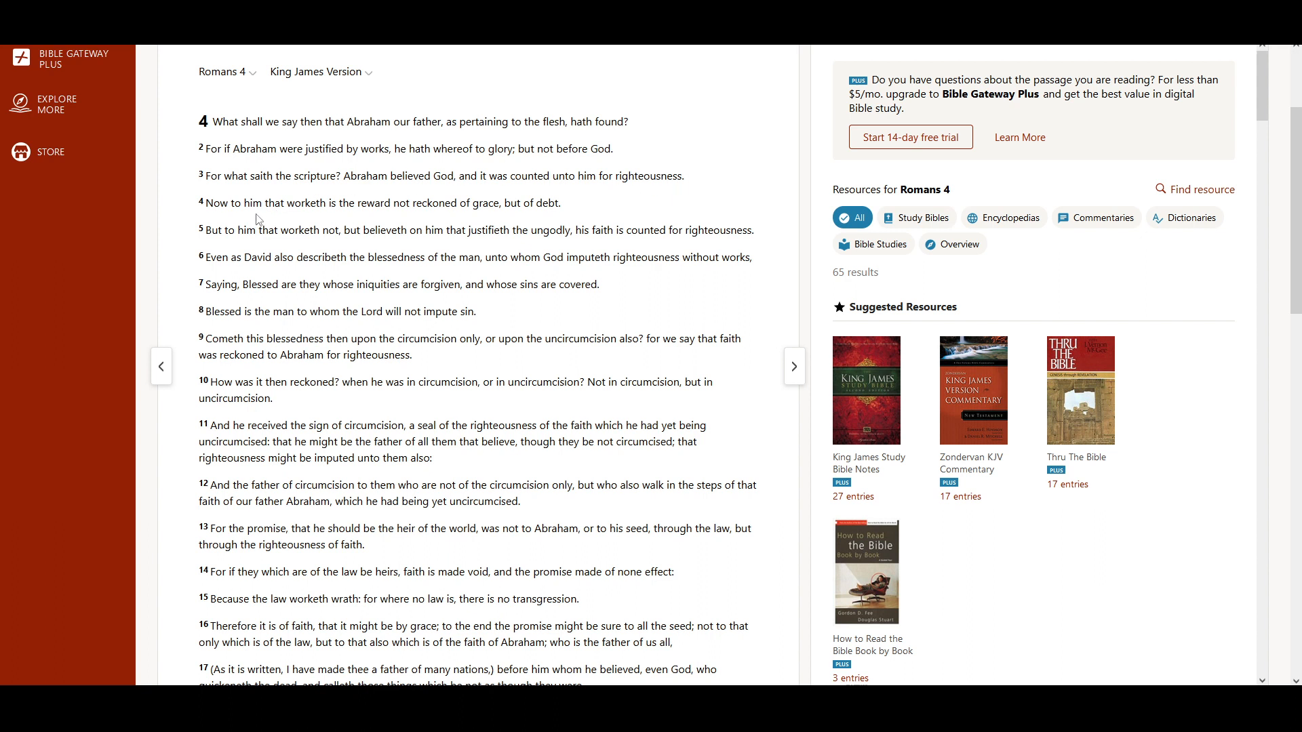
mouse_move(378, 221)
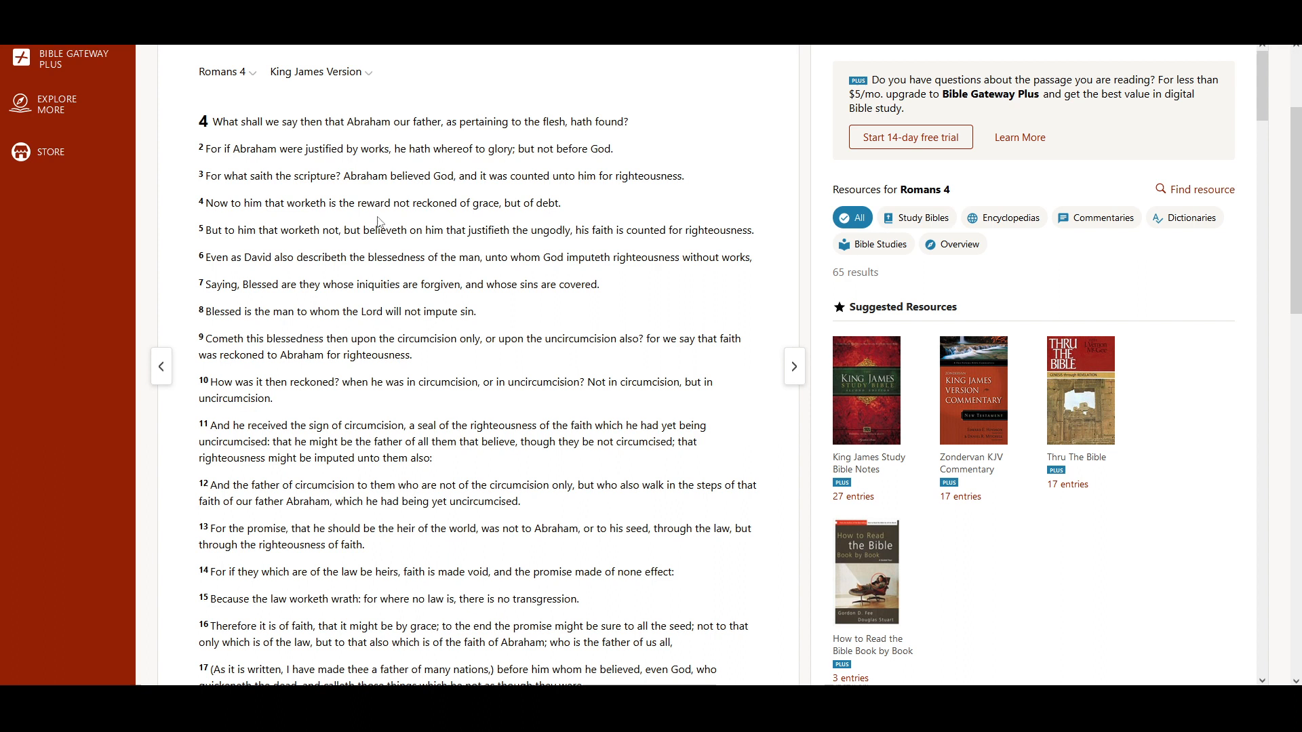
mouse_move(490, 221)
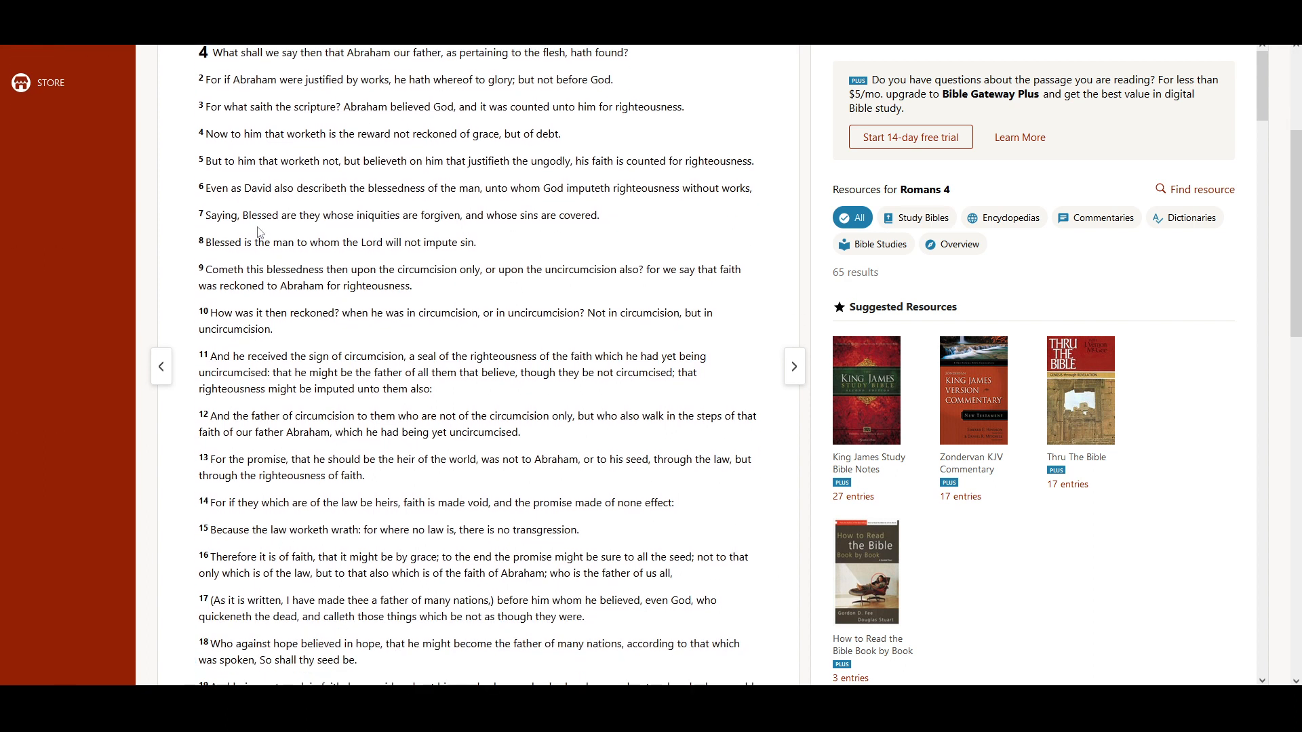
mouse_move(334, 180)
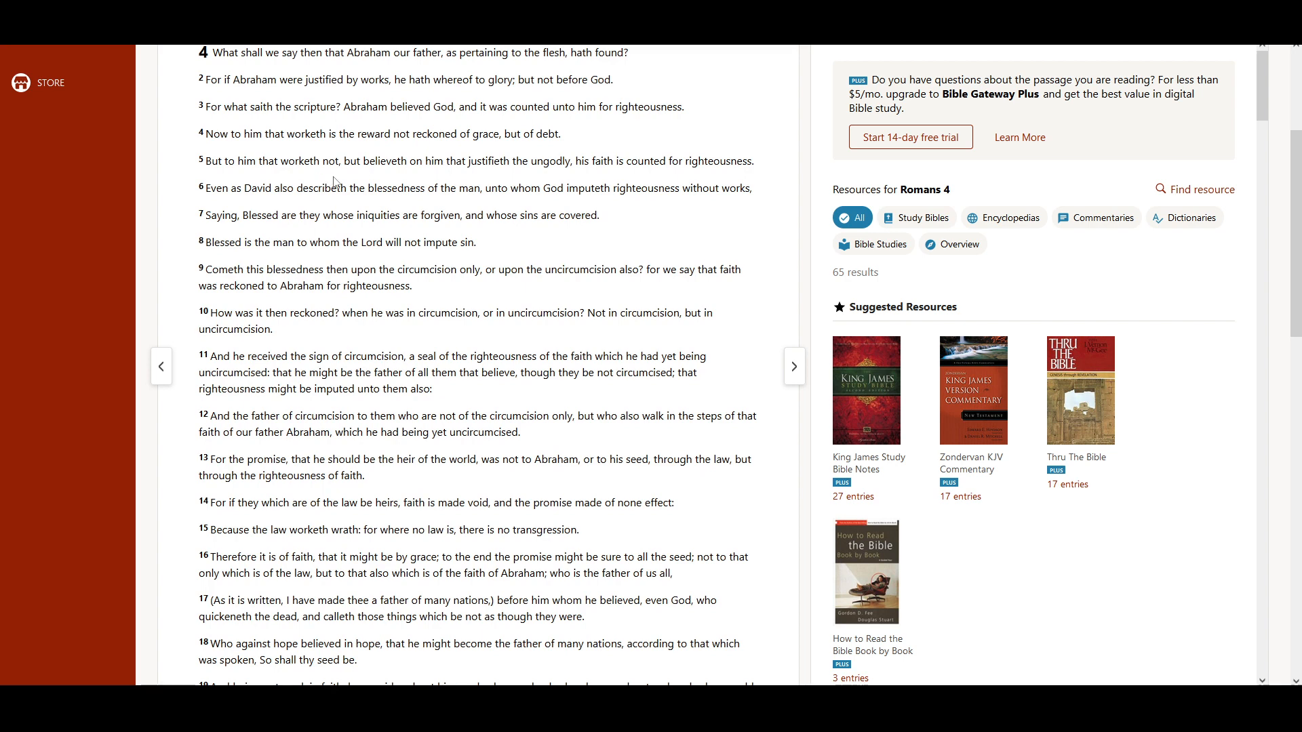
mouse_move(431, 177)
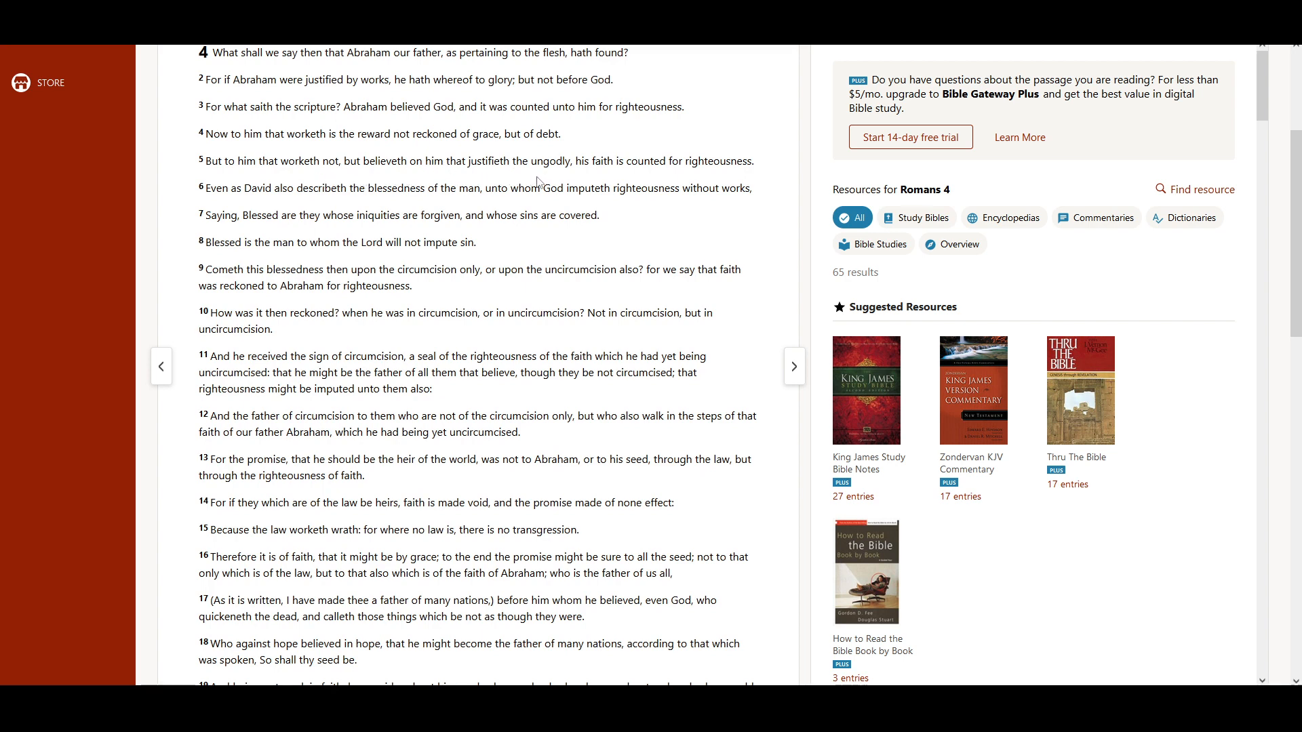
mouse_move(597, 180)
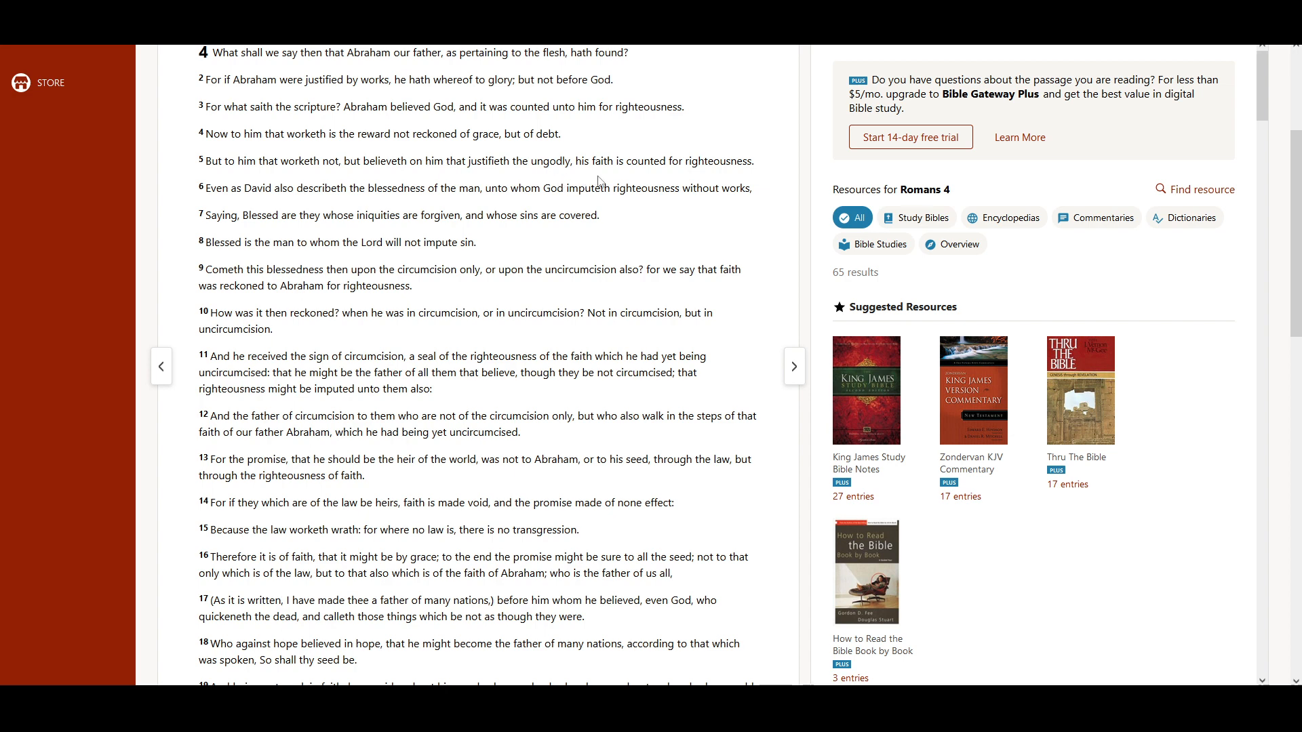
mouse_move(701, 179)
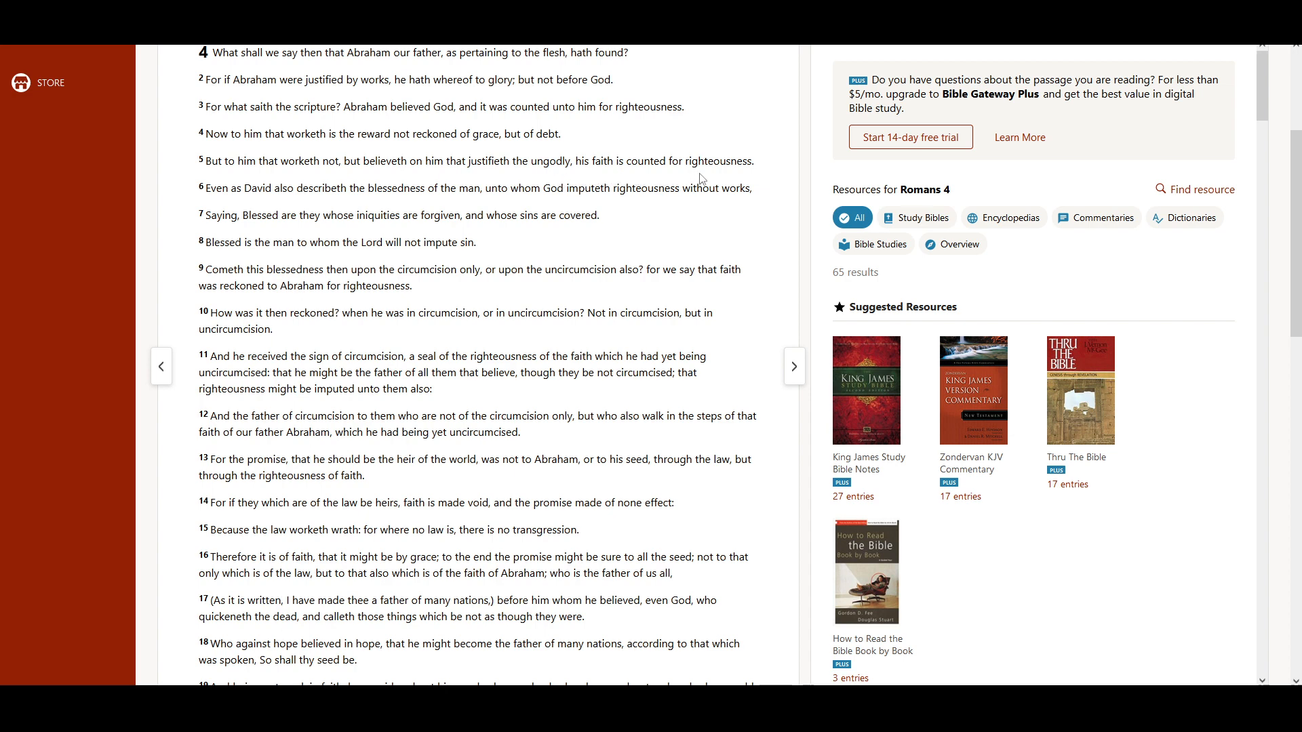
mouse_move(252, 208)
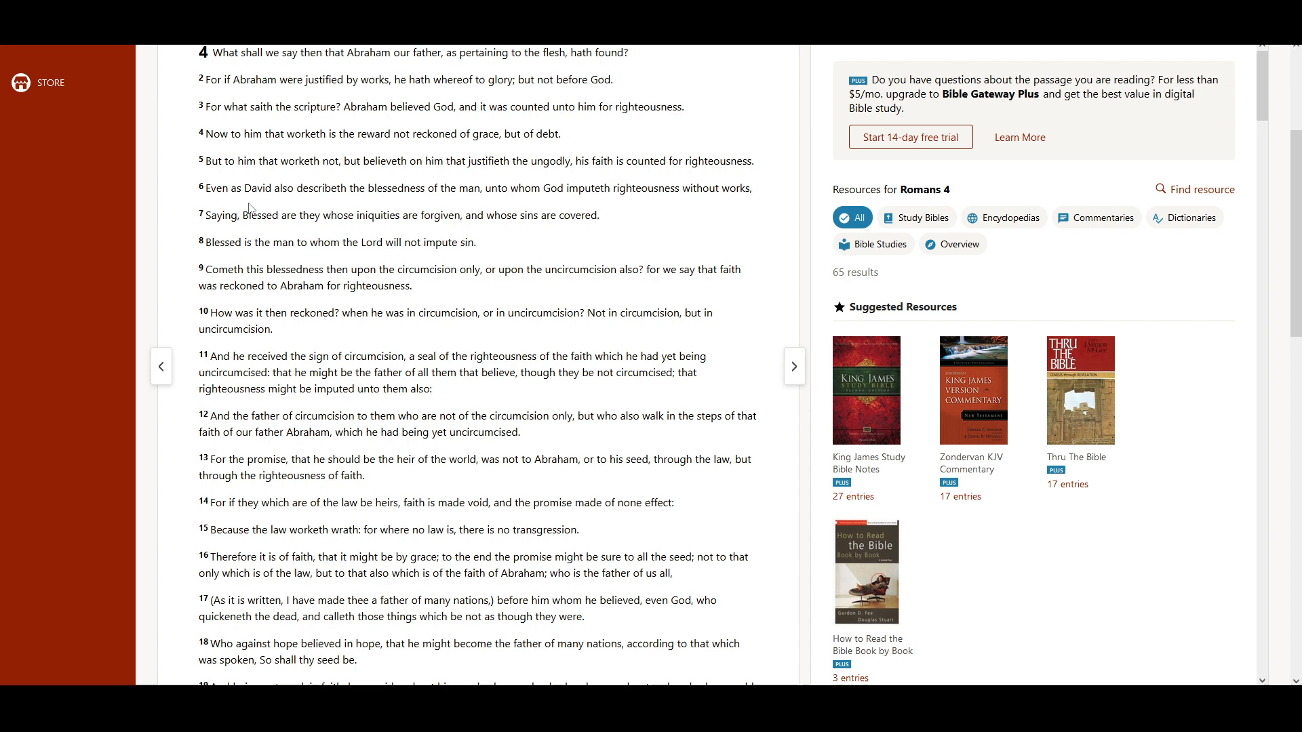
mouse_move(330, 212)
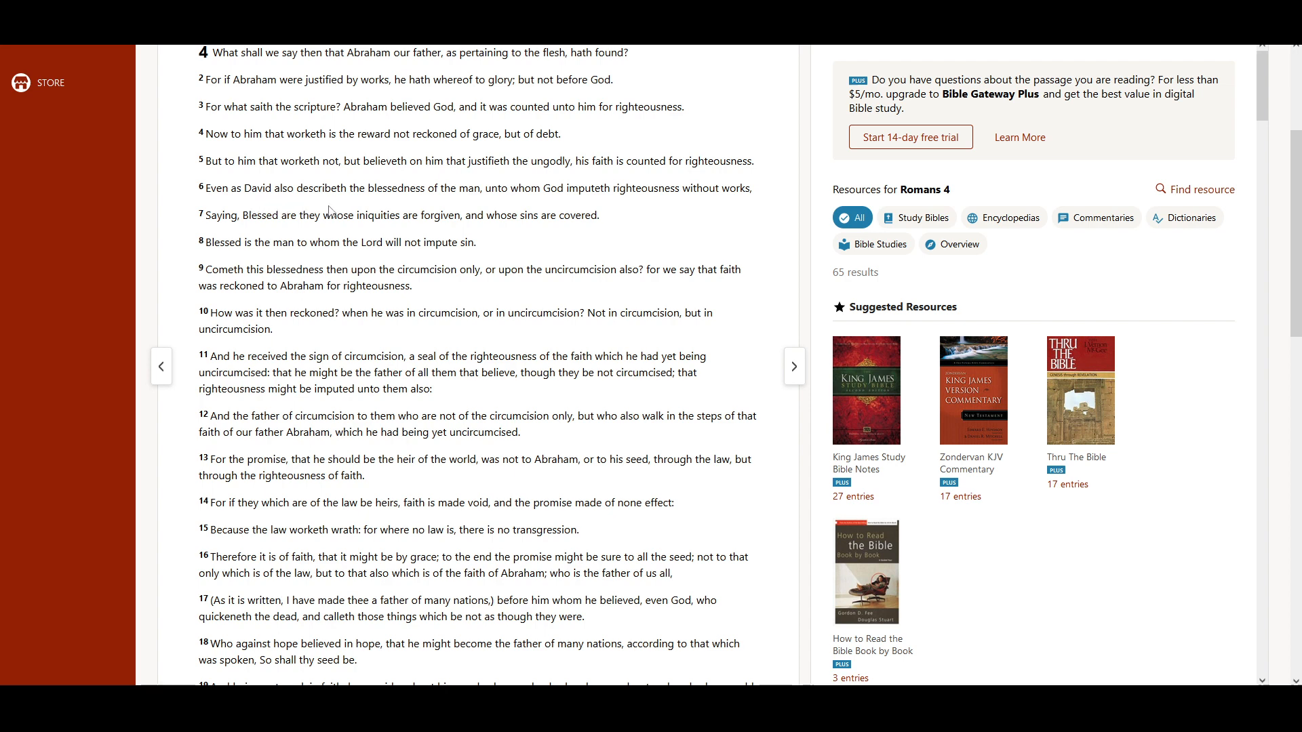
mouse_move(493, 207)
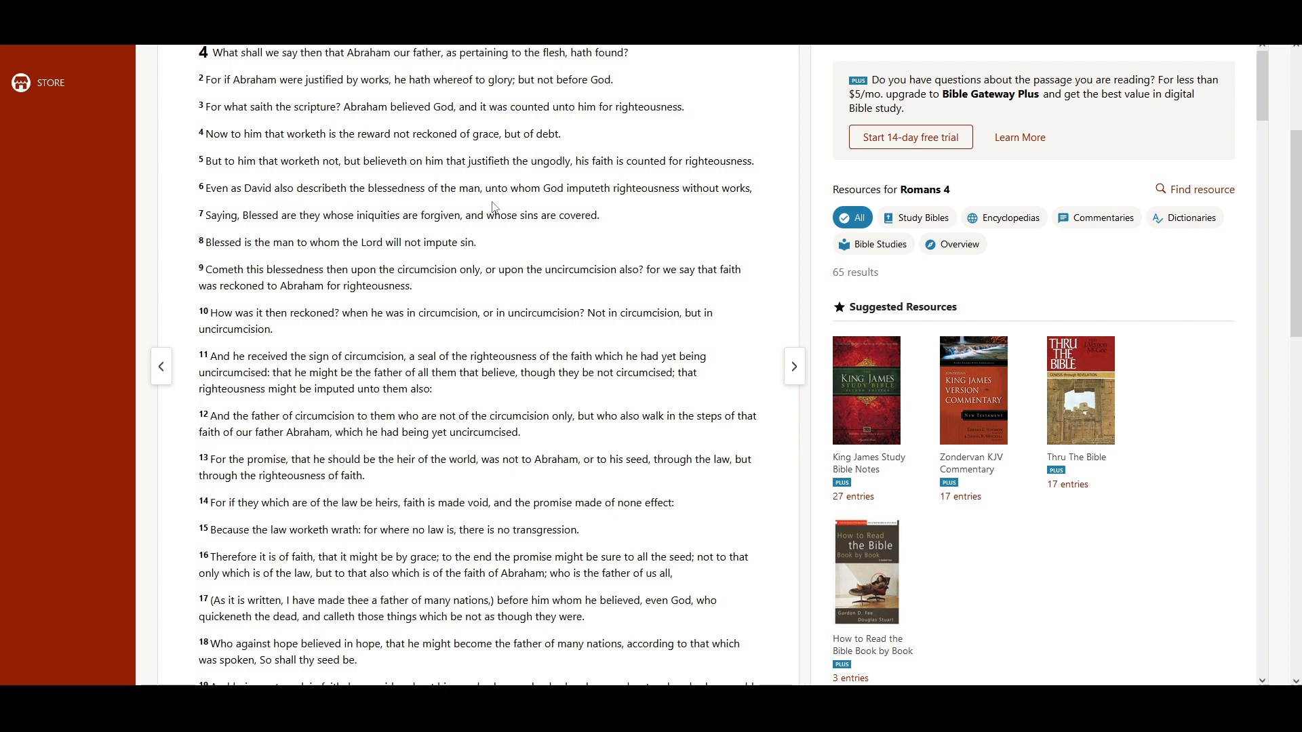
mouse_move(619, 208)
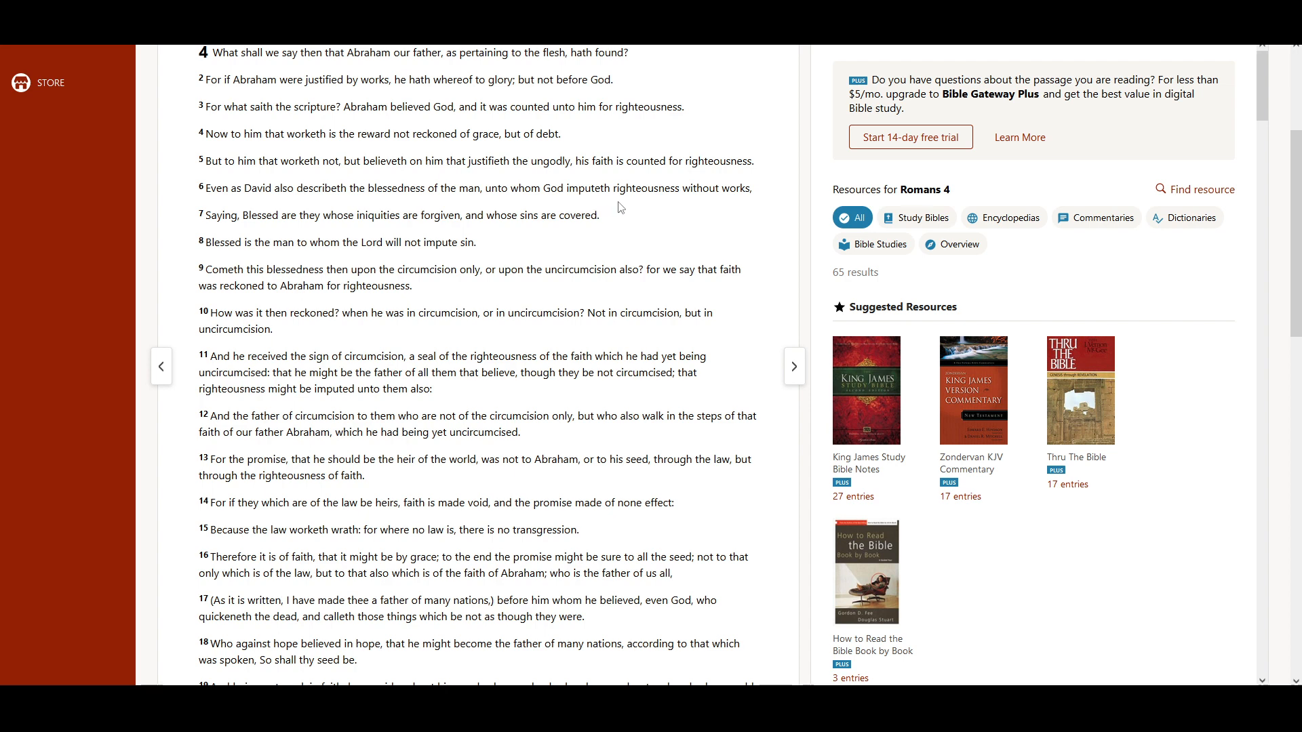
mouse_move(750, 209)
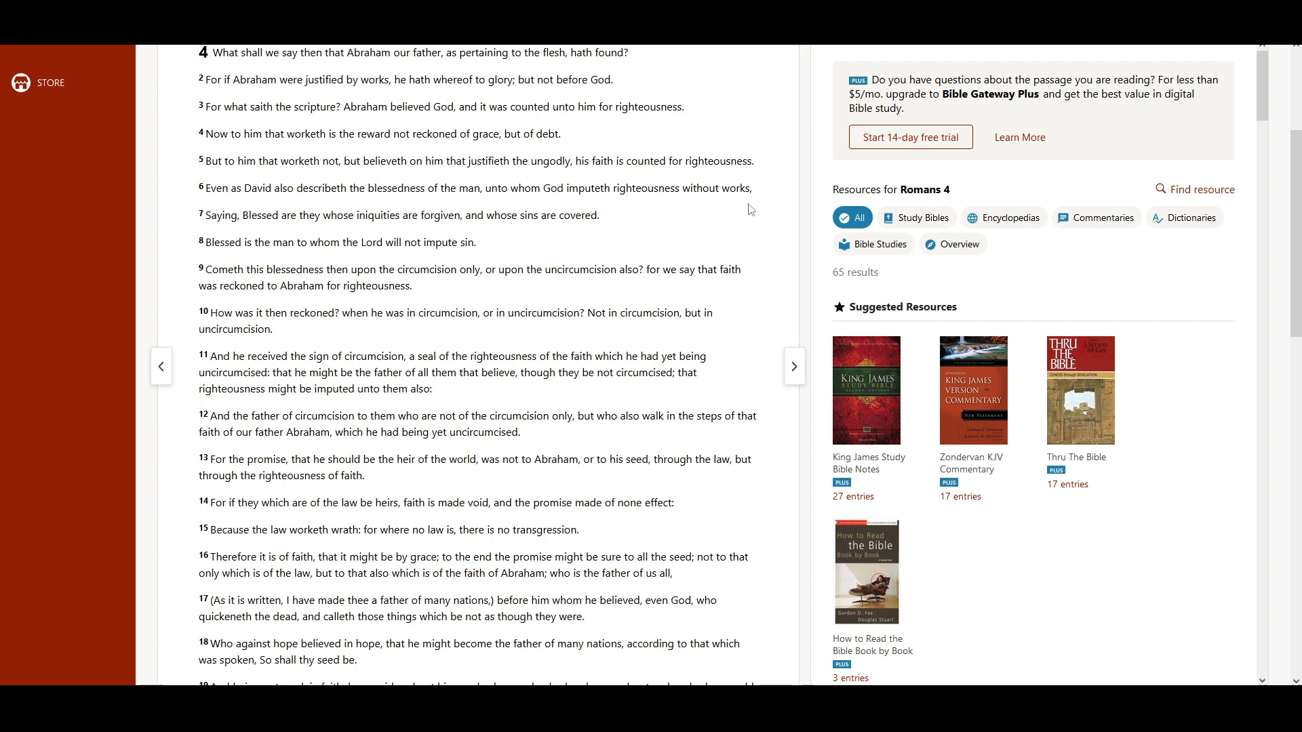
mouse_move(271, 231)
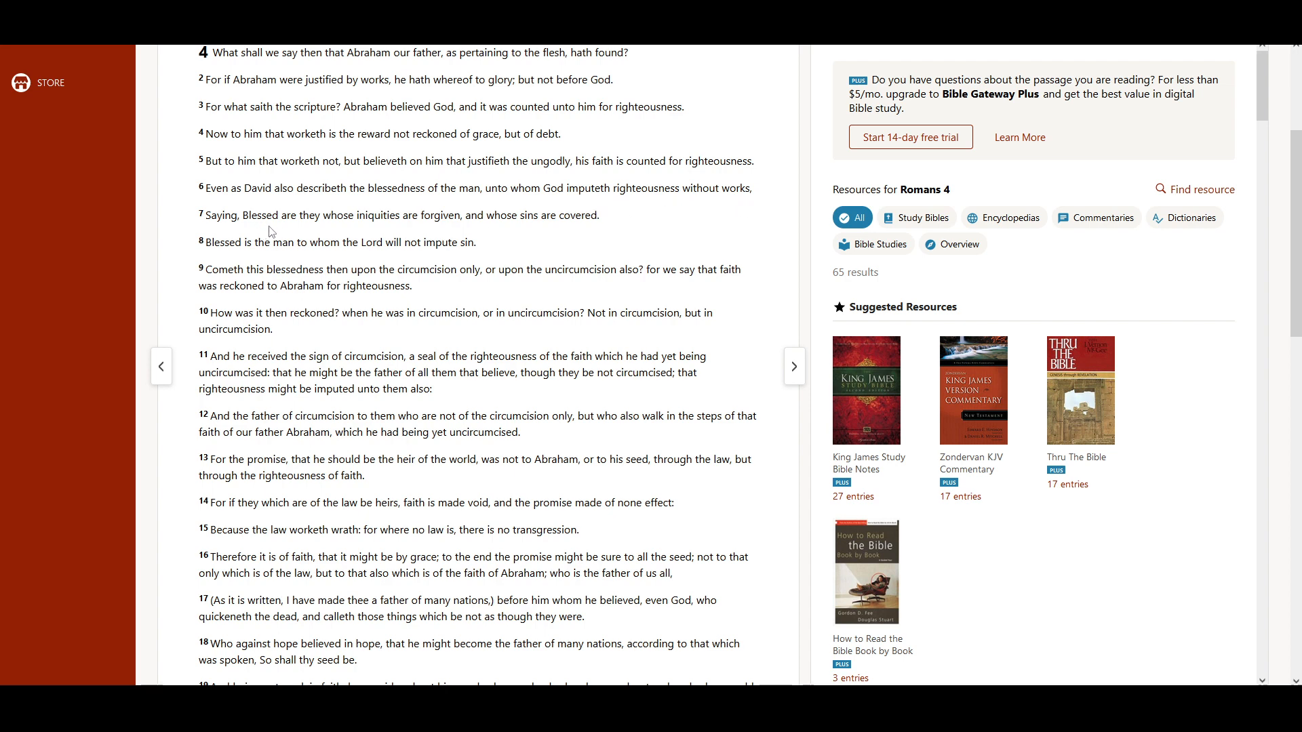
mouse_move(380, 235)
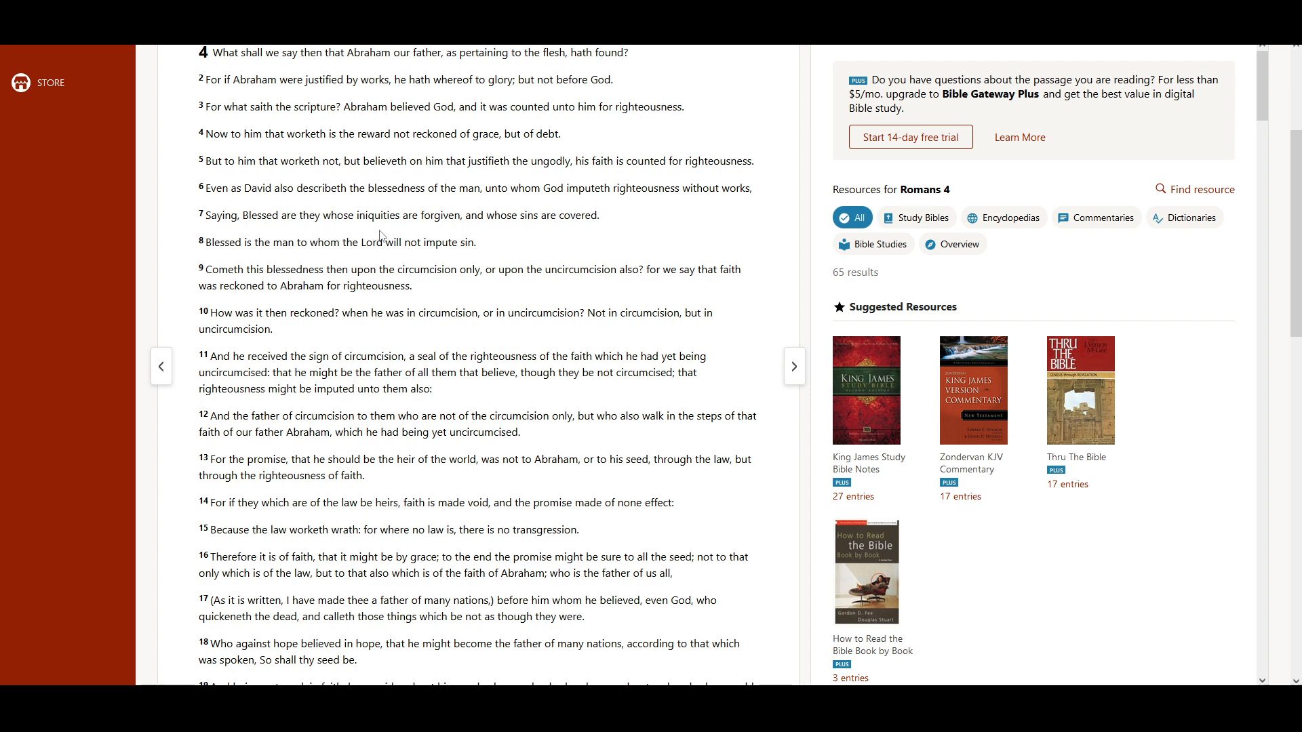
mouse_move(523, 236)
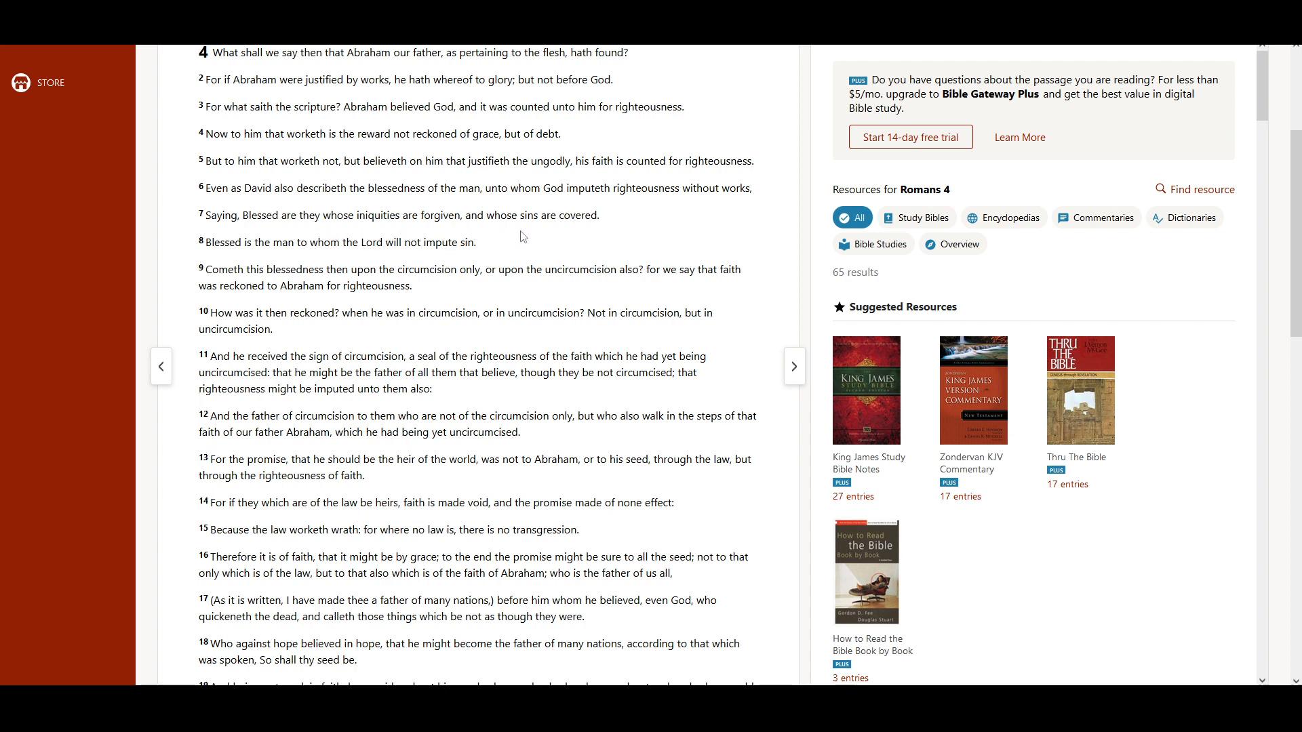
mouse_move(224, 263)
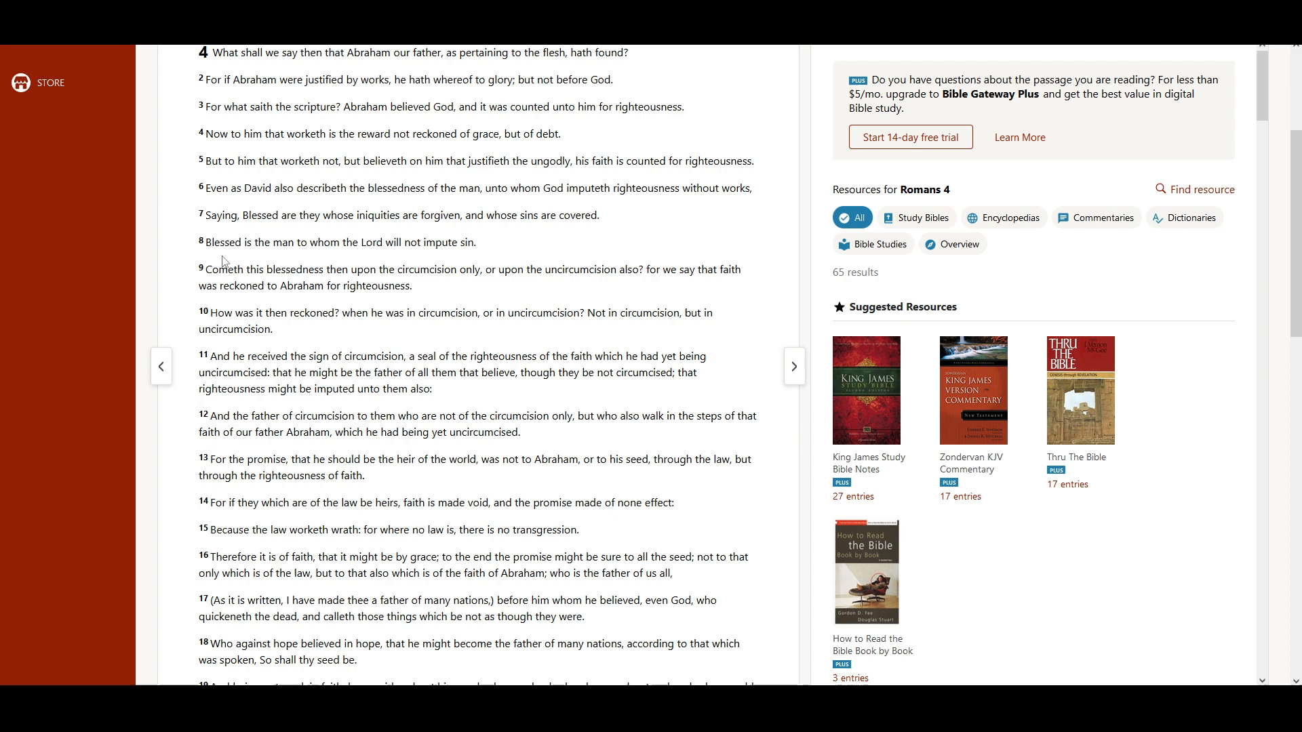
mouse_move(353, 266)
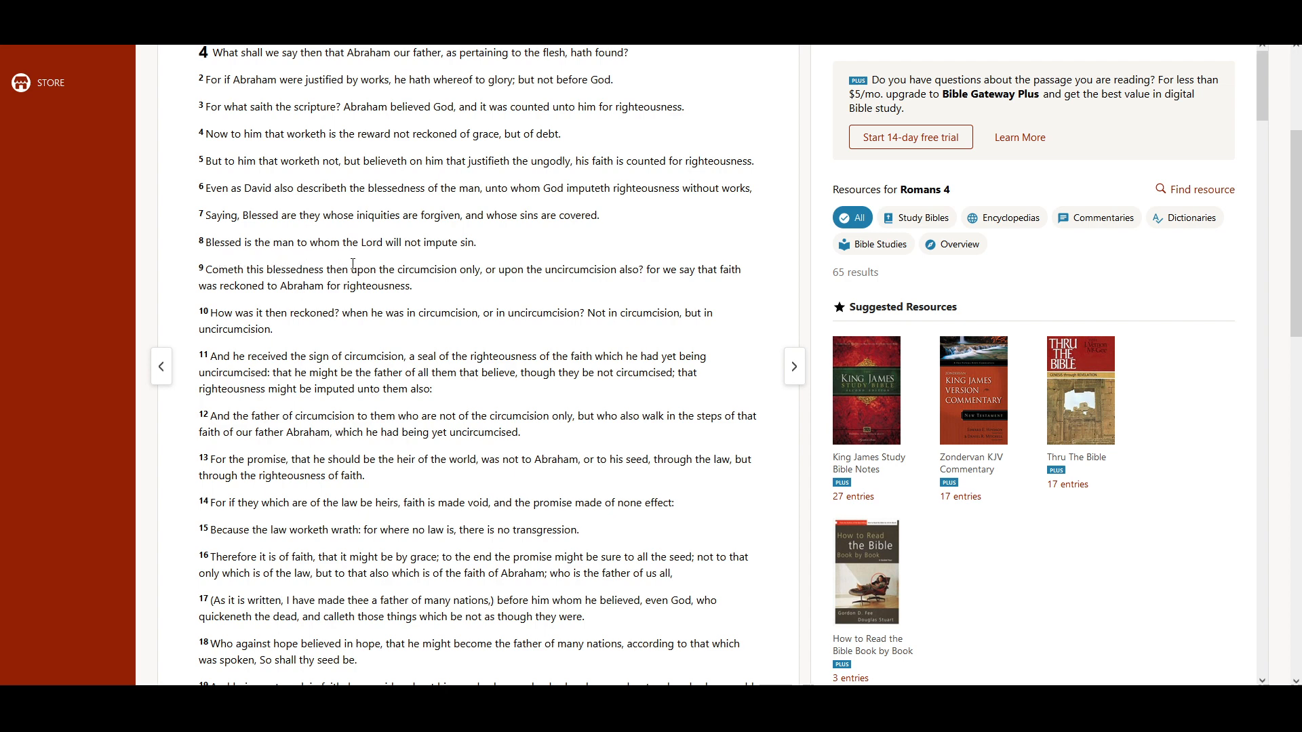
mouse_move(504, 265)
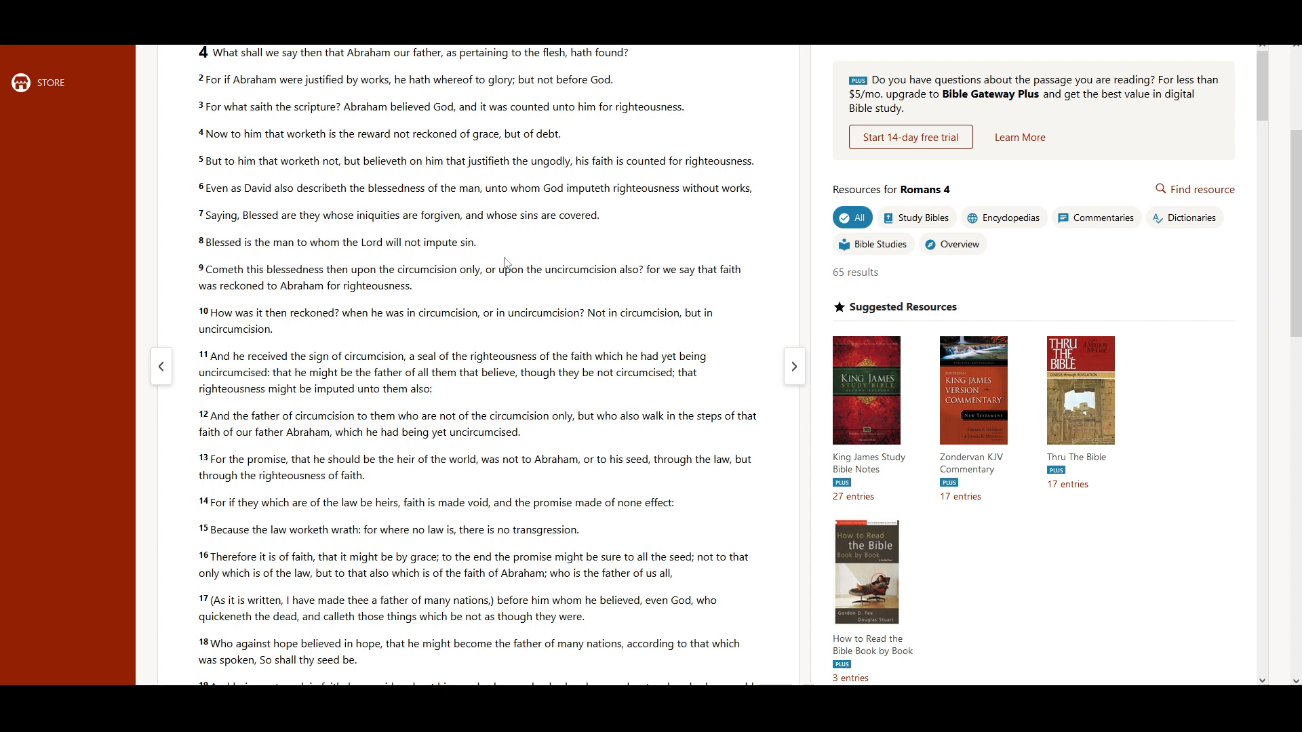
mouse_move(254, 286)
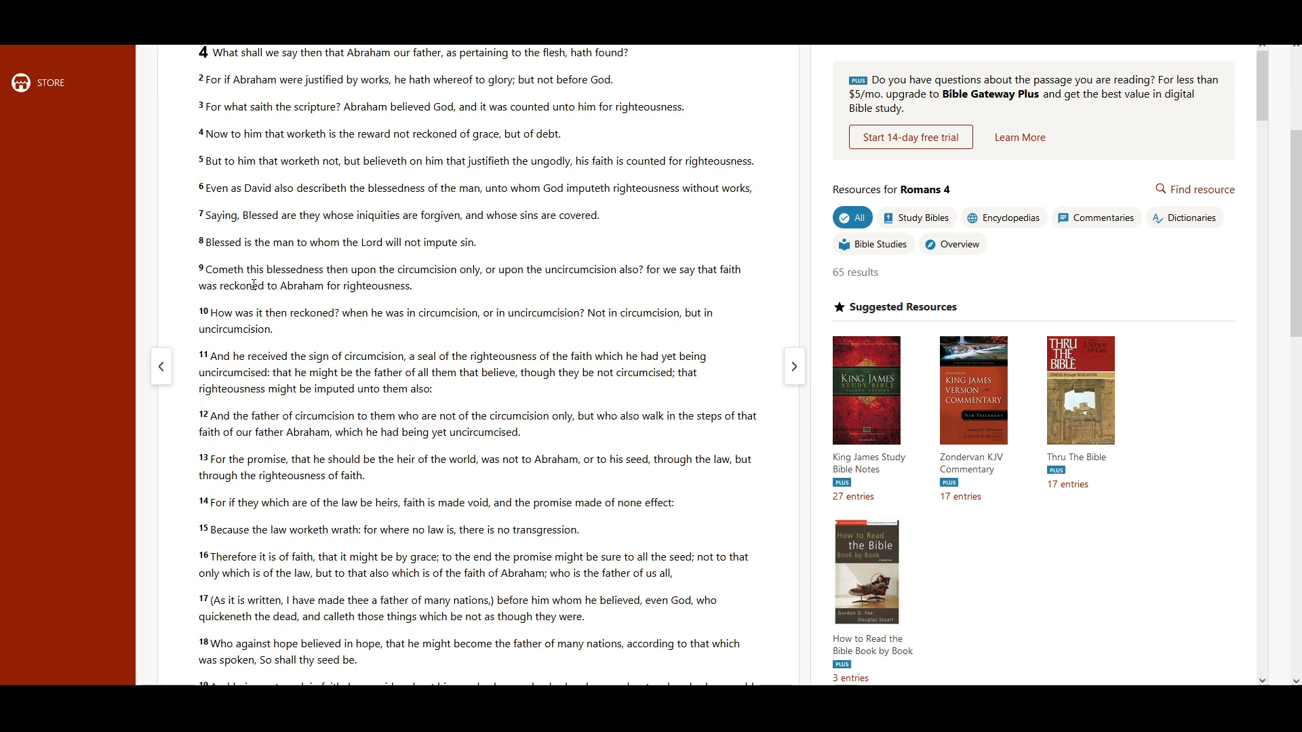
mouse_move(371, 286)
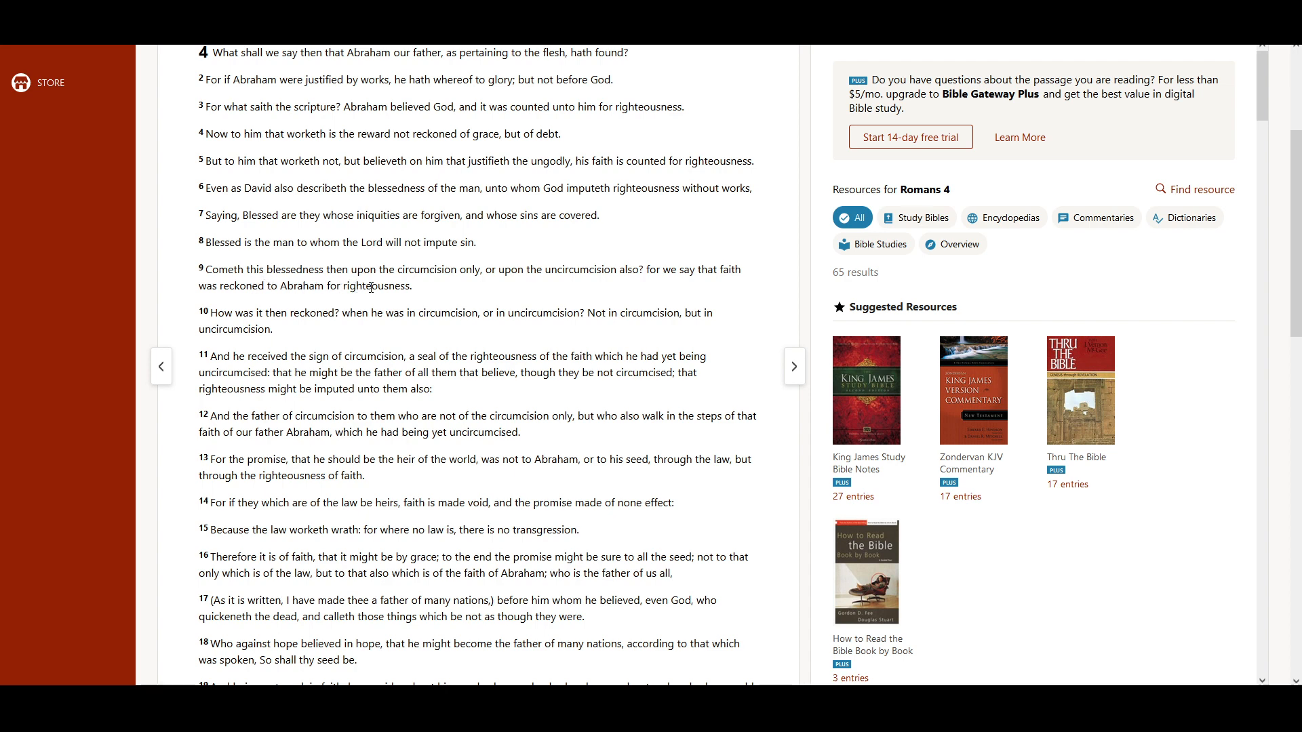
mouse_move(482, 290)
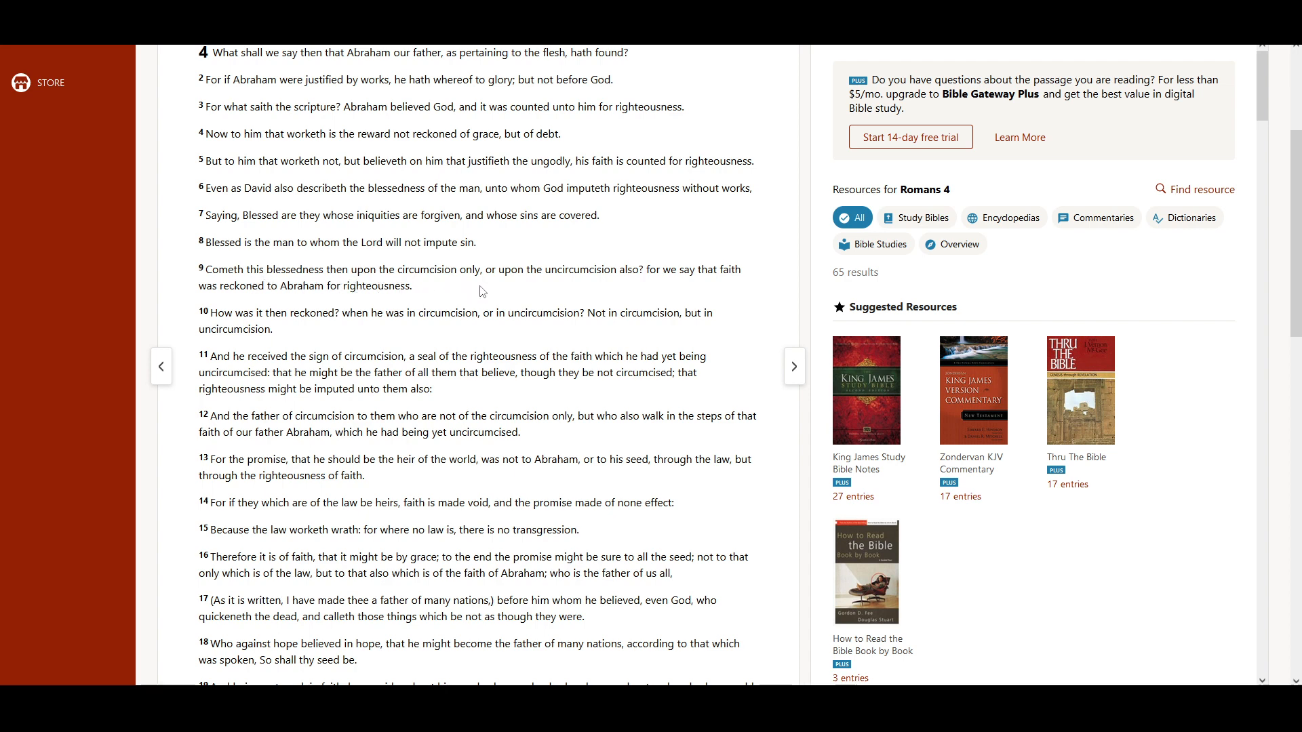
mouse_move(617, 288)
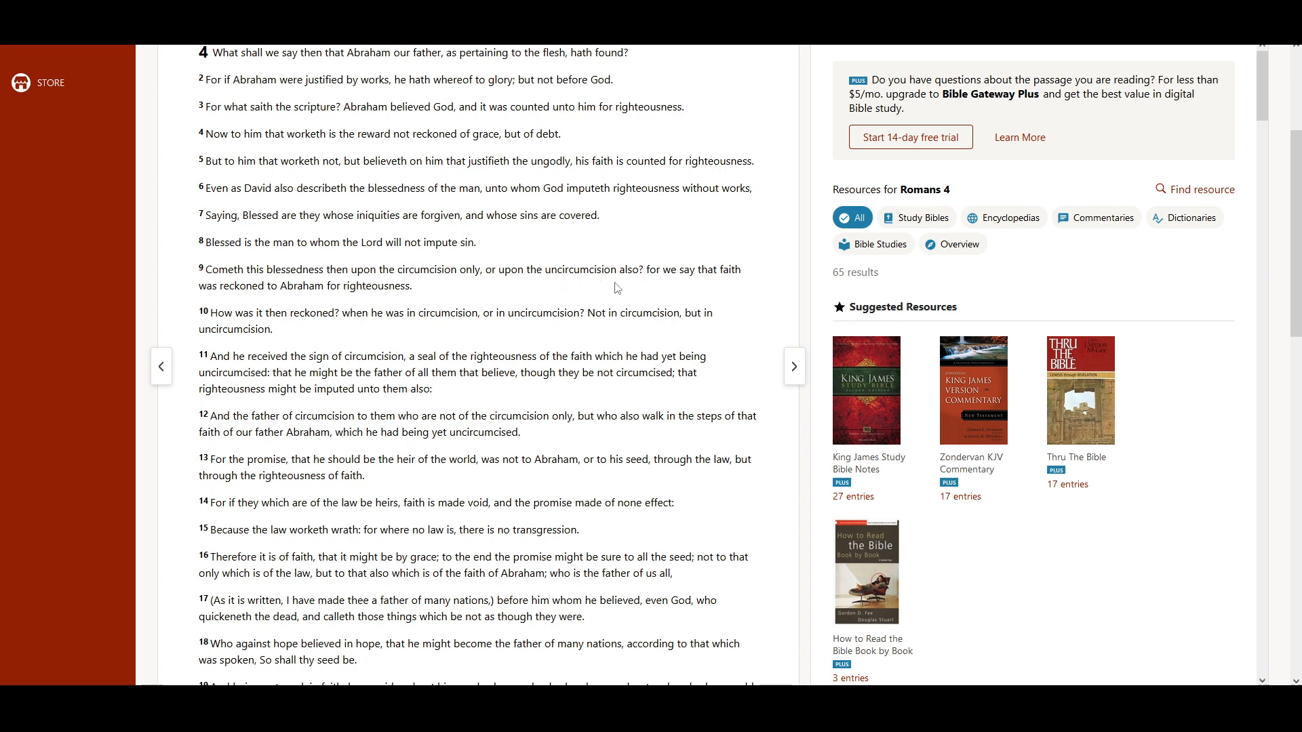
mouse_move(688, 286)
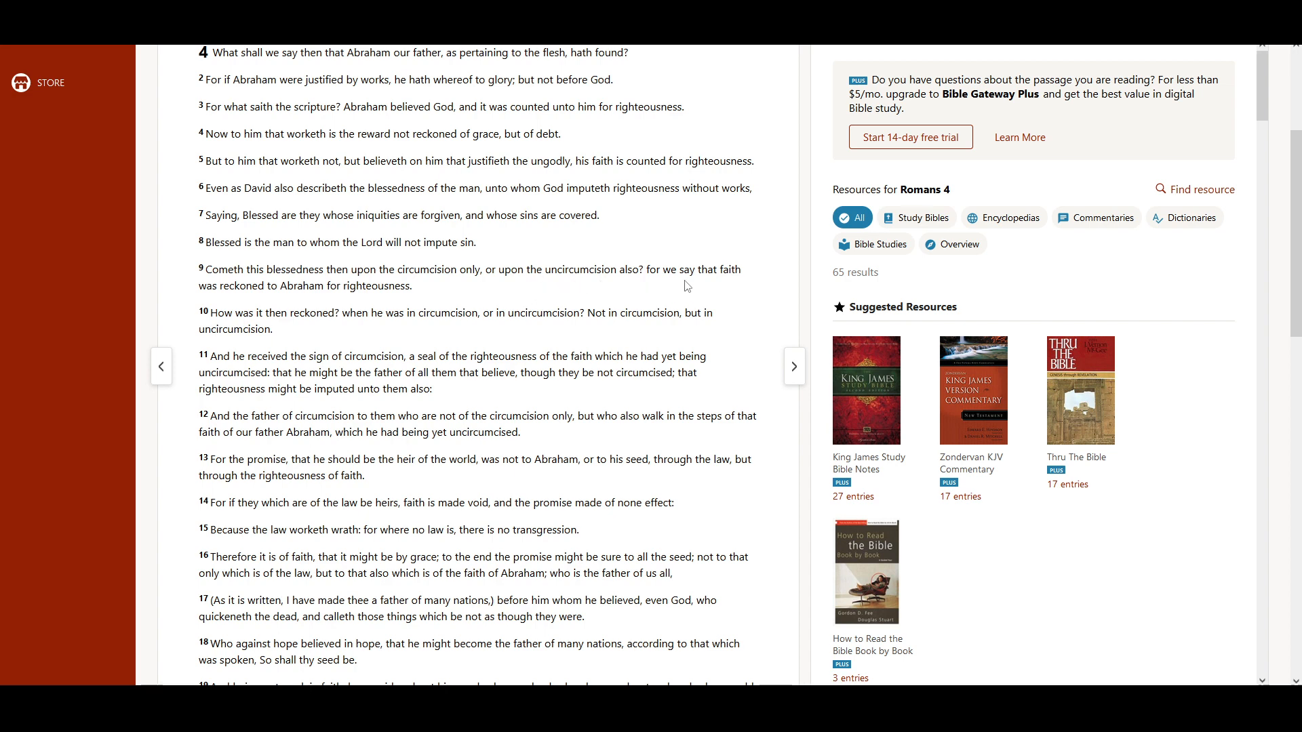
mouse_move(252, 308)
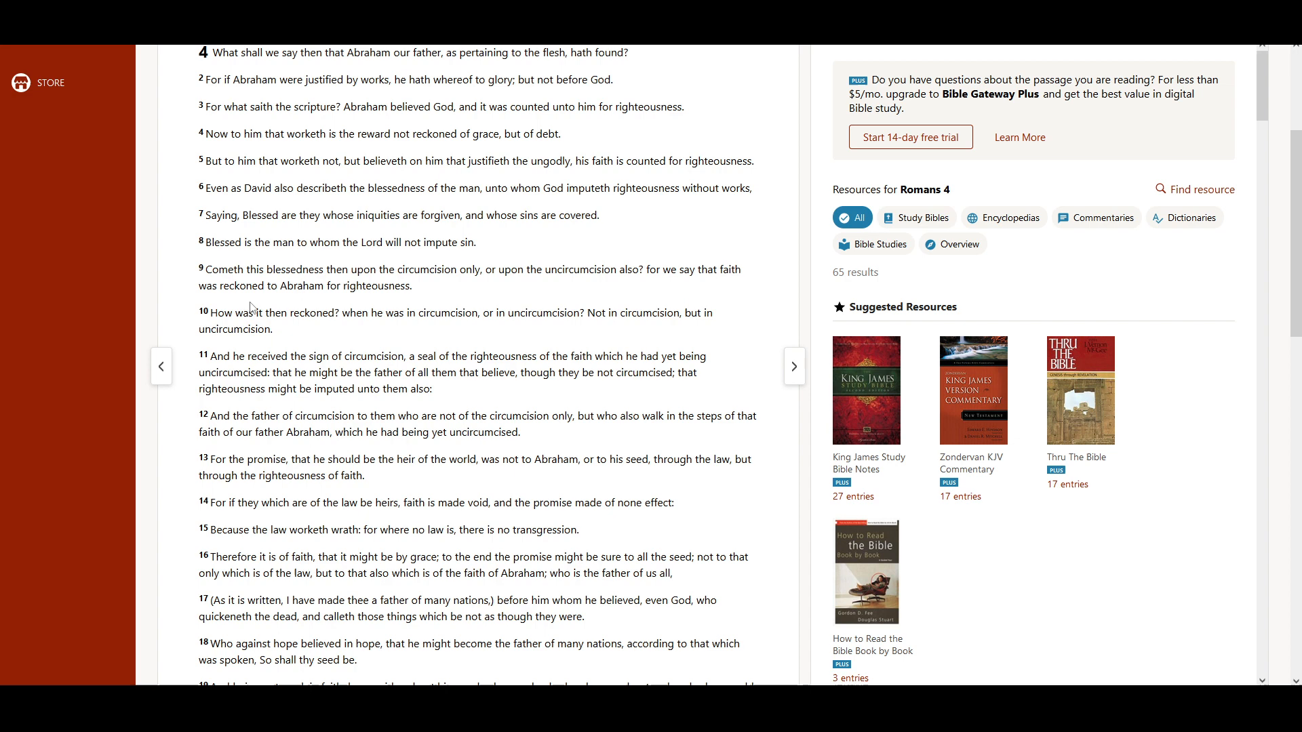
mouse_move(447, 305)
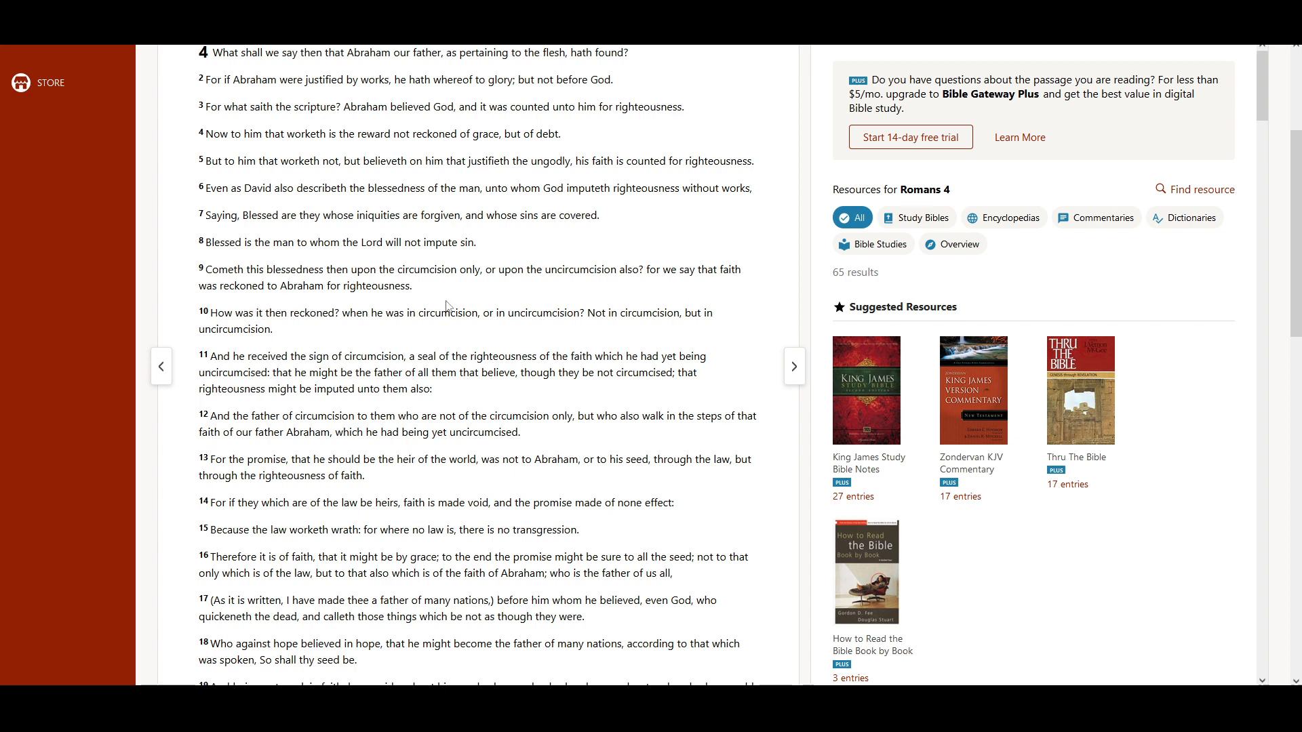
scroll(down, 3)
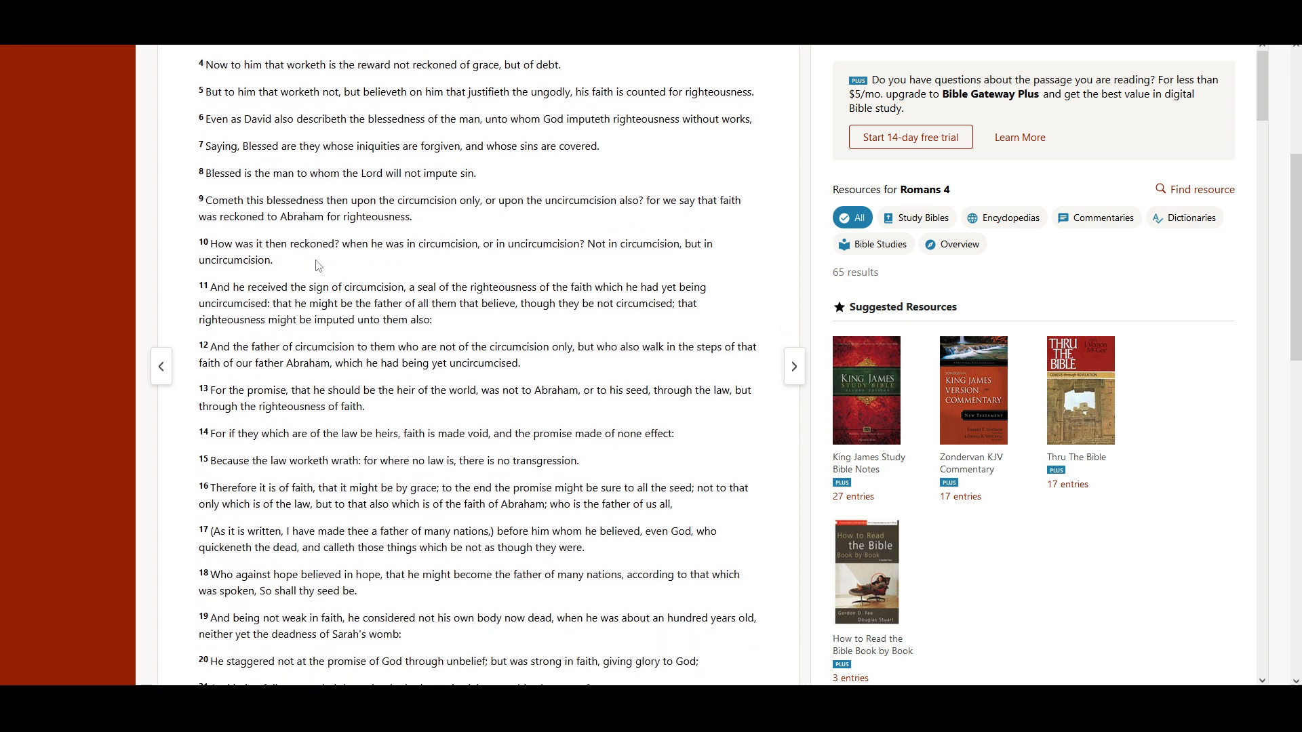
mouse_move(393, 264)
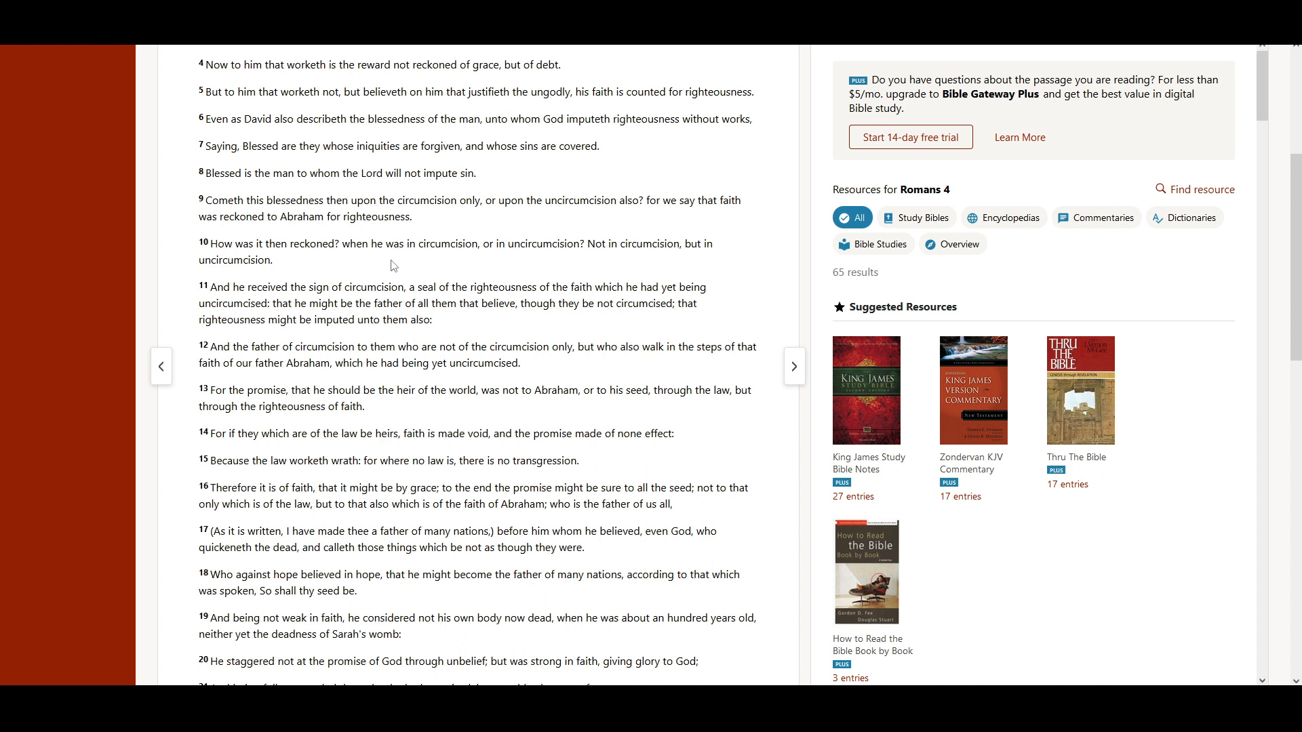
mouse_move(524, 268)
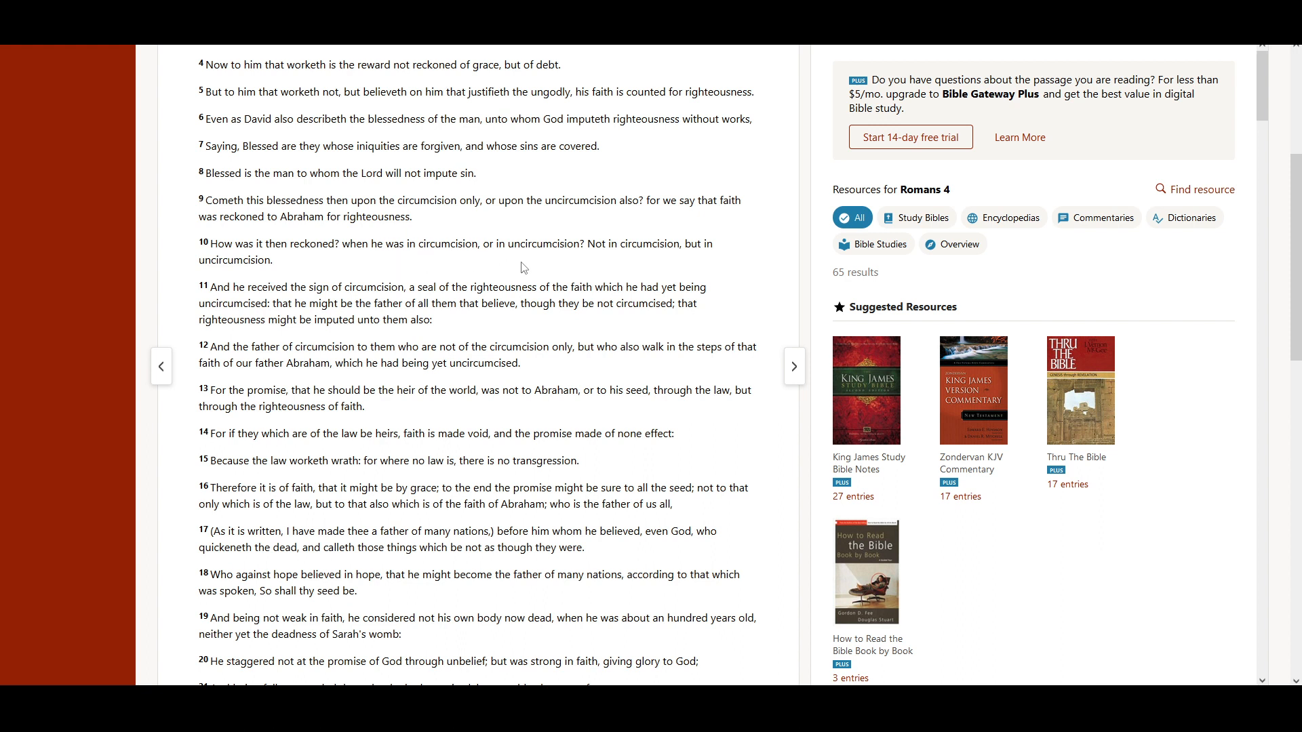
mouse_move(593, 271)
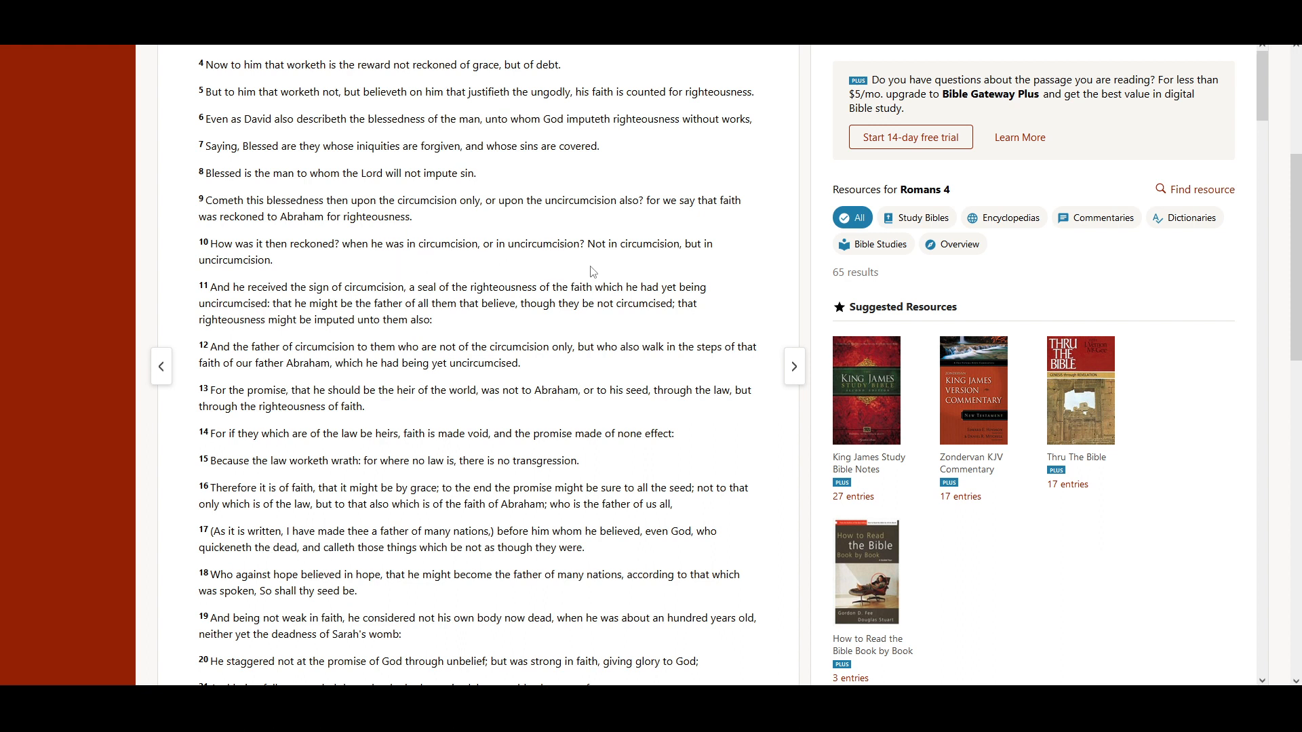
mouse_move(719, 261)
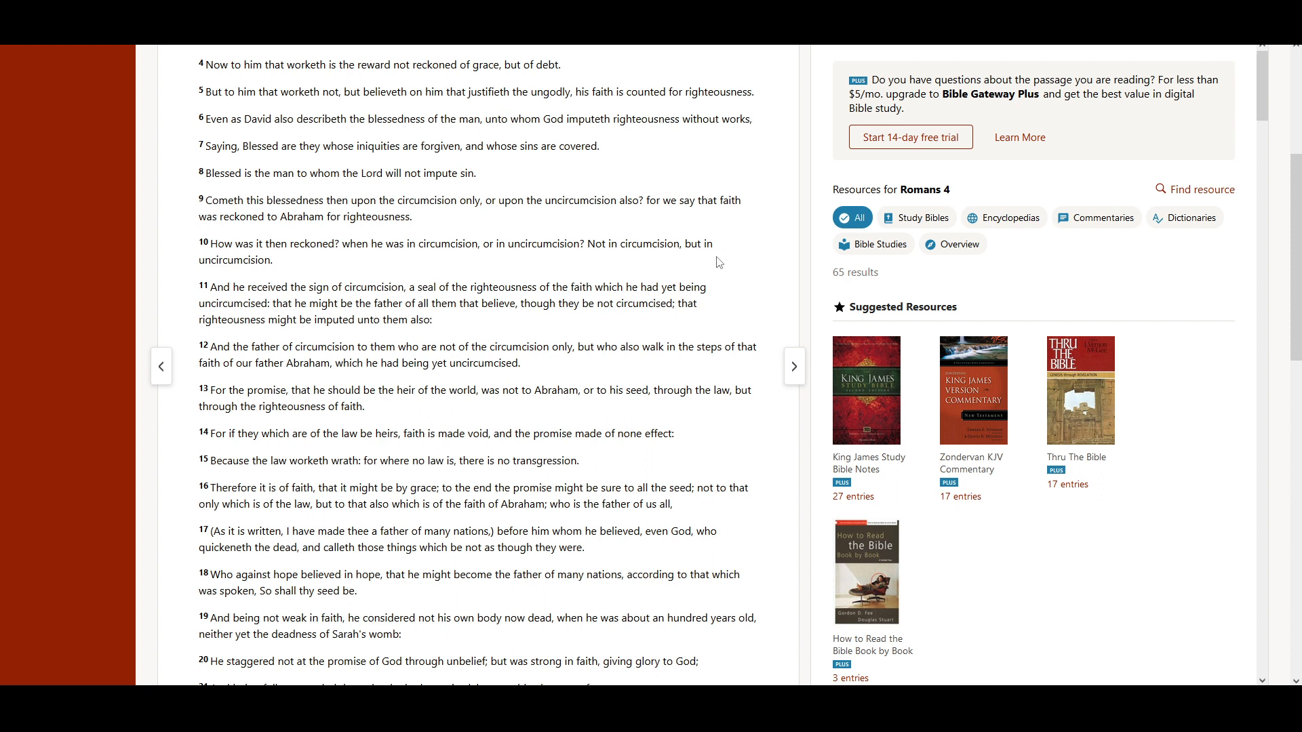
scroll(down, 3)
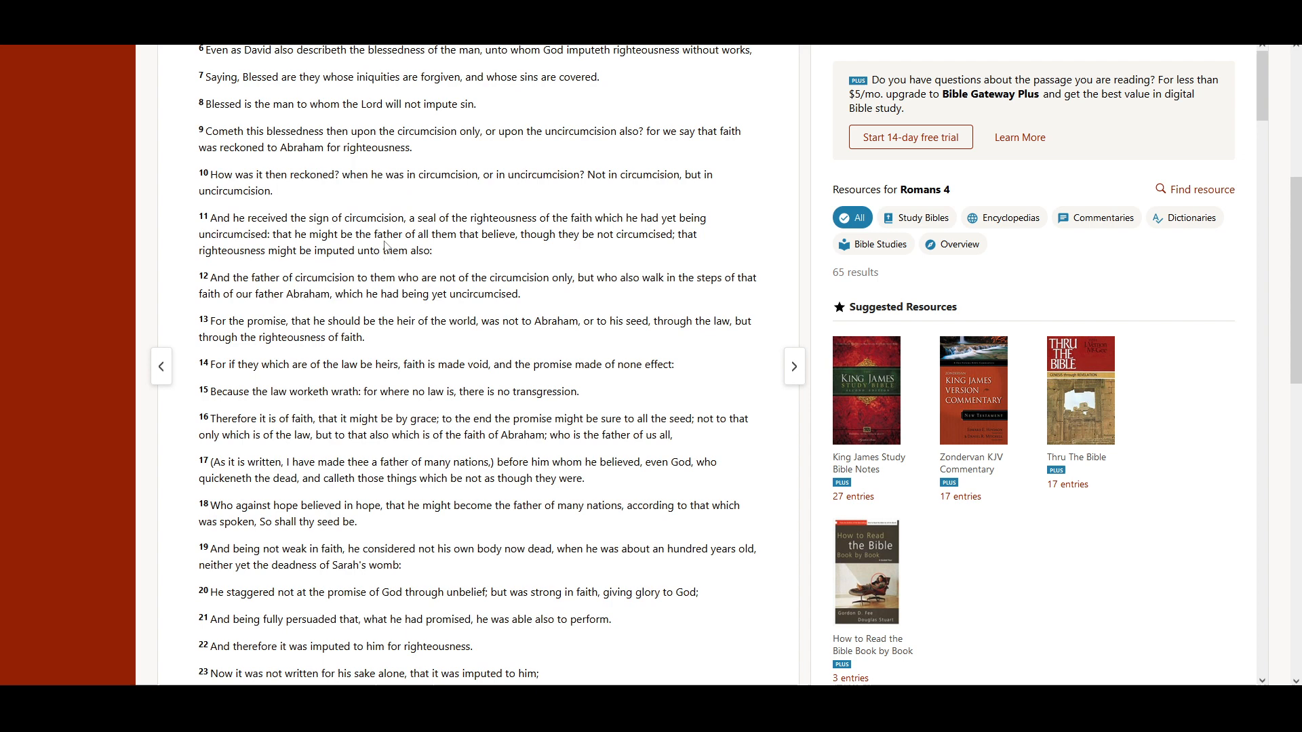
mouse_move(541, 236)
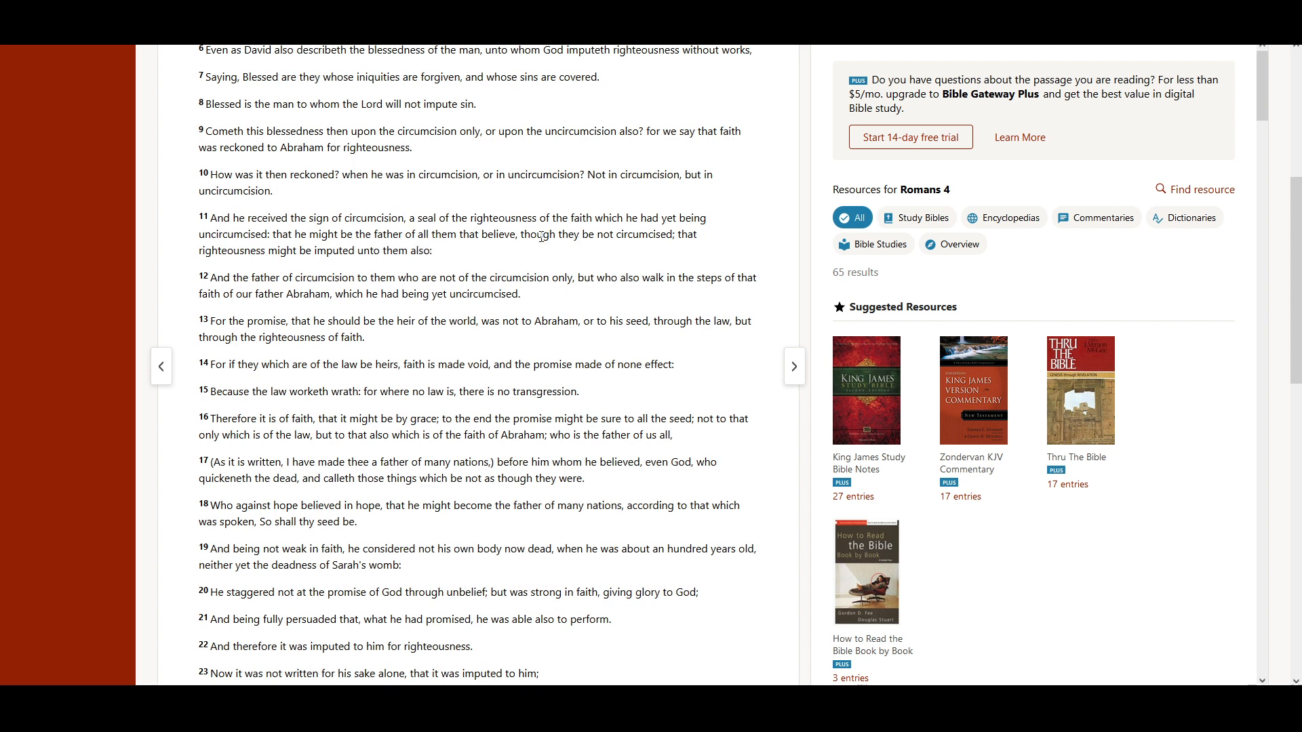
mouse_move(649, 239)
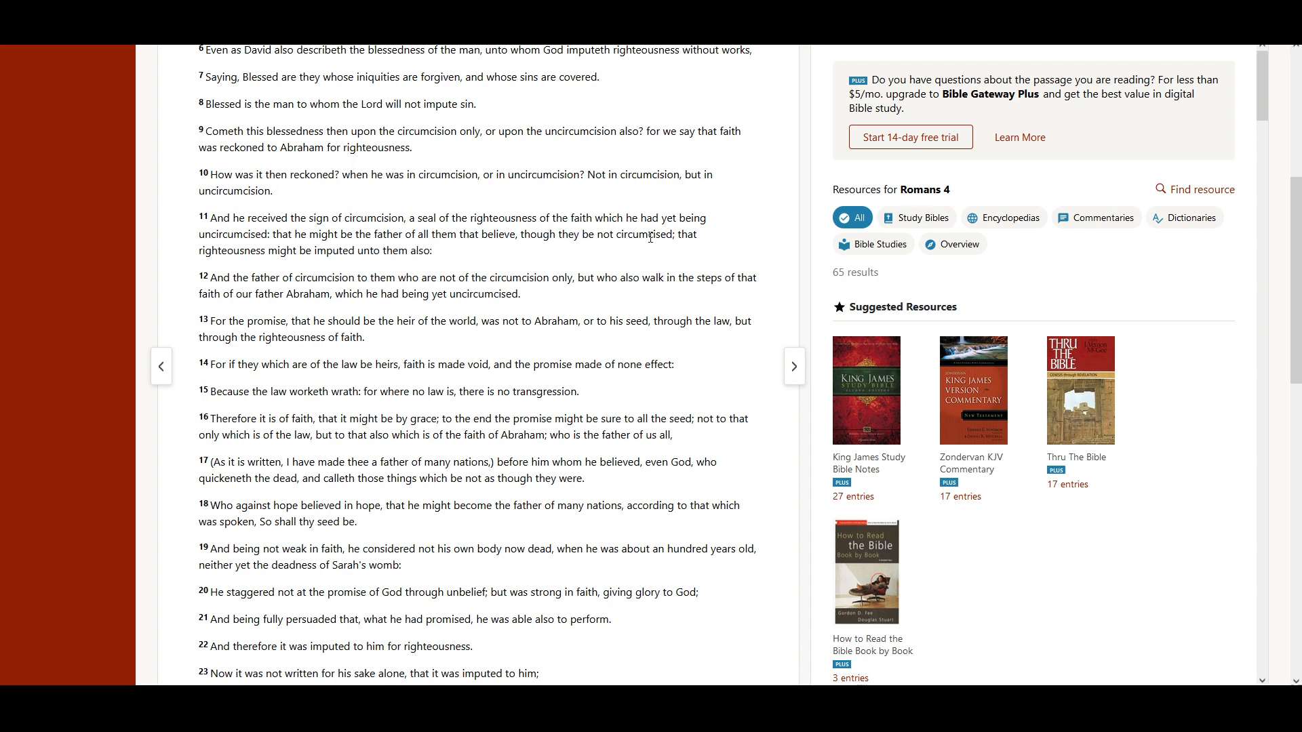
mouse_move(254, 250)
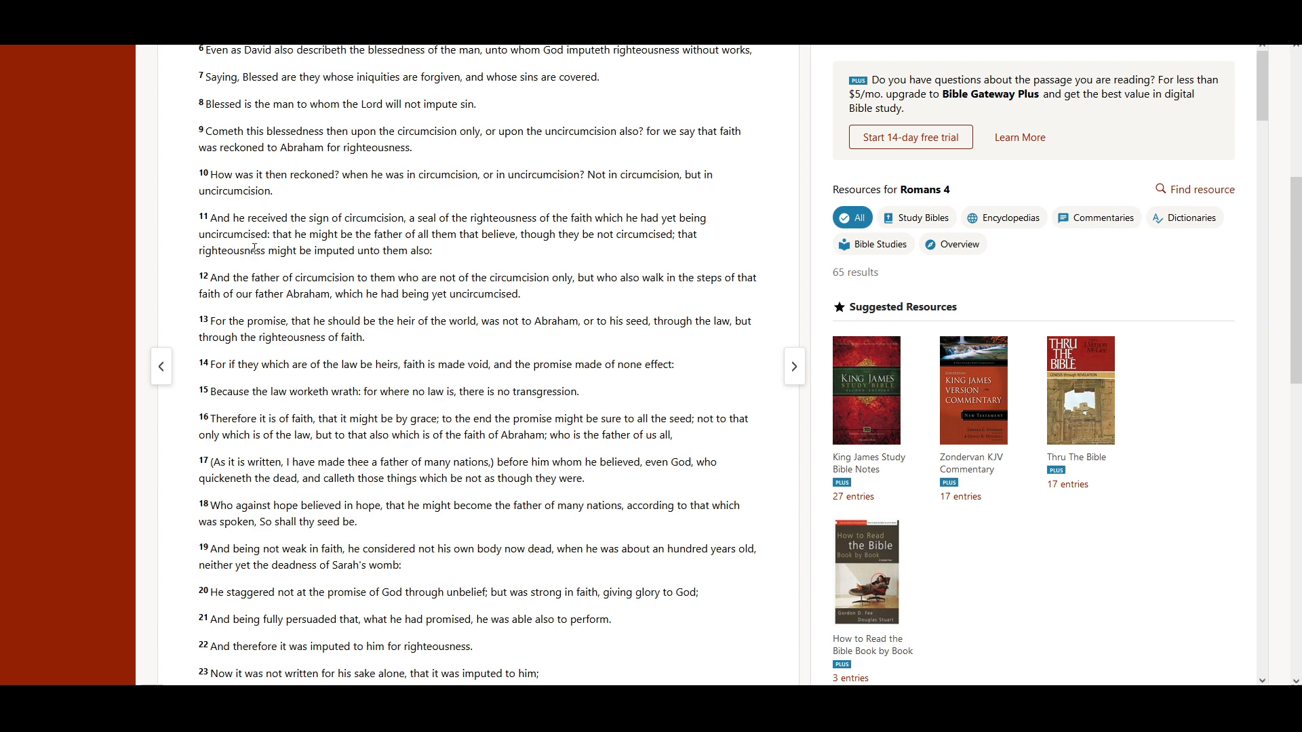
mouse_move(343, 258)
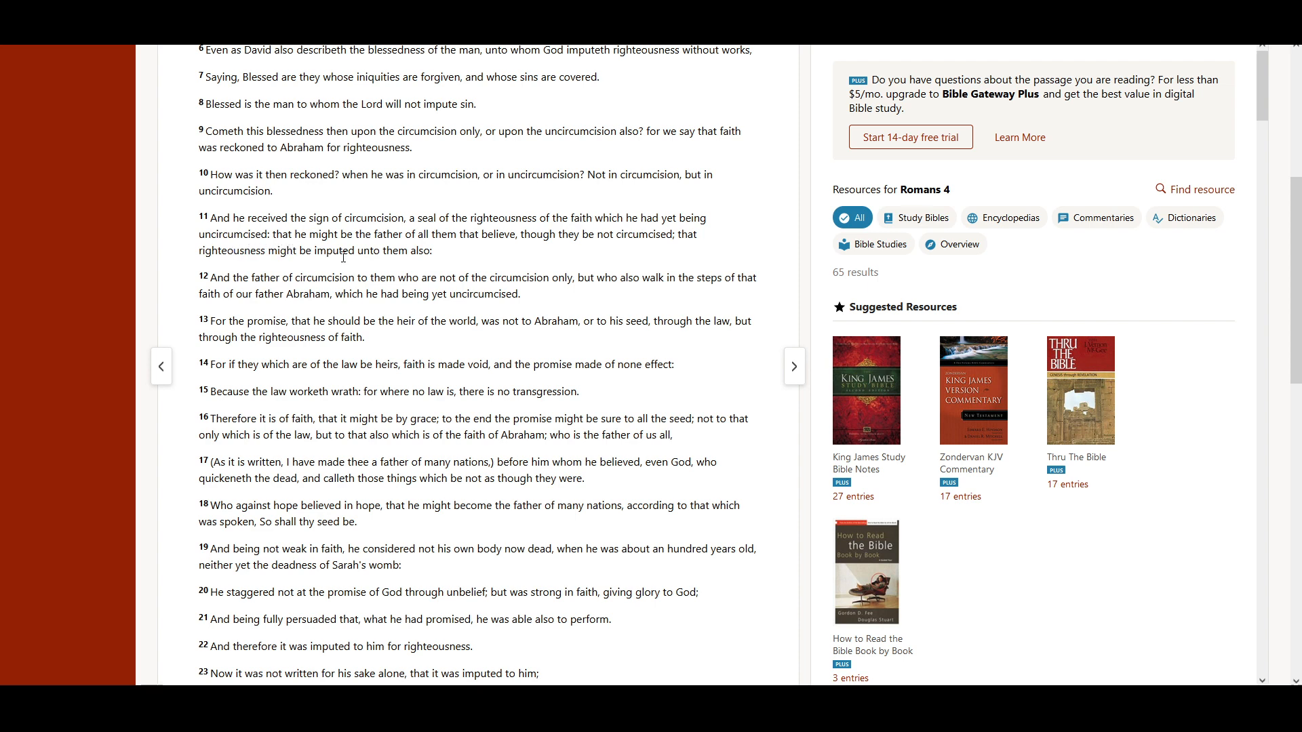
mouse_move(483, 257)
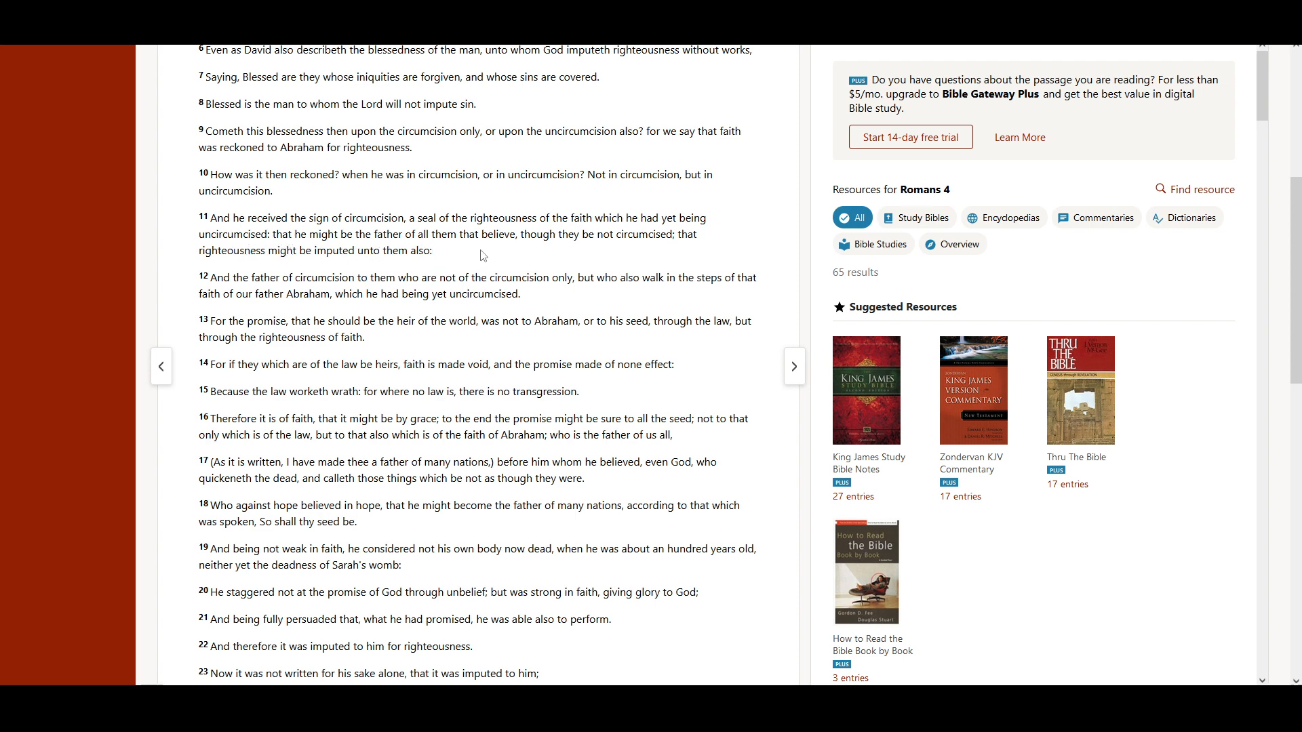
mouse_move(581, 253)
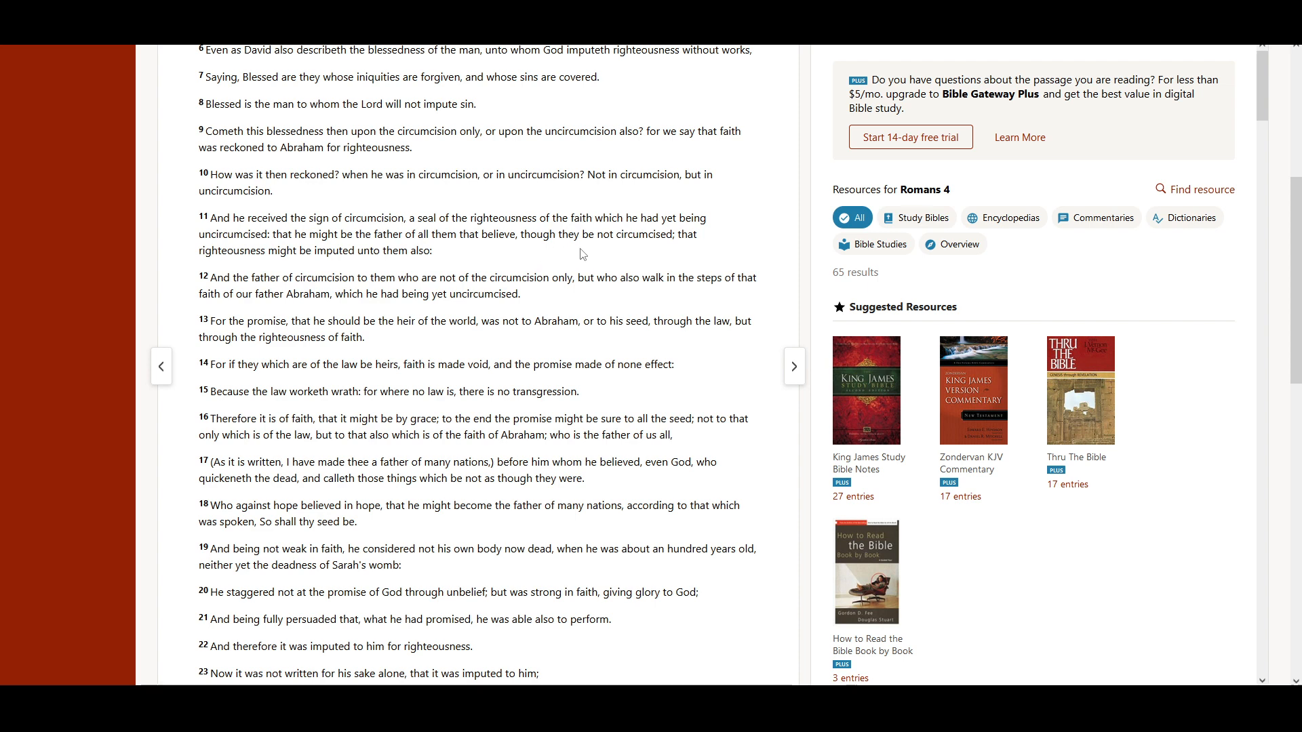
mouse_move(674, 252)
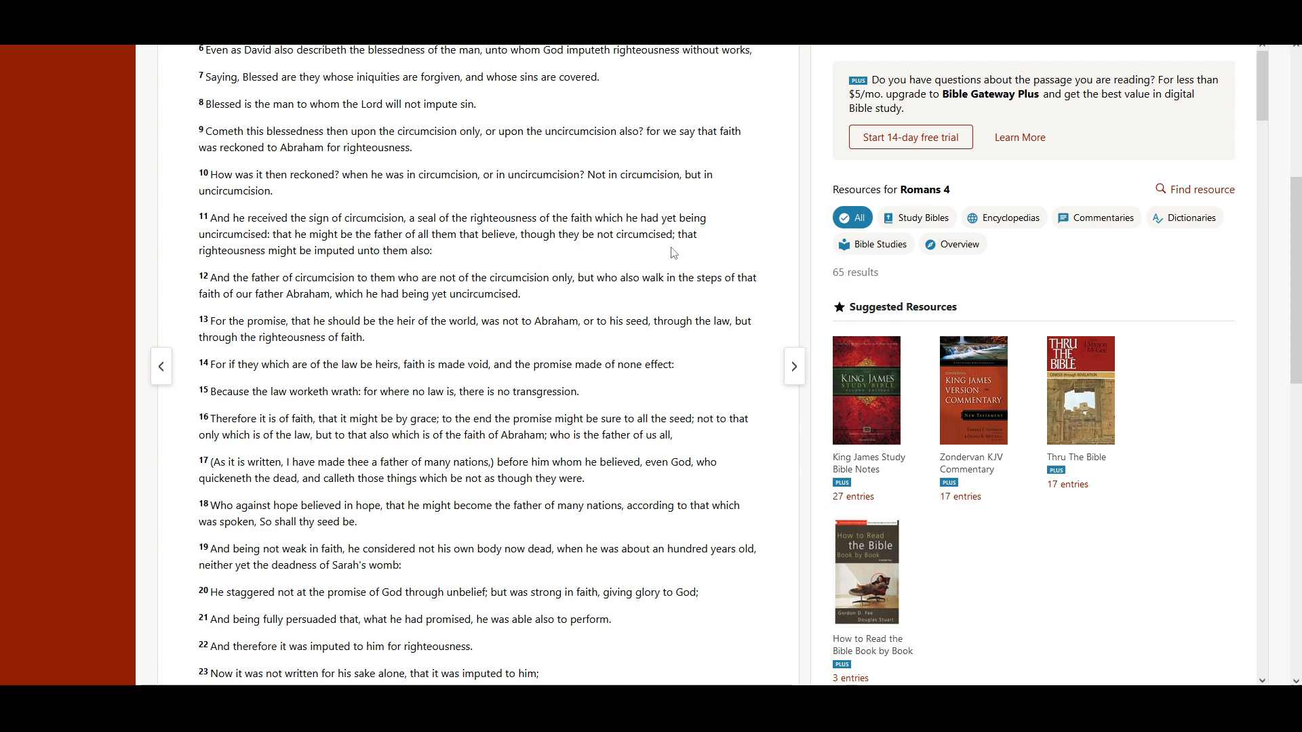
mouse_move(290, 269)
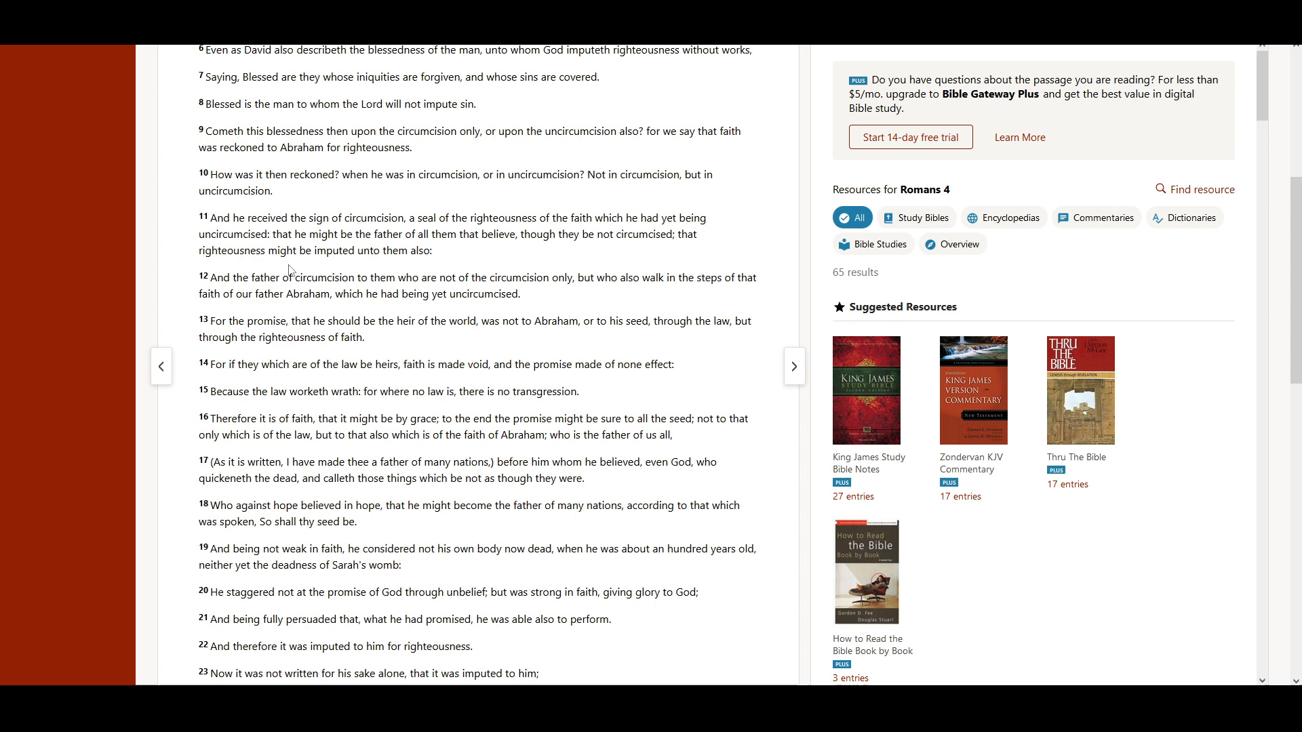
mouse_move(423, 272)
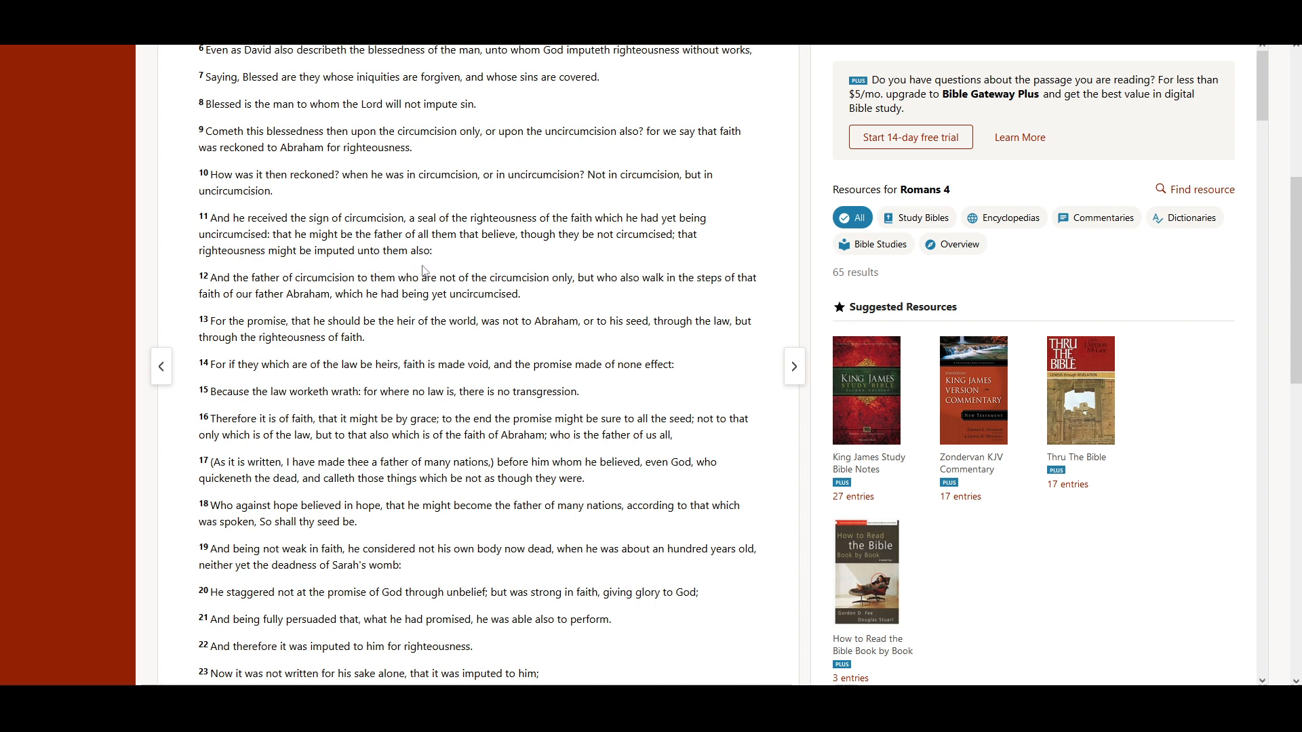
scroll(down, 3)
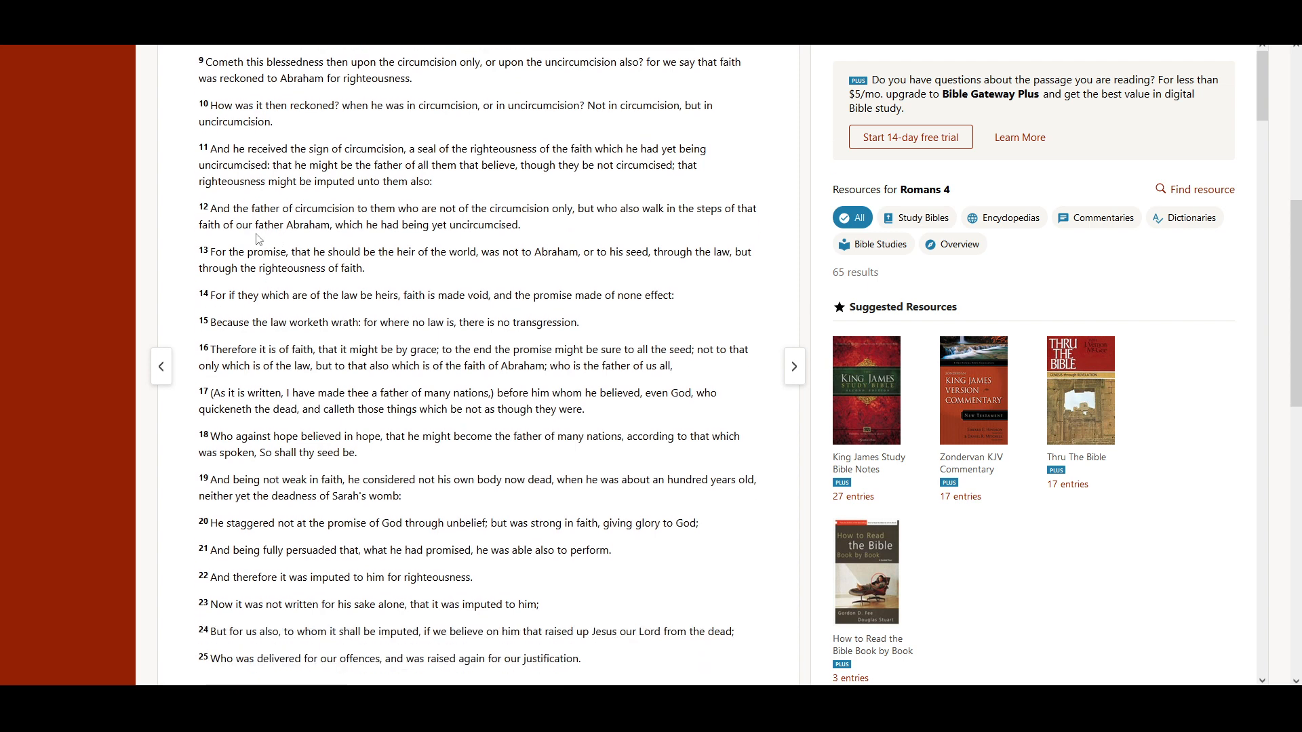
mouse_move(378, 226)
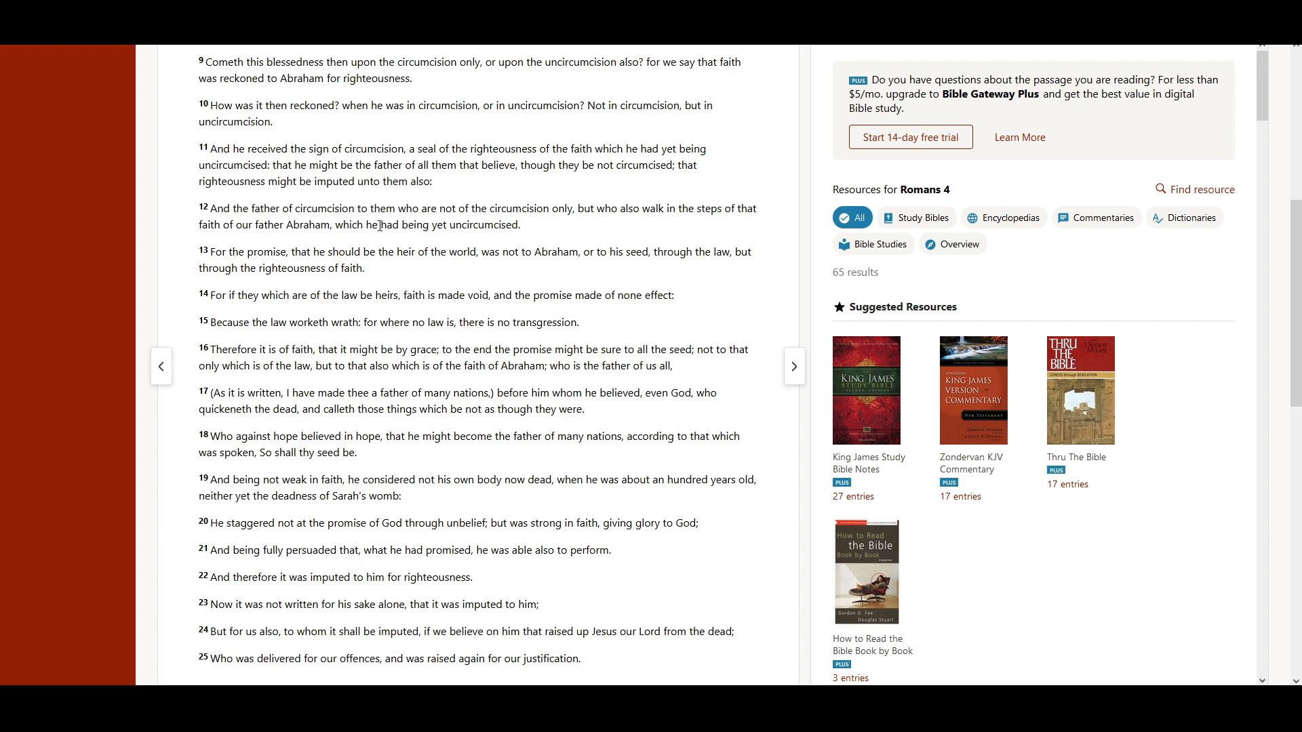
mouse_move(466, 225)
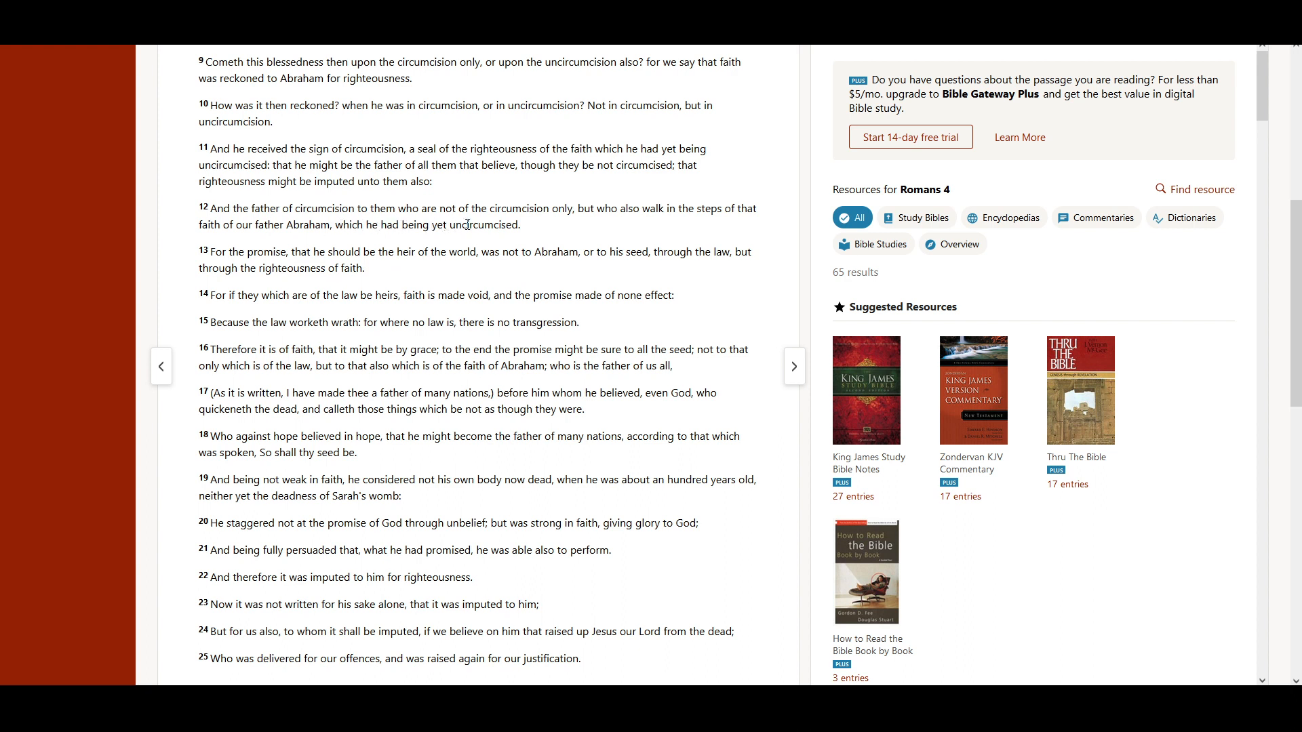
mouse_move(580, 231)
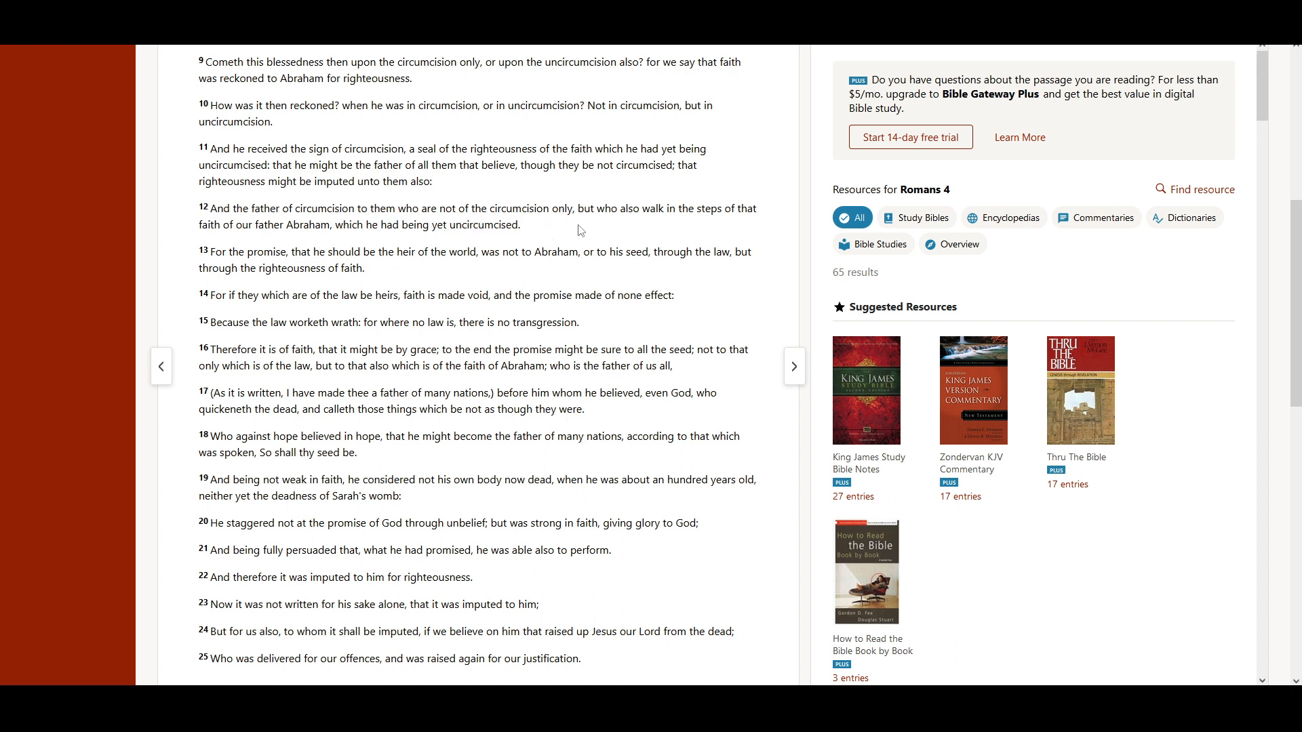
mouse_move(696, 231)
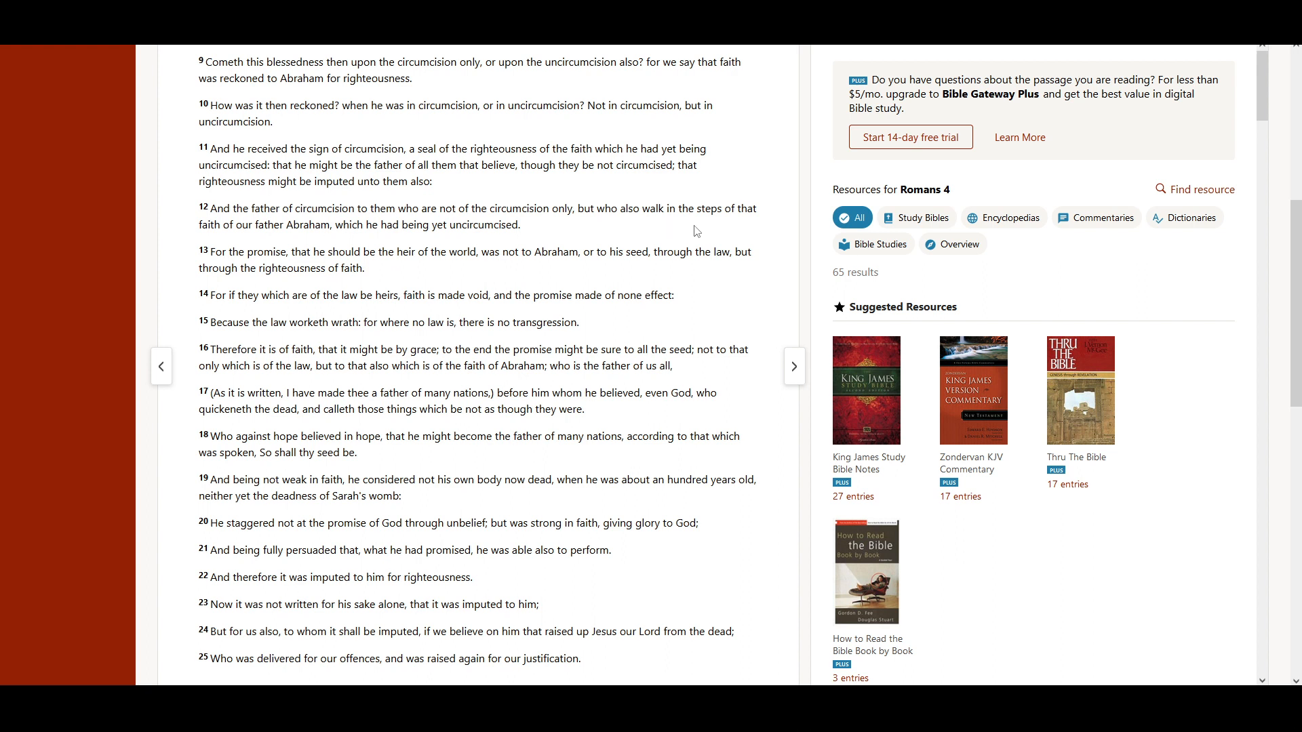
mouse_move(245, 242)
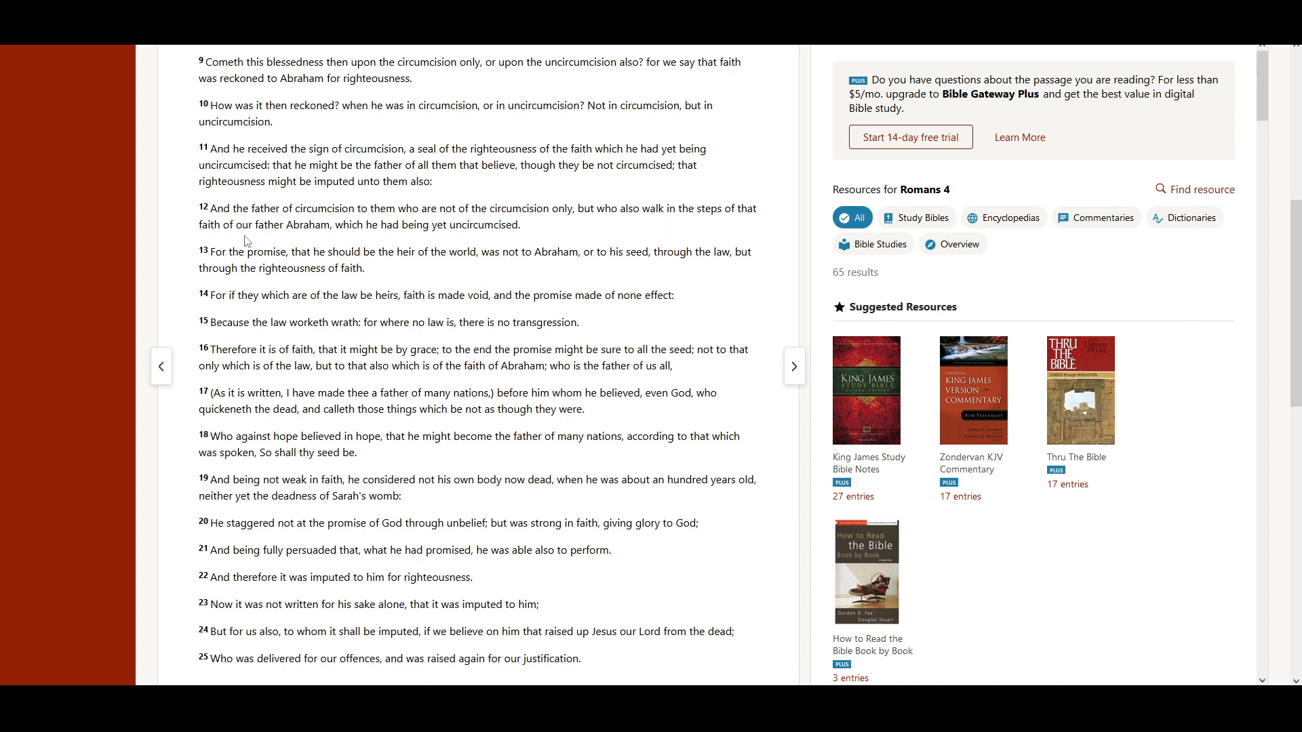
mouse_move(348, 245)
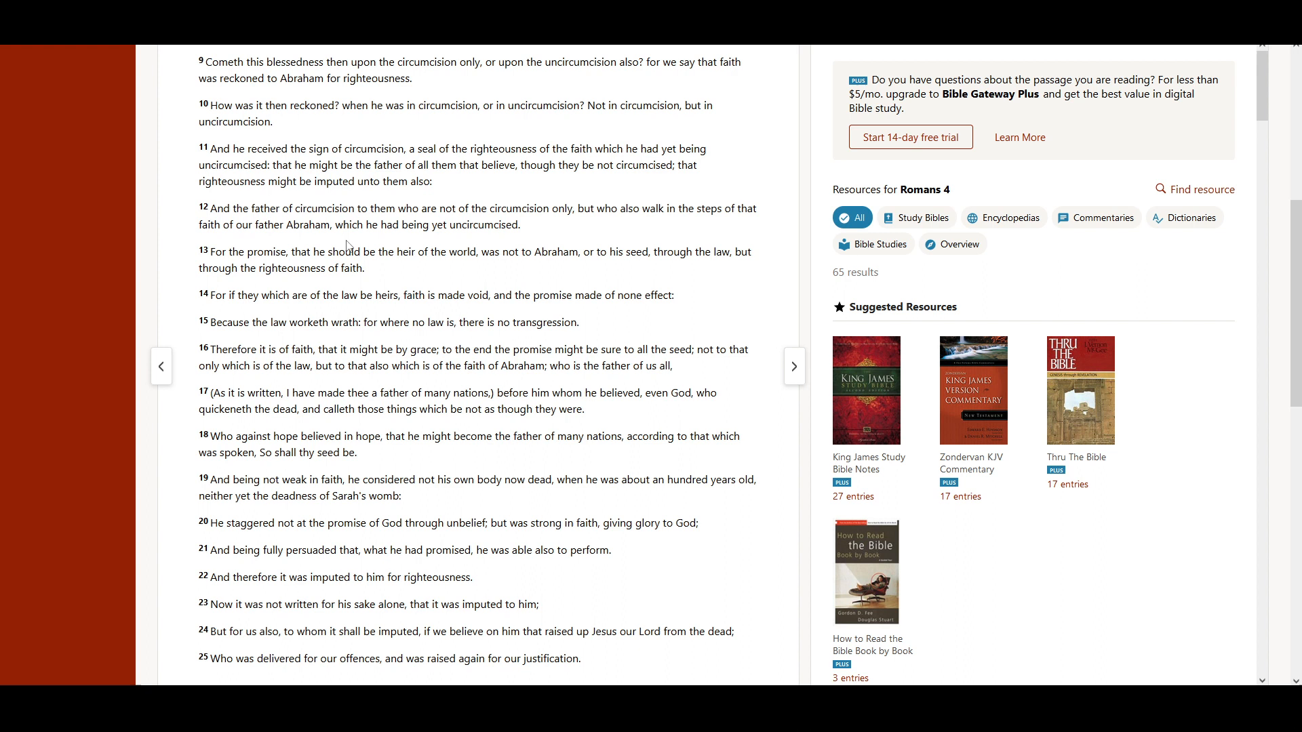
mouse_move(431, 245)
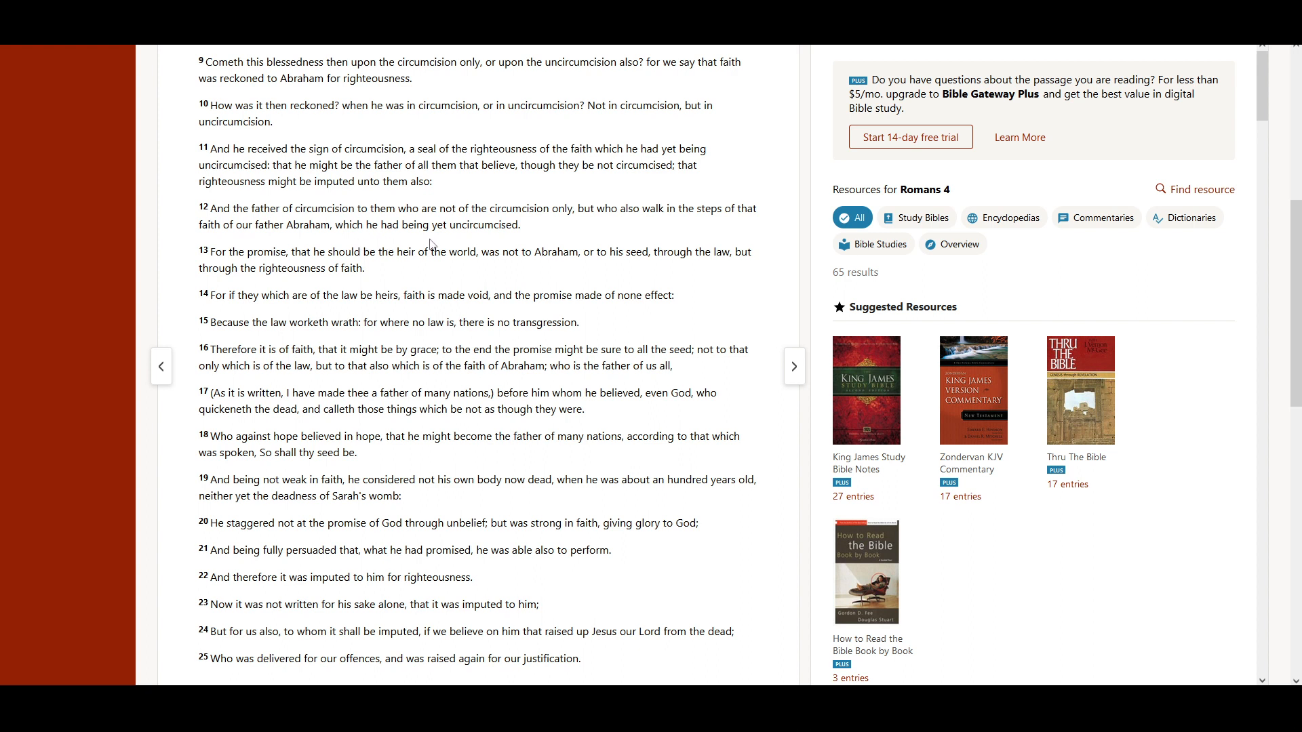
mouse_move(520, 242)
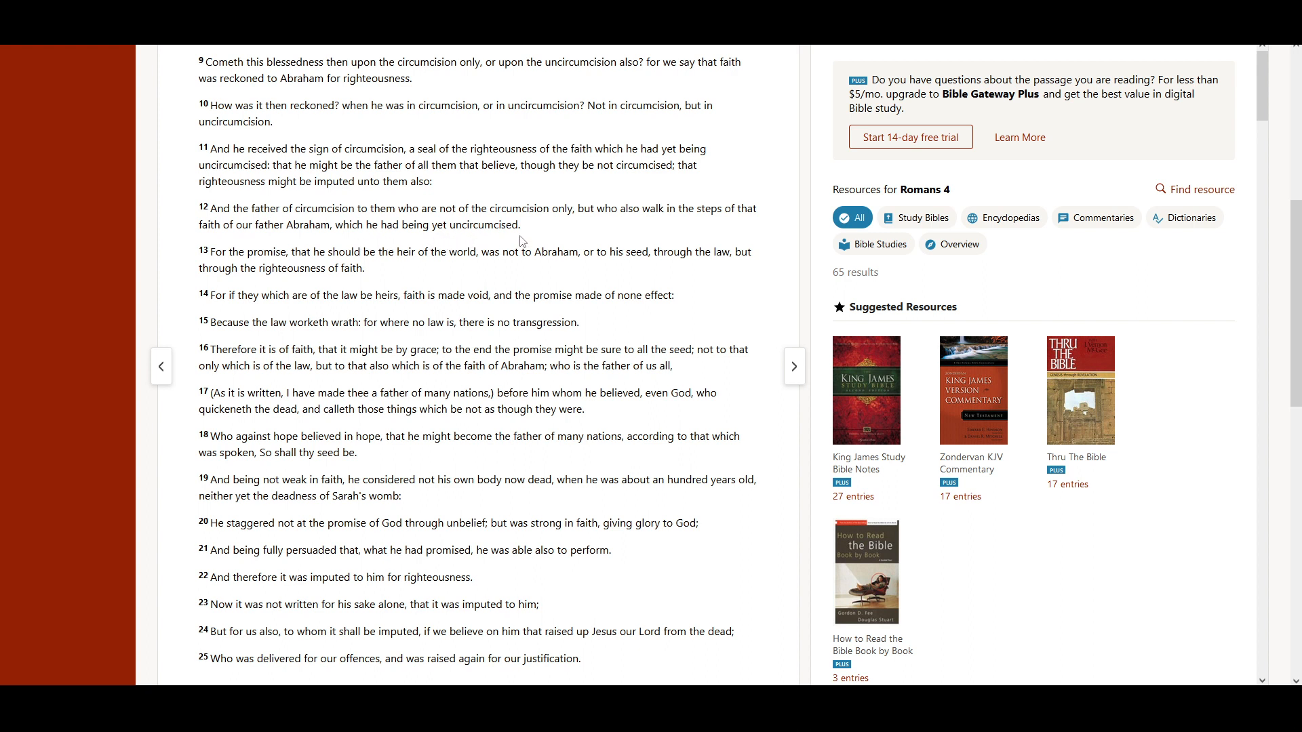
scroll(down, 3)
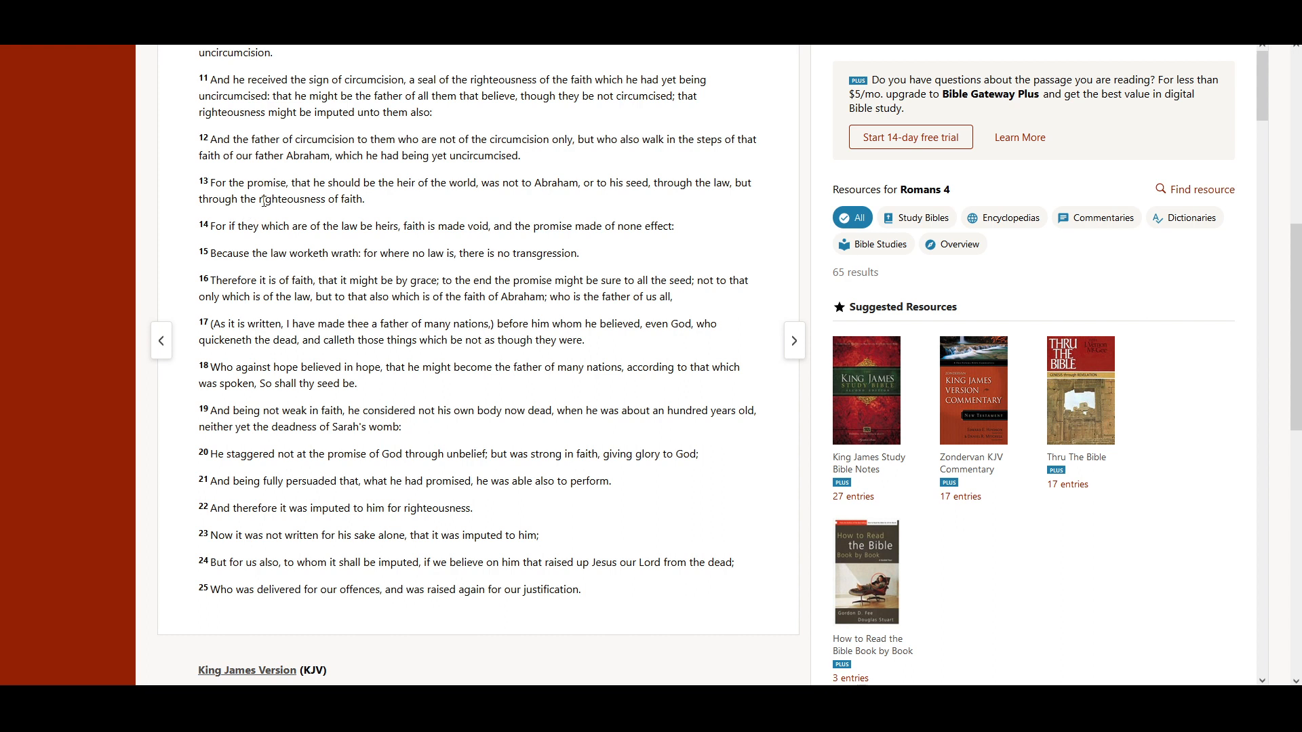
mouse_move(420, 207)
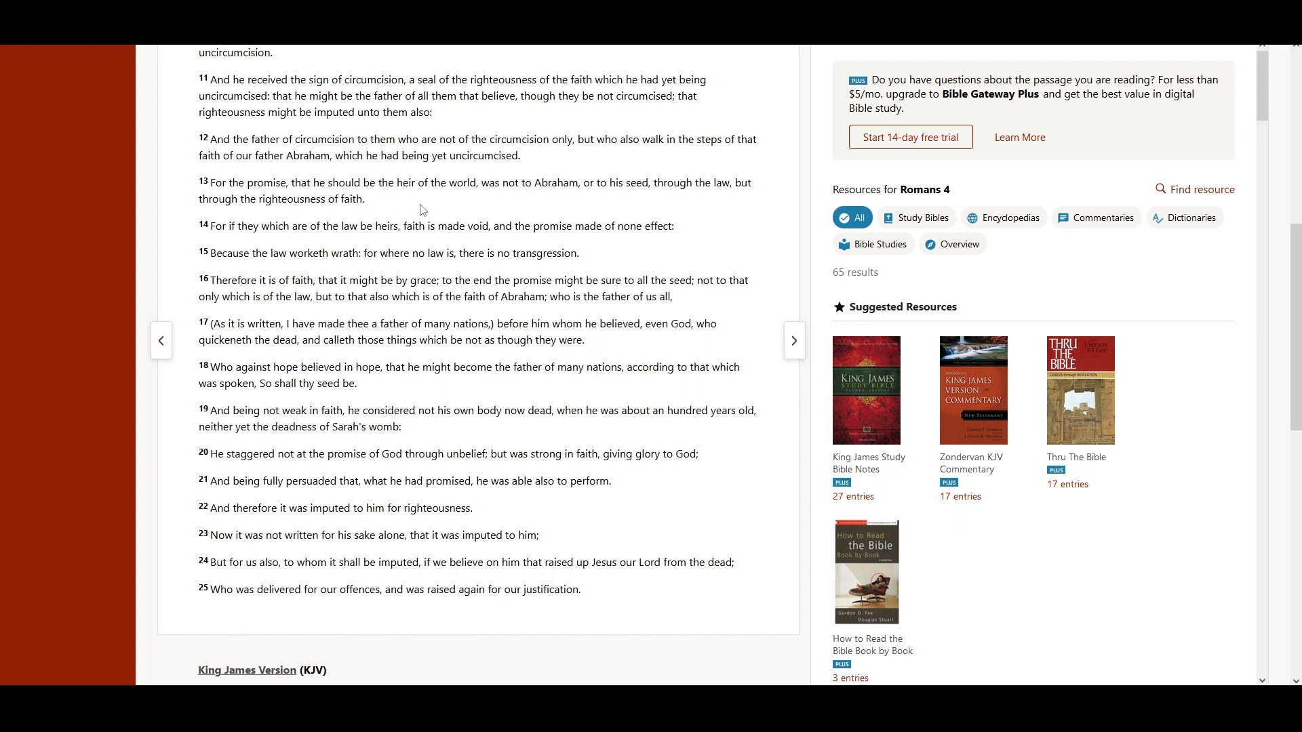
mouse_move(496, 202)
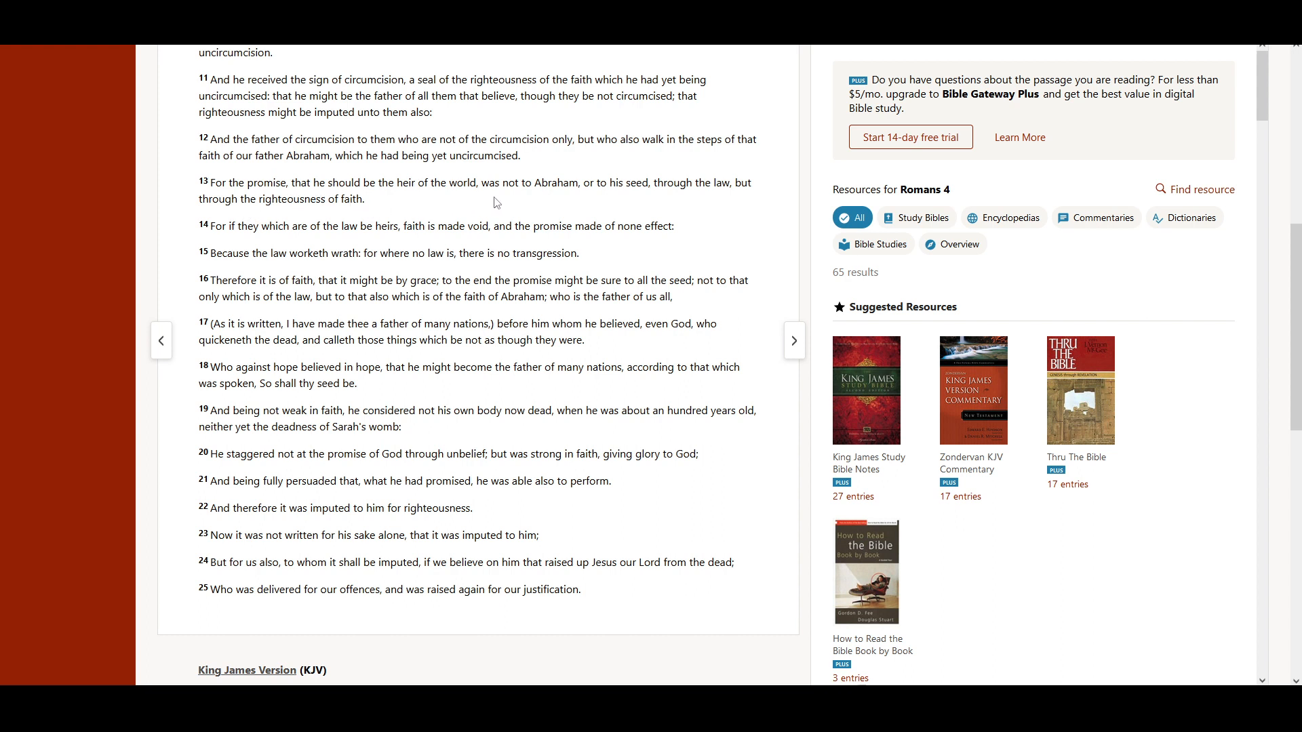
mouse_move(571, 205)
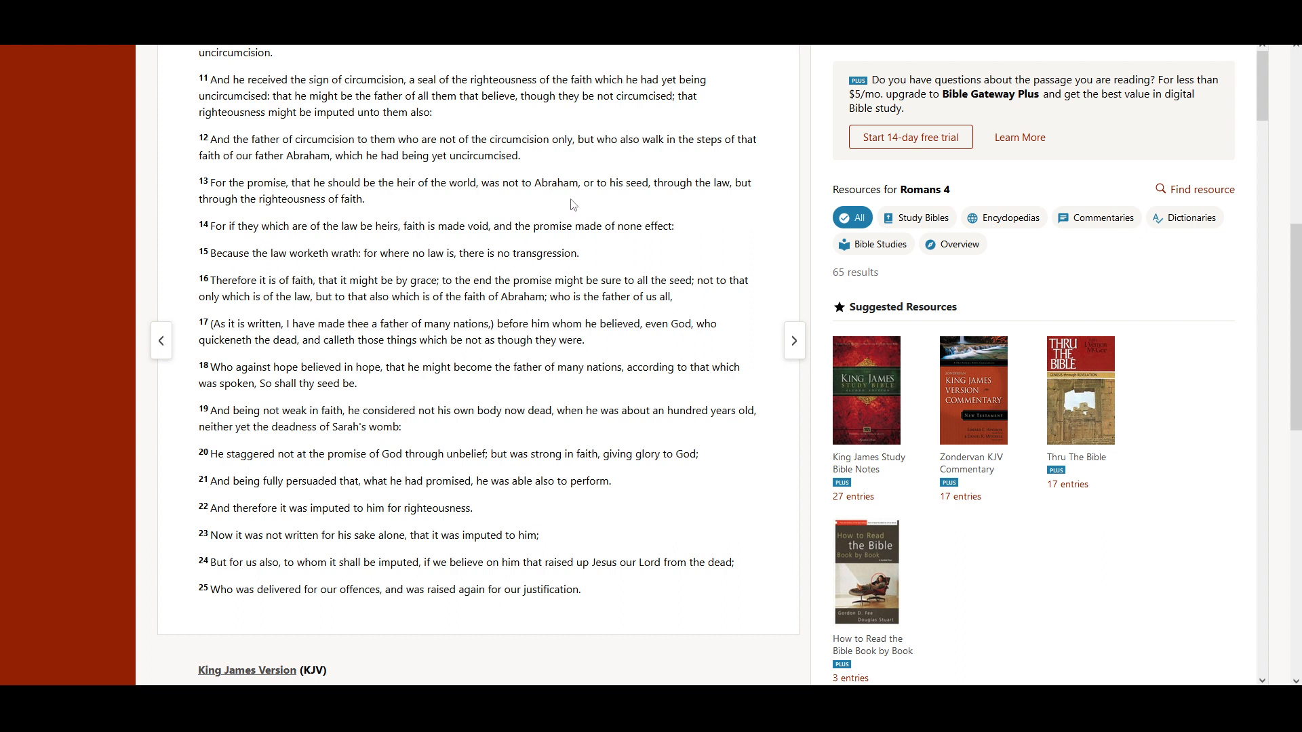
mouse_move(656, 202)
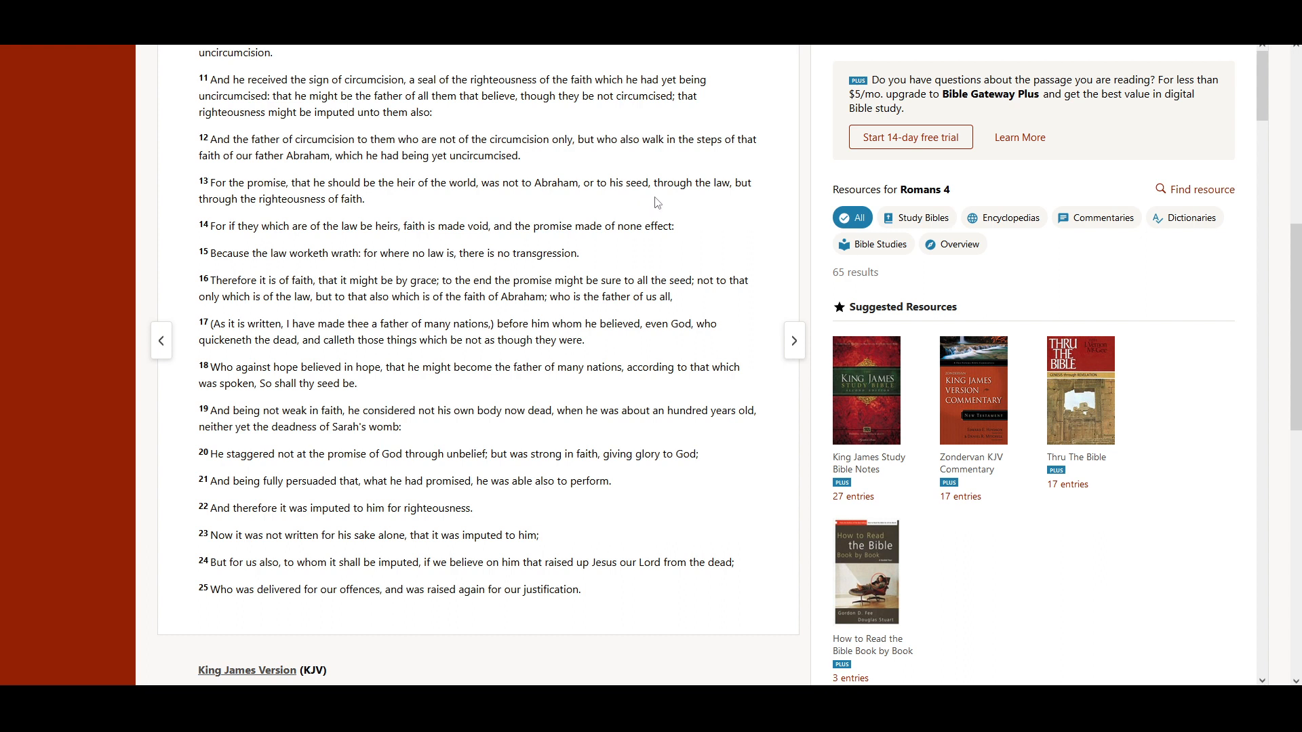
mouse_move(258, 218)
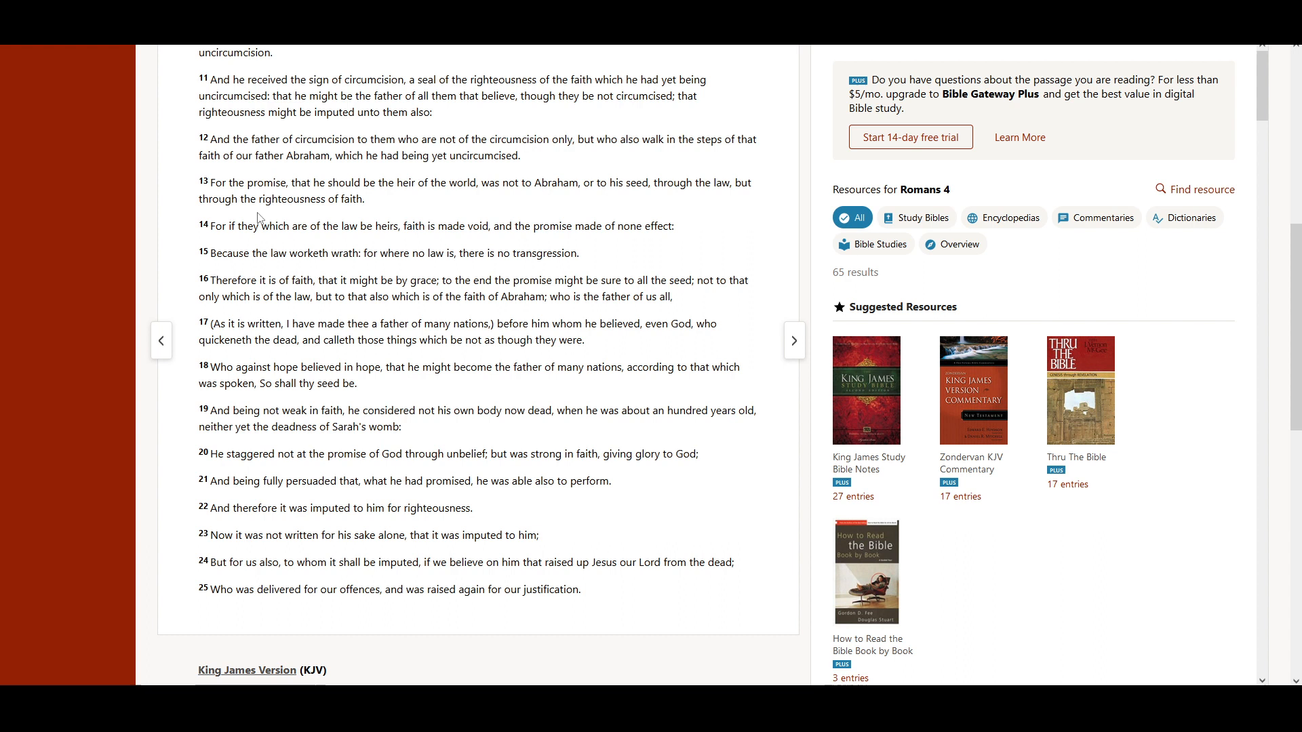
mouse_move(351, 218)
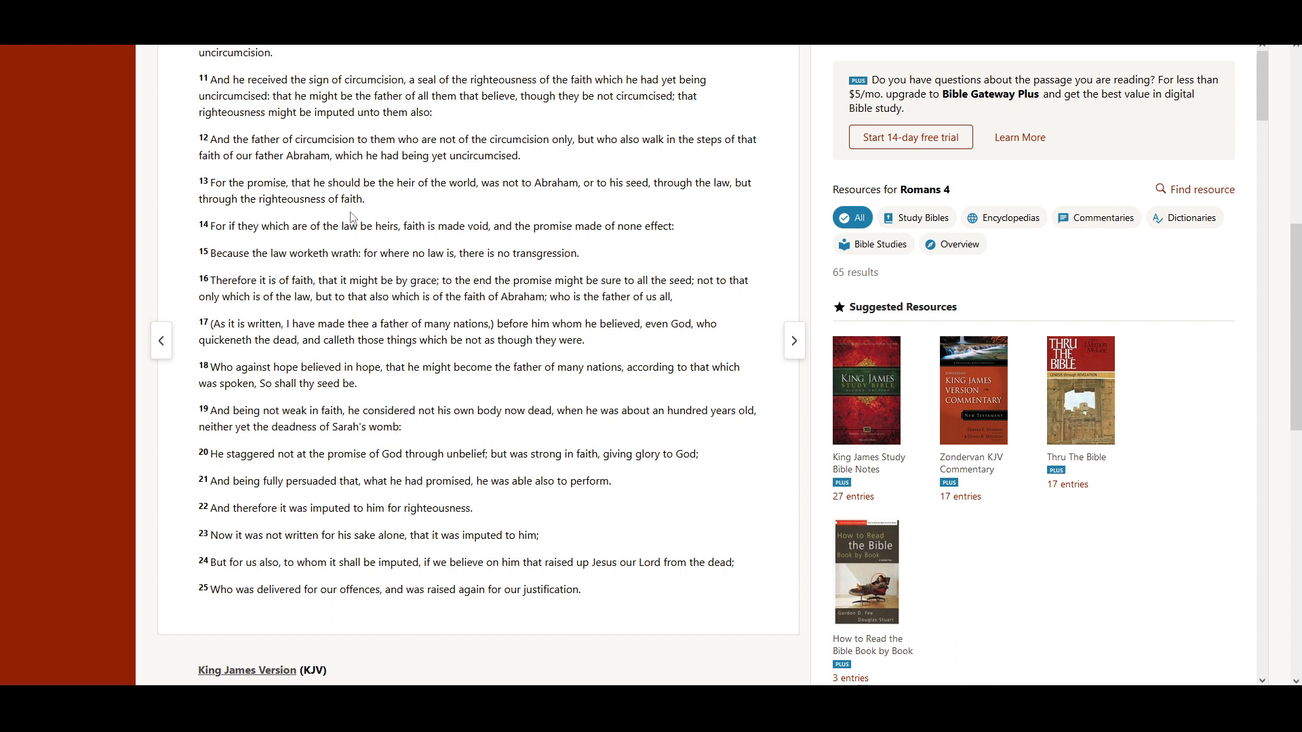
scroll(down, 3)
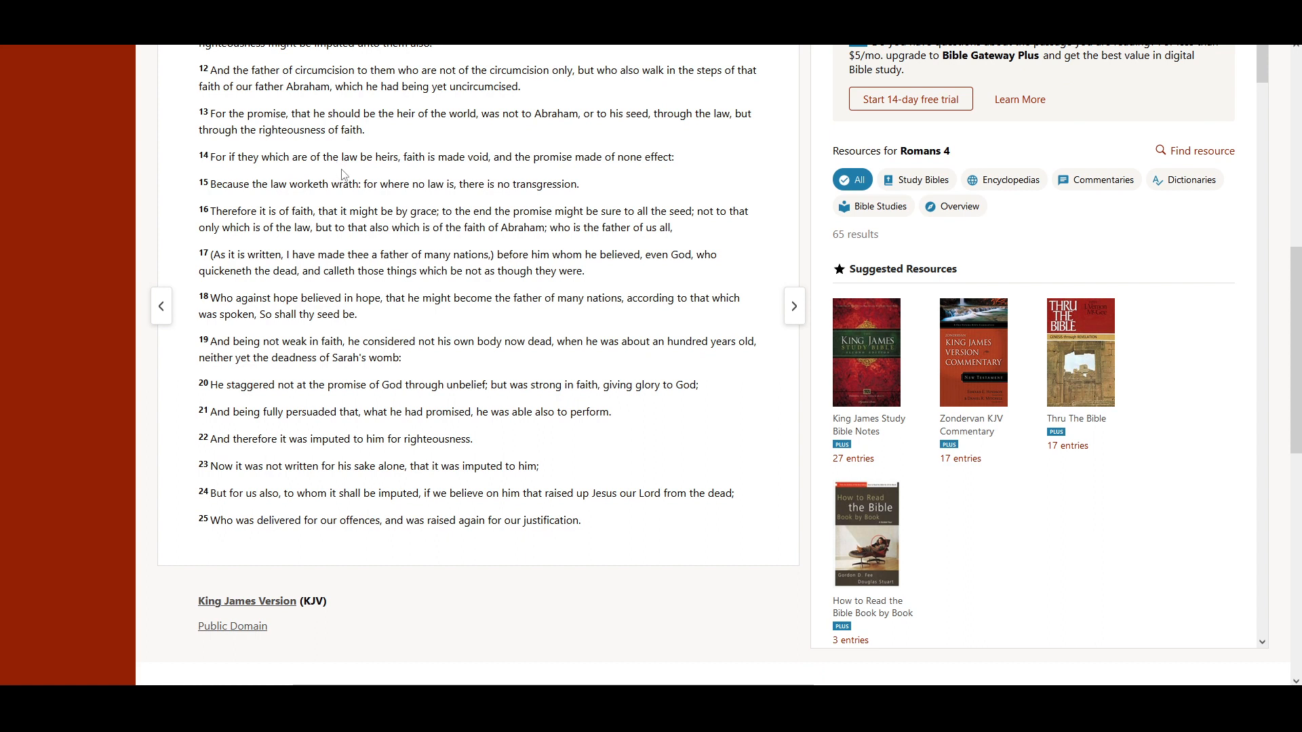
mouse_move(457, 180)
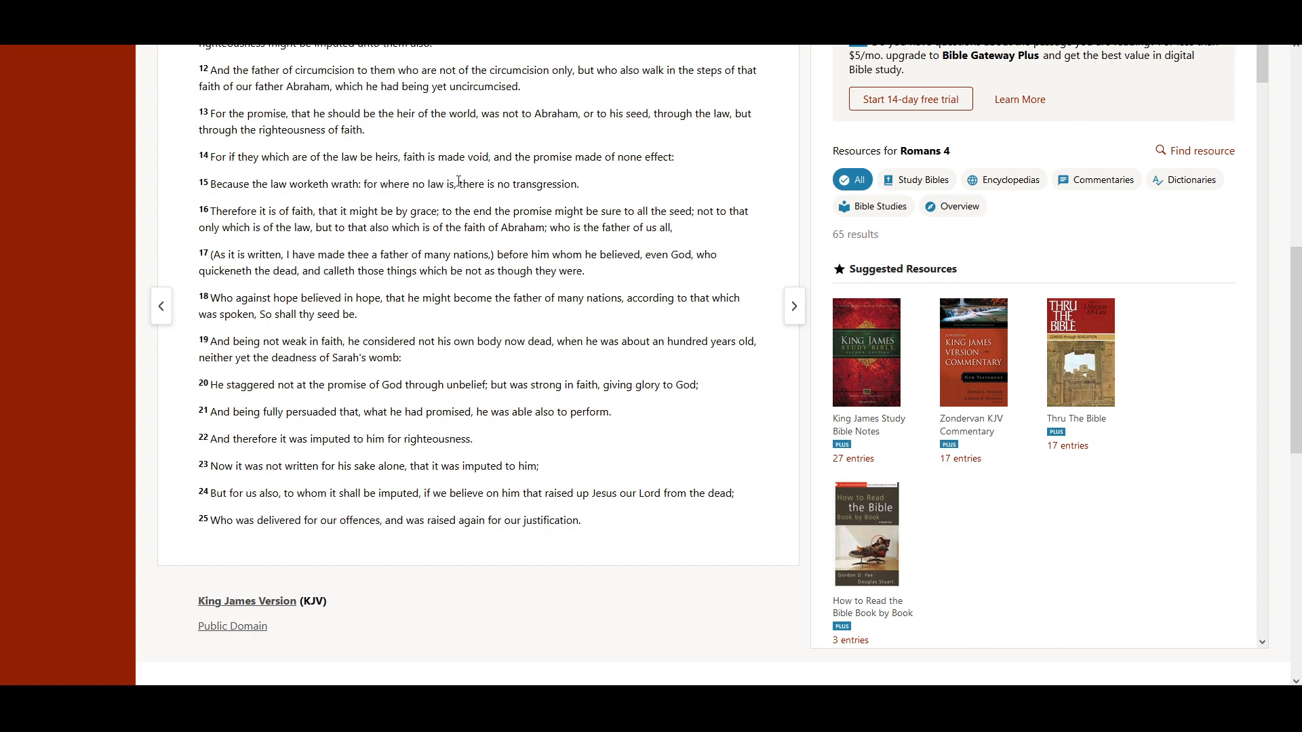
mouse_move(591, 183)
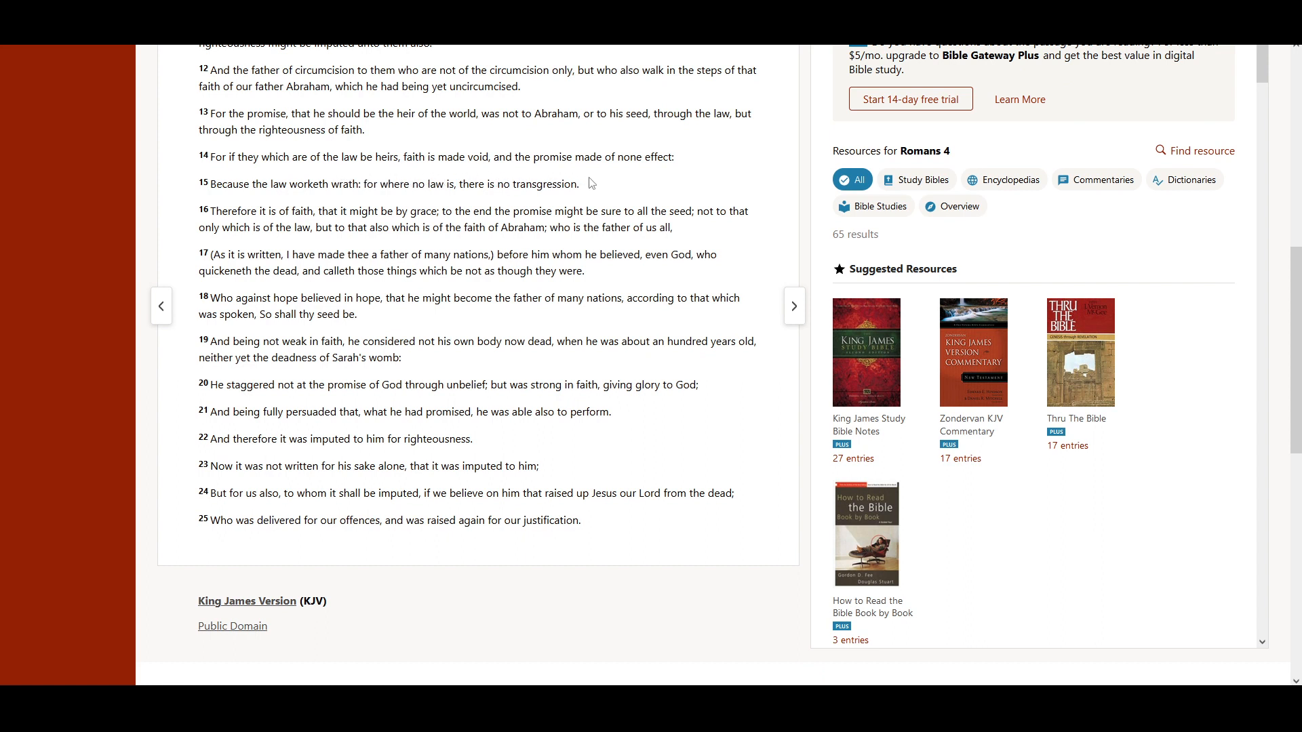
mouse_move(313, 201)
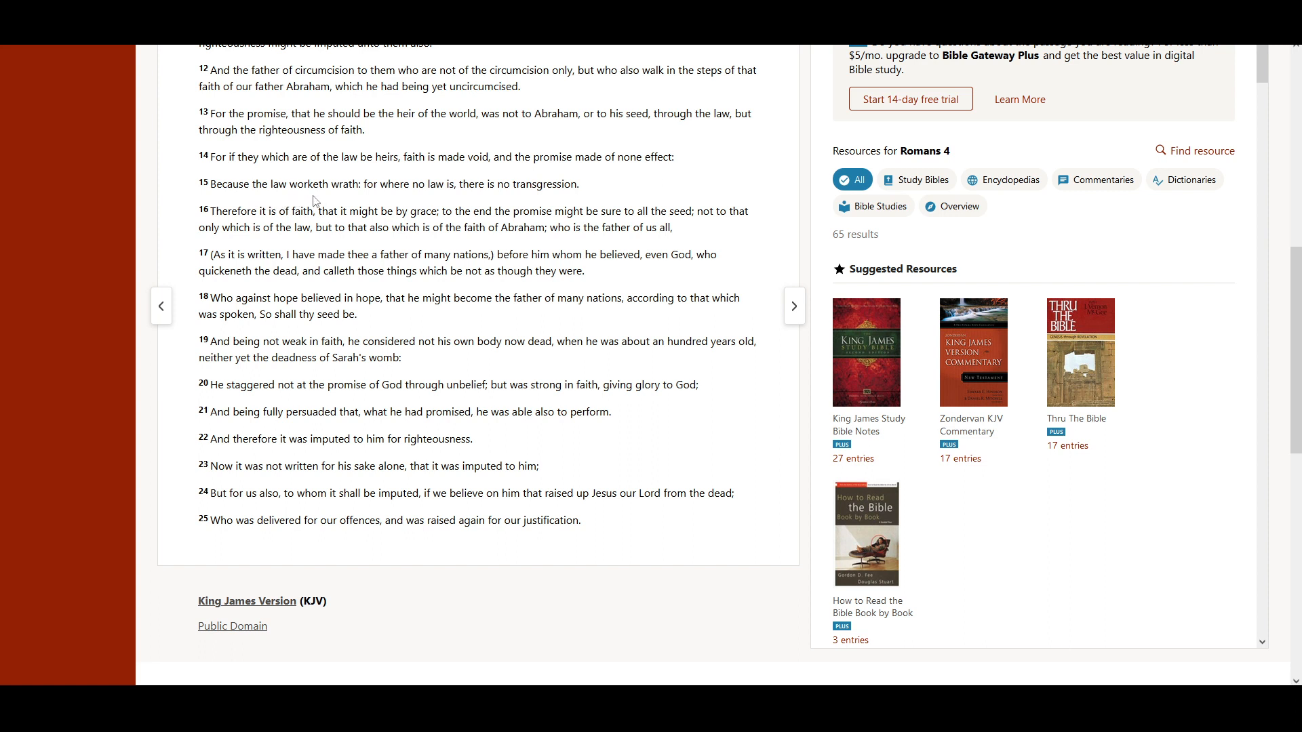
mouse_move(390, 207)
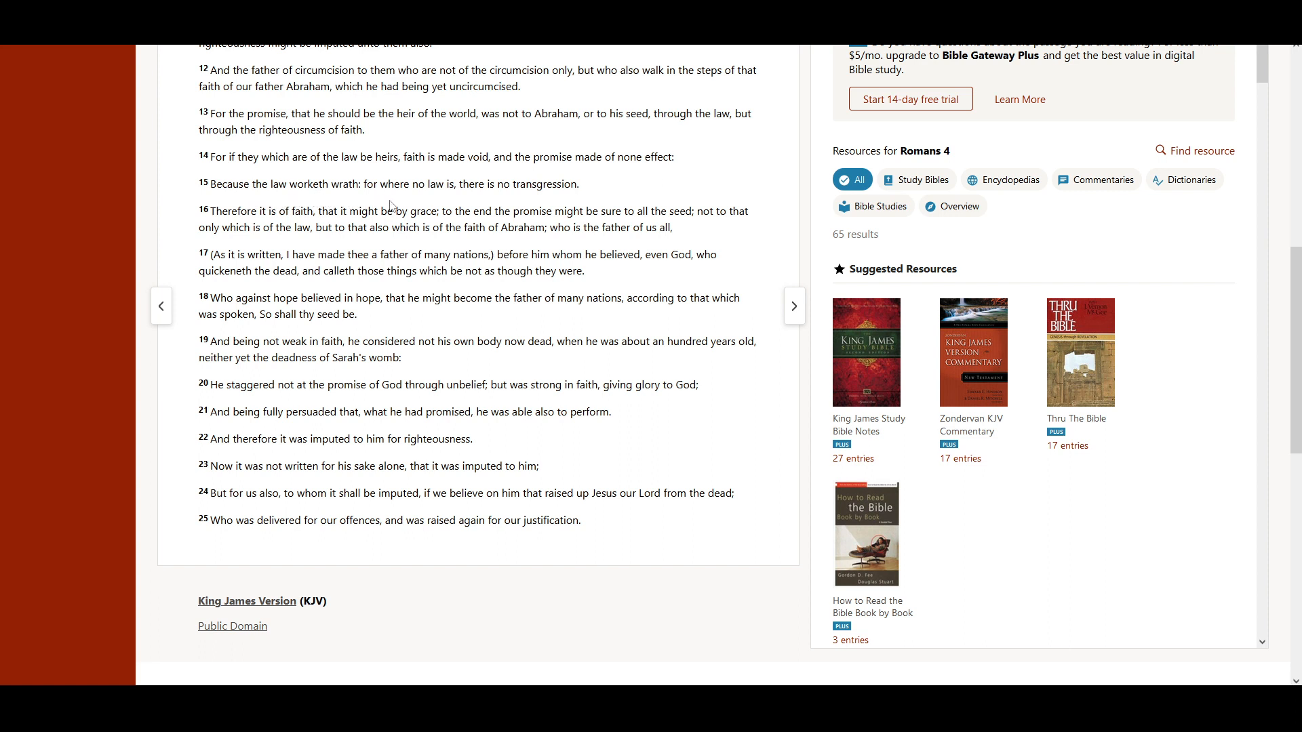
mouse_move(506, 205)
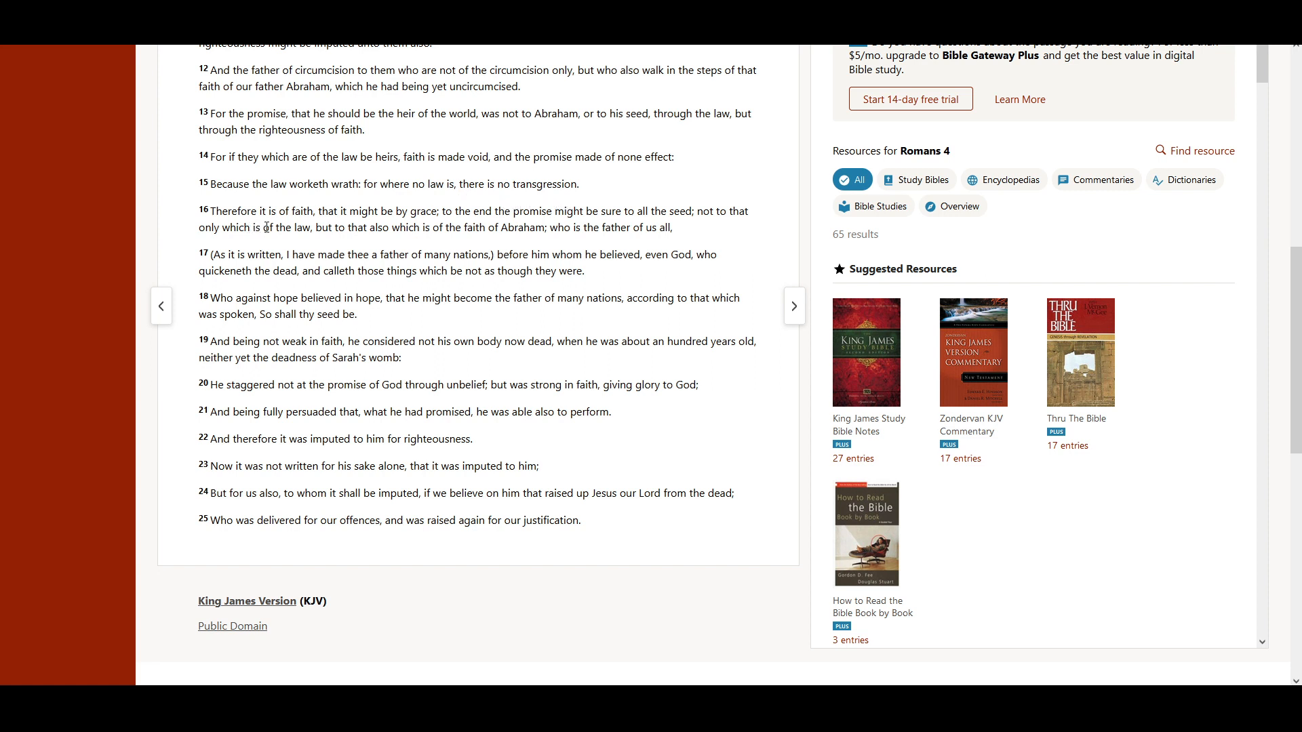
mouse_move(391, 230)
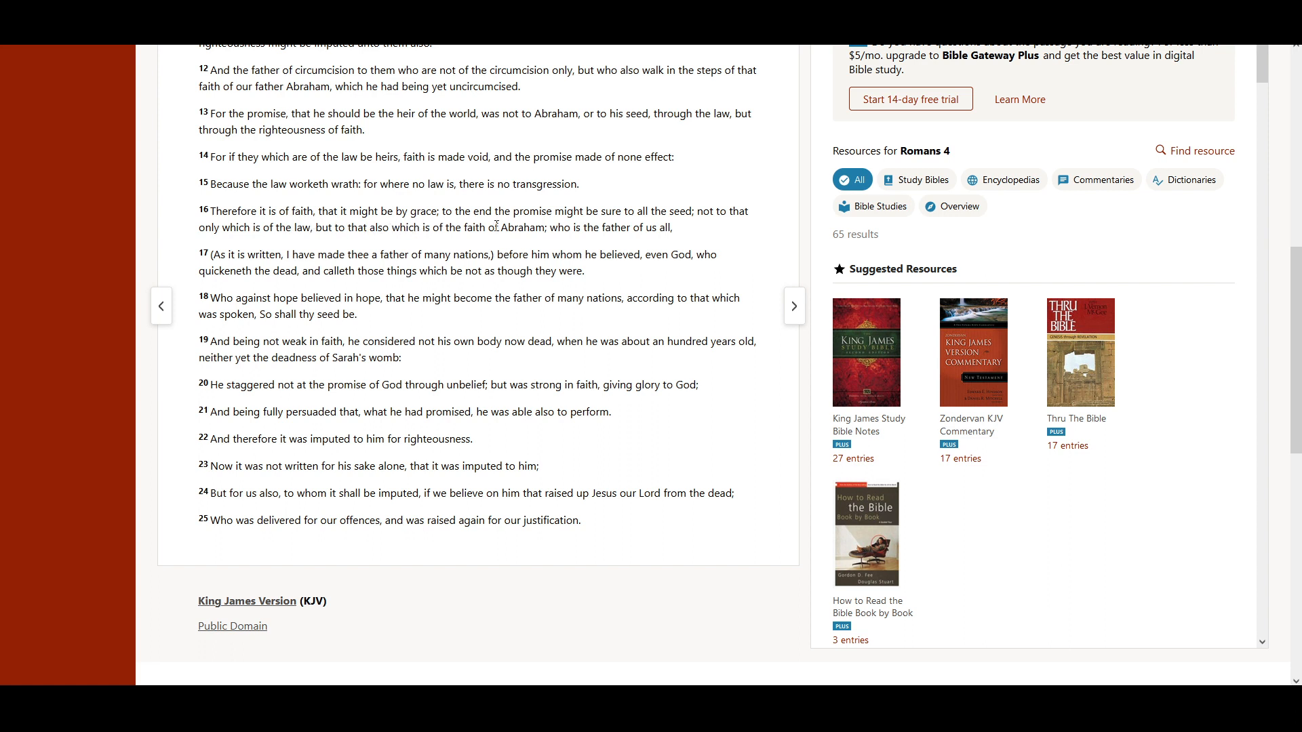
mouse_move(603, 225)
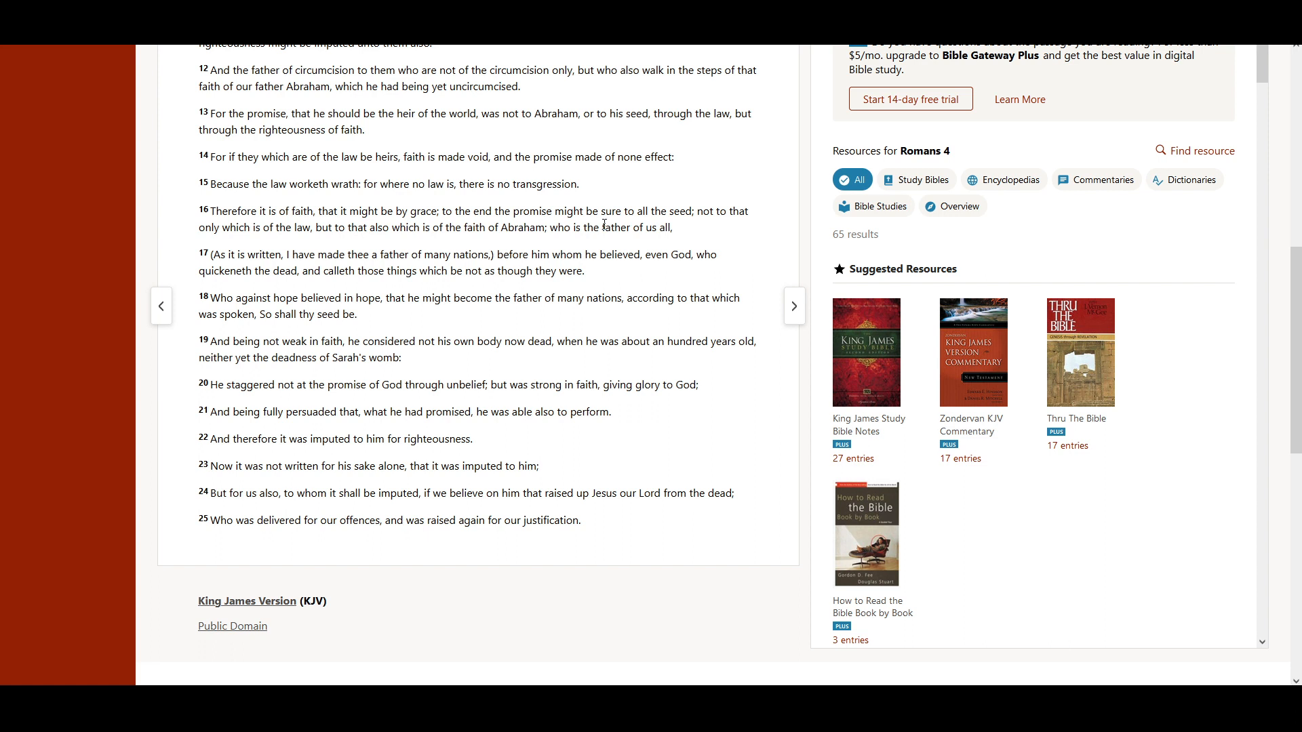
mouse_move(725, 226)
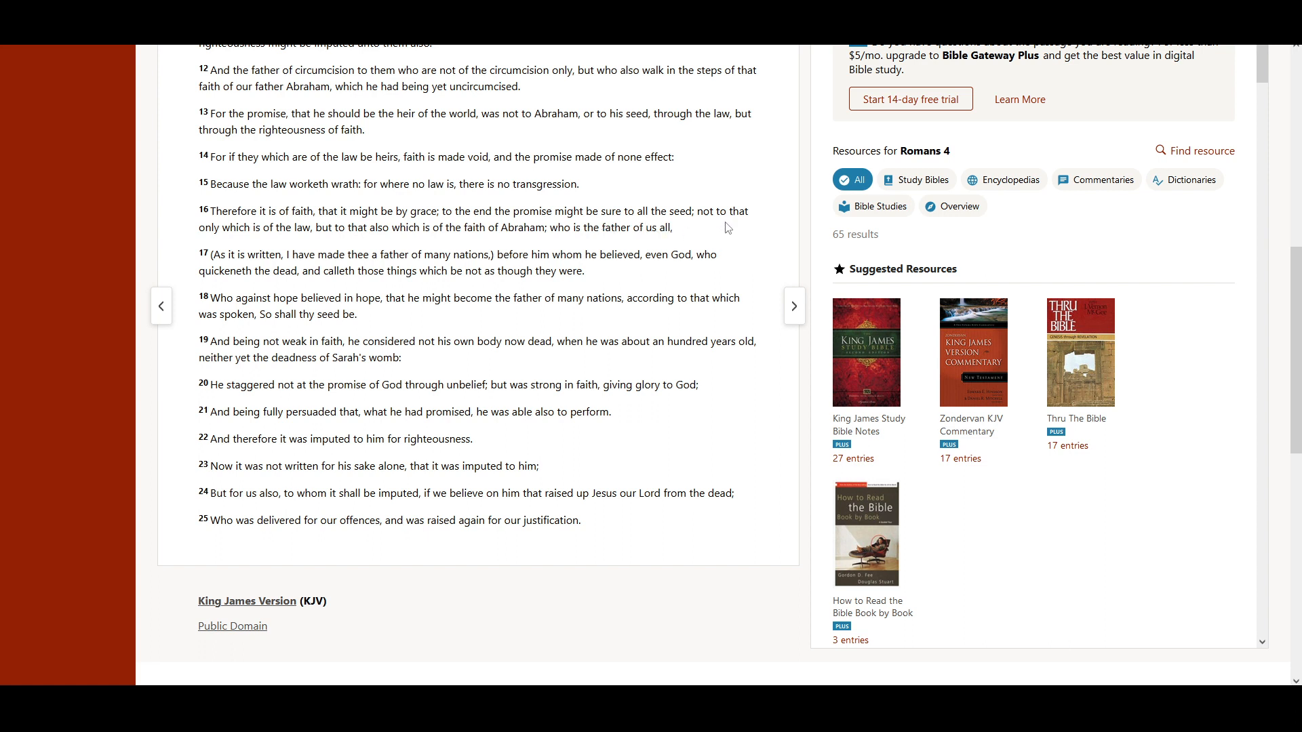
mouse_move(259, 244)
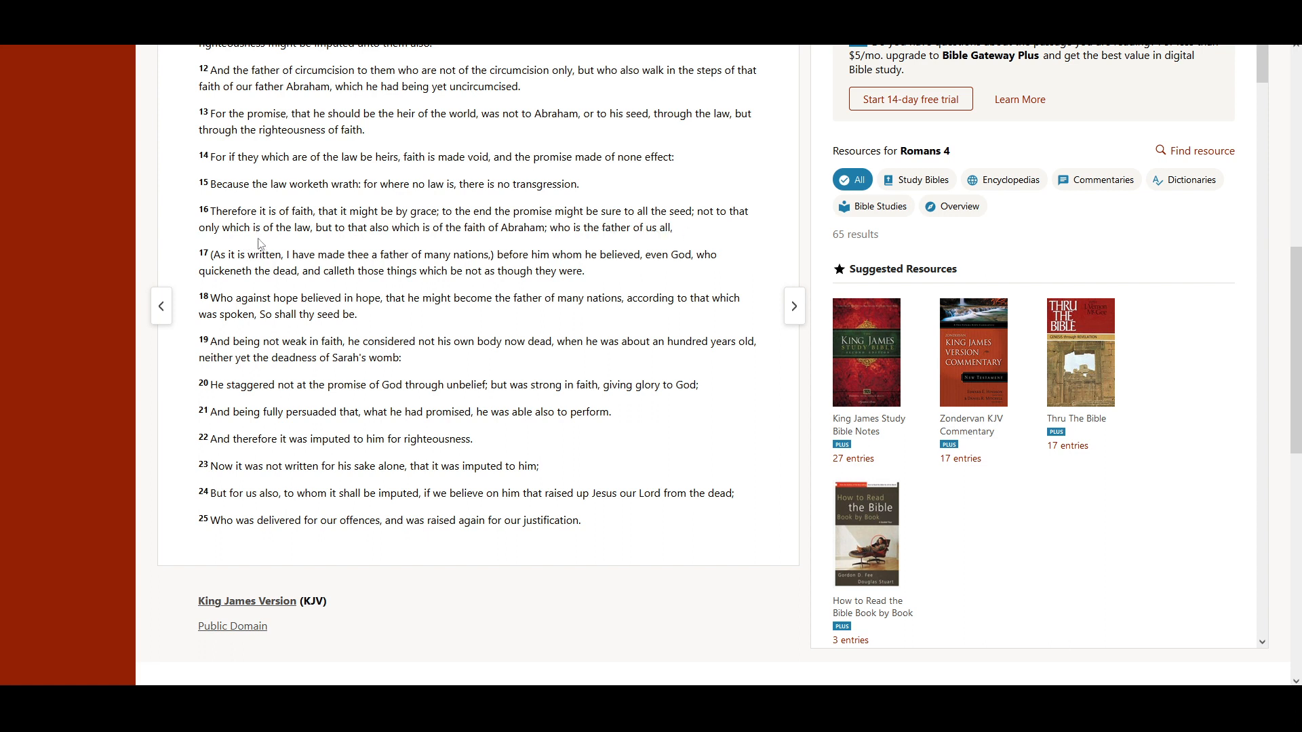
mouse_move(349, 243)
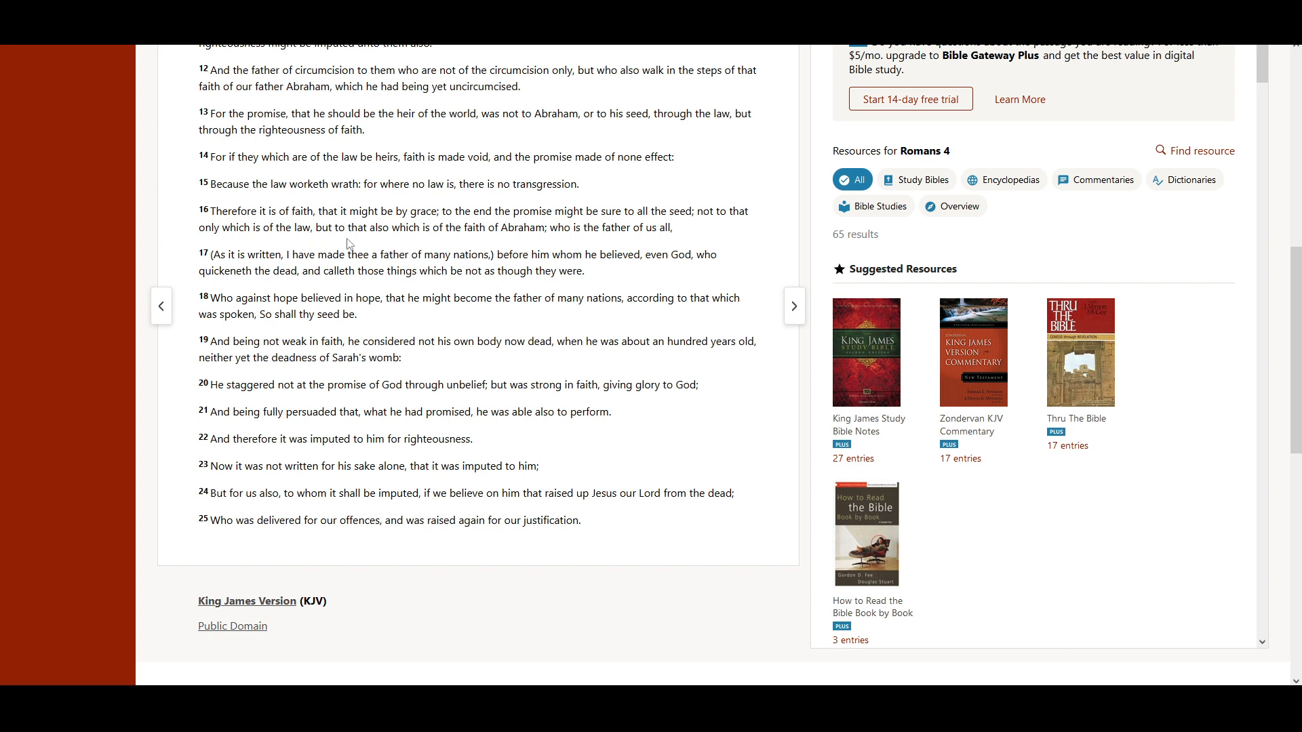
mouse_move(438, 246)
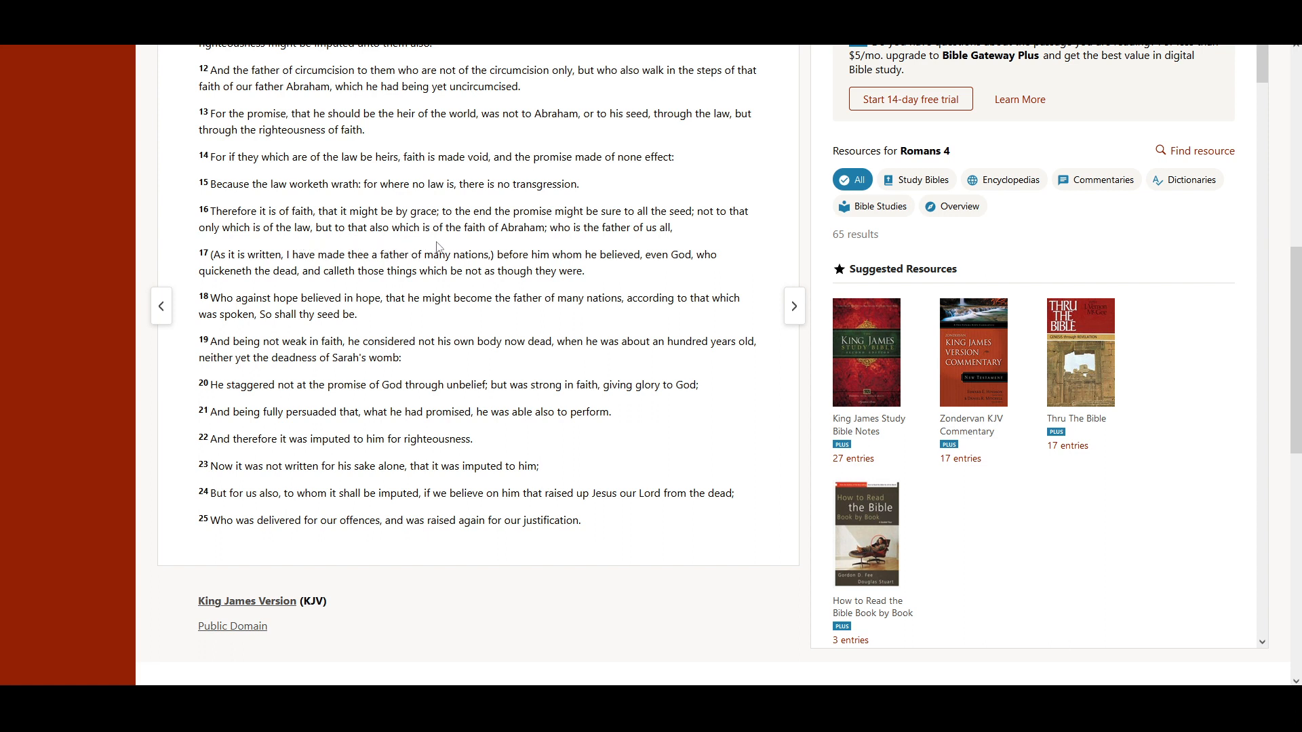
mouse_move(551, 248)
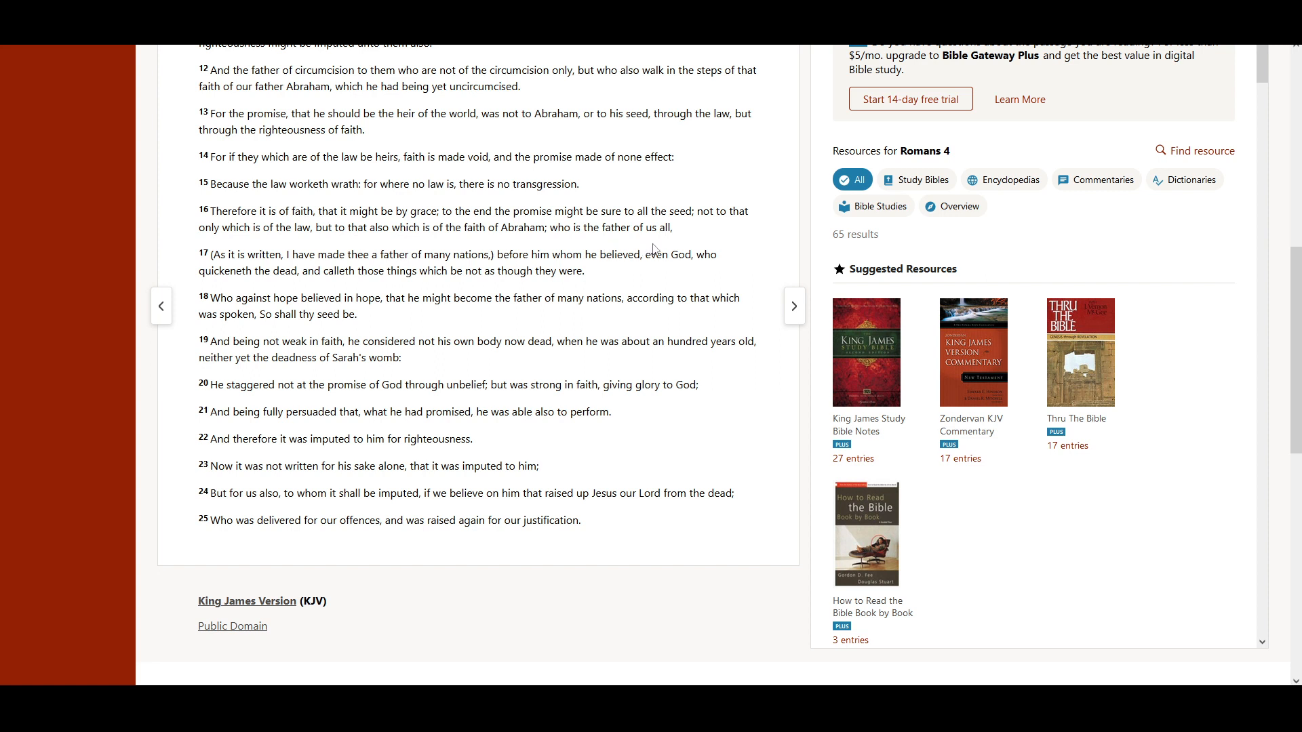
mouse_move(258, 270)
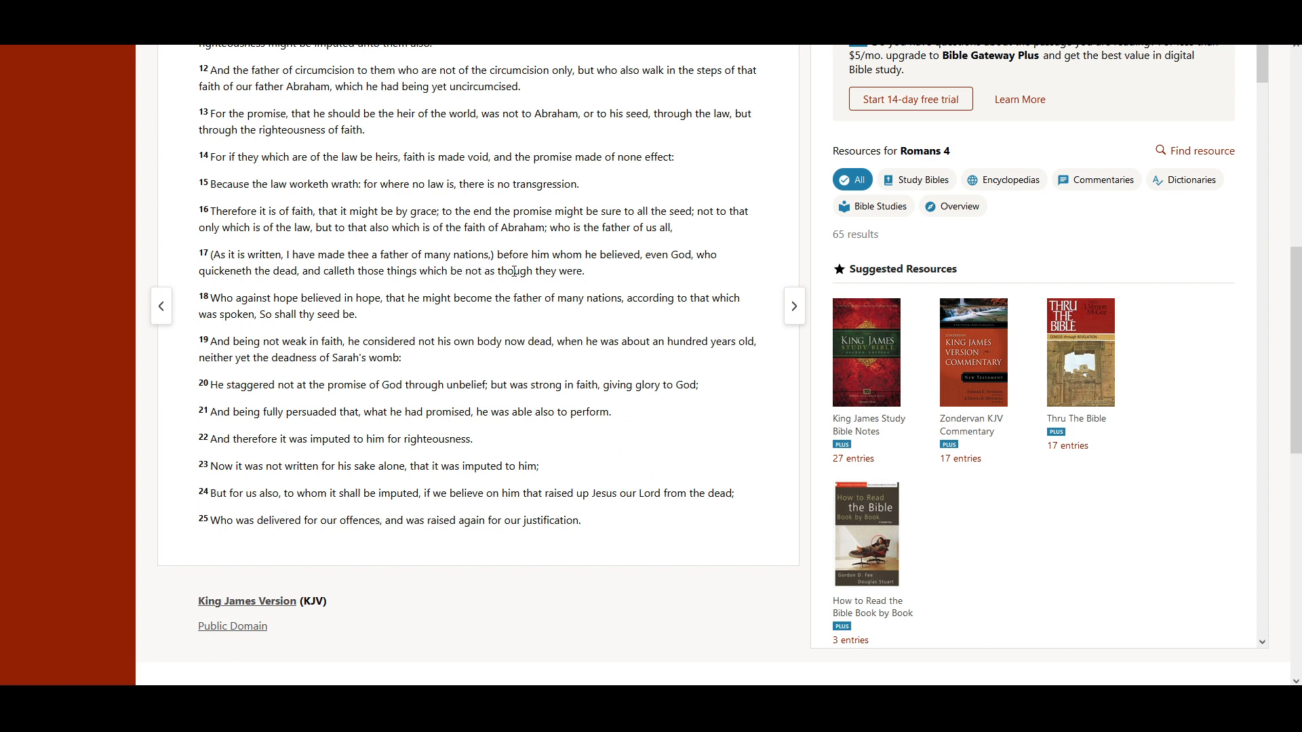
mouse_move(570, 273)
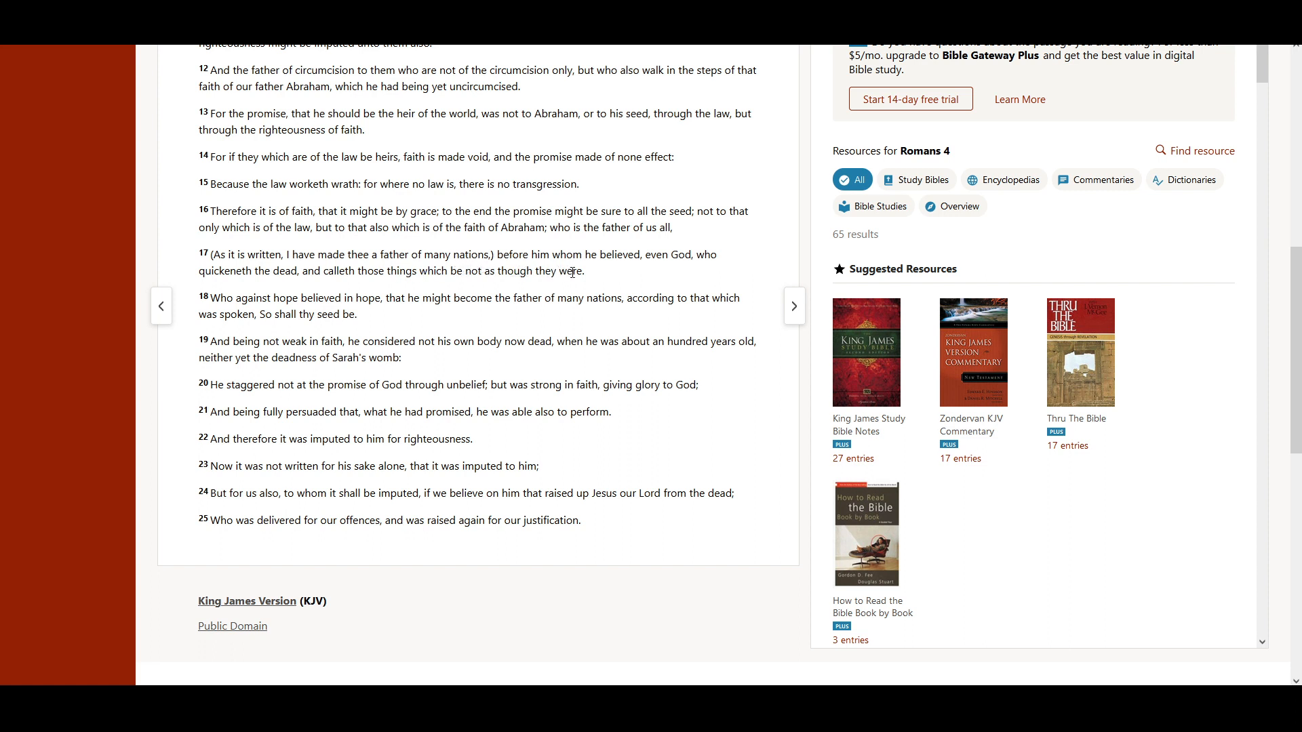
mouse_move(681, 274)
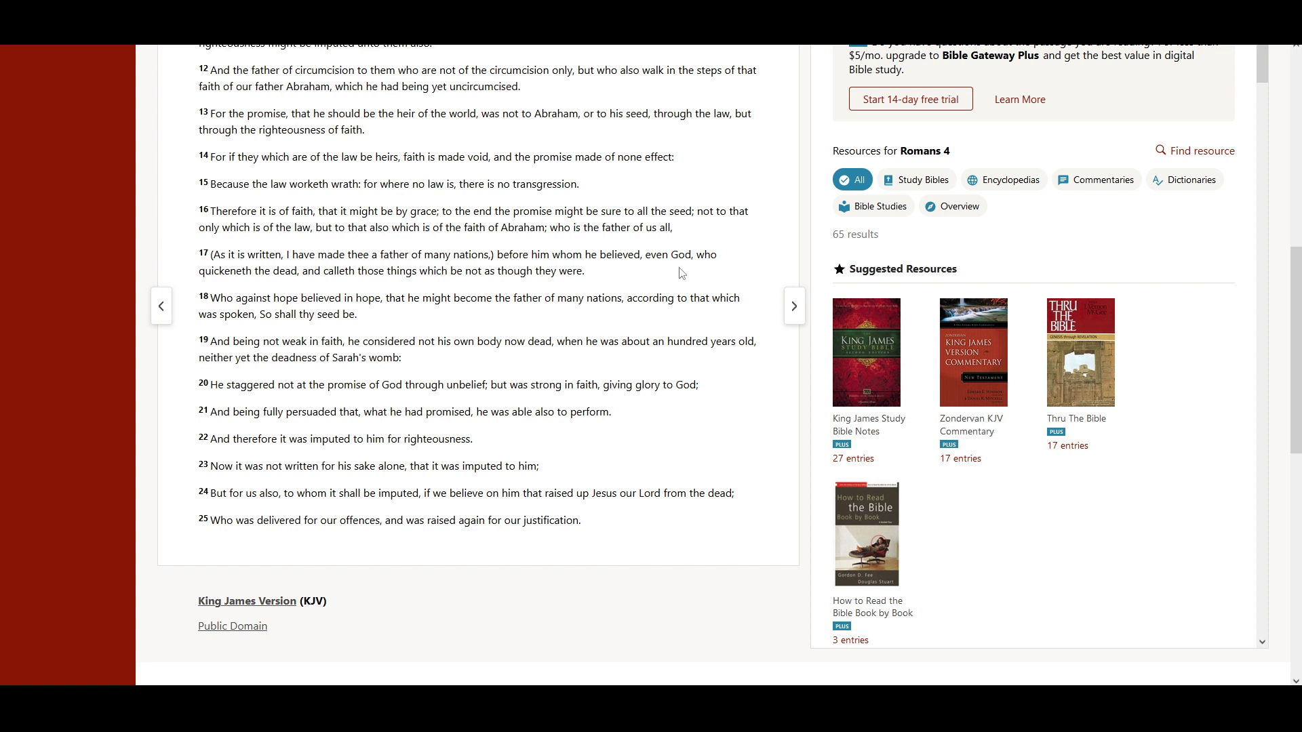
mouse_move(283, 290)
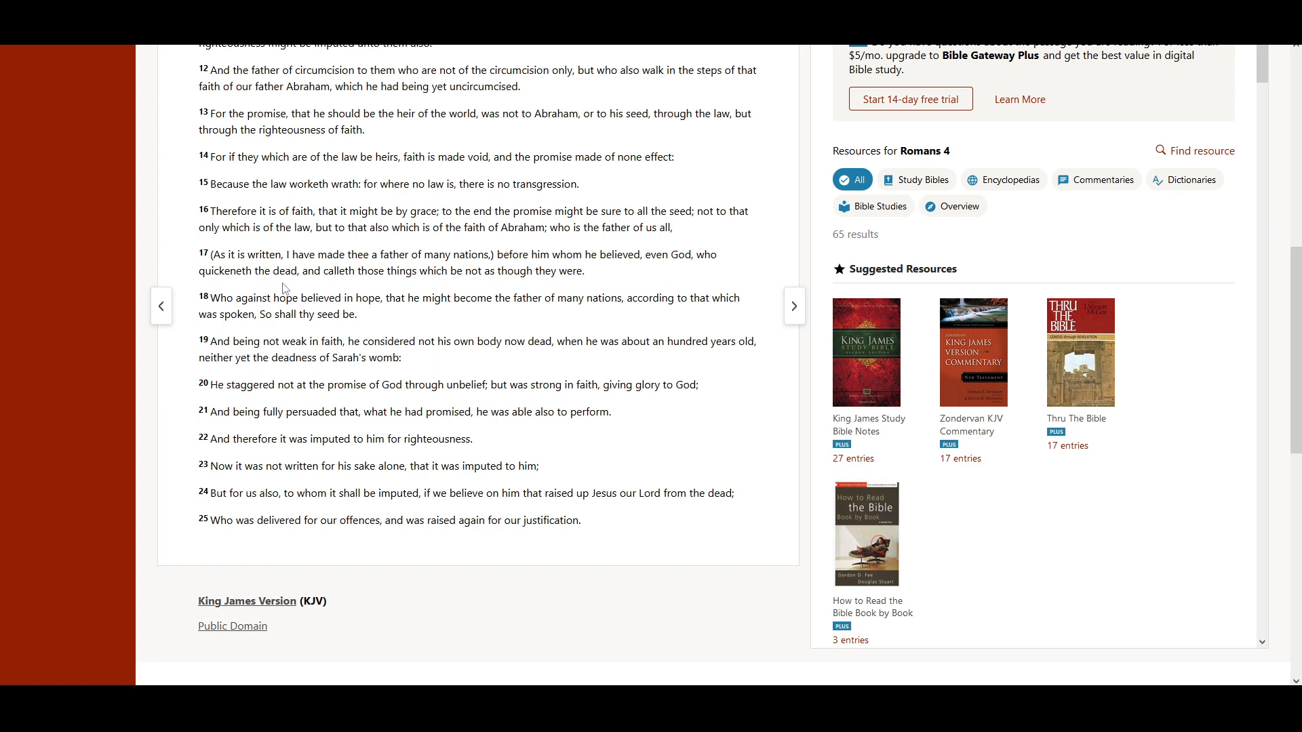
mouse_move(438, 294)
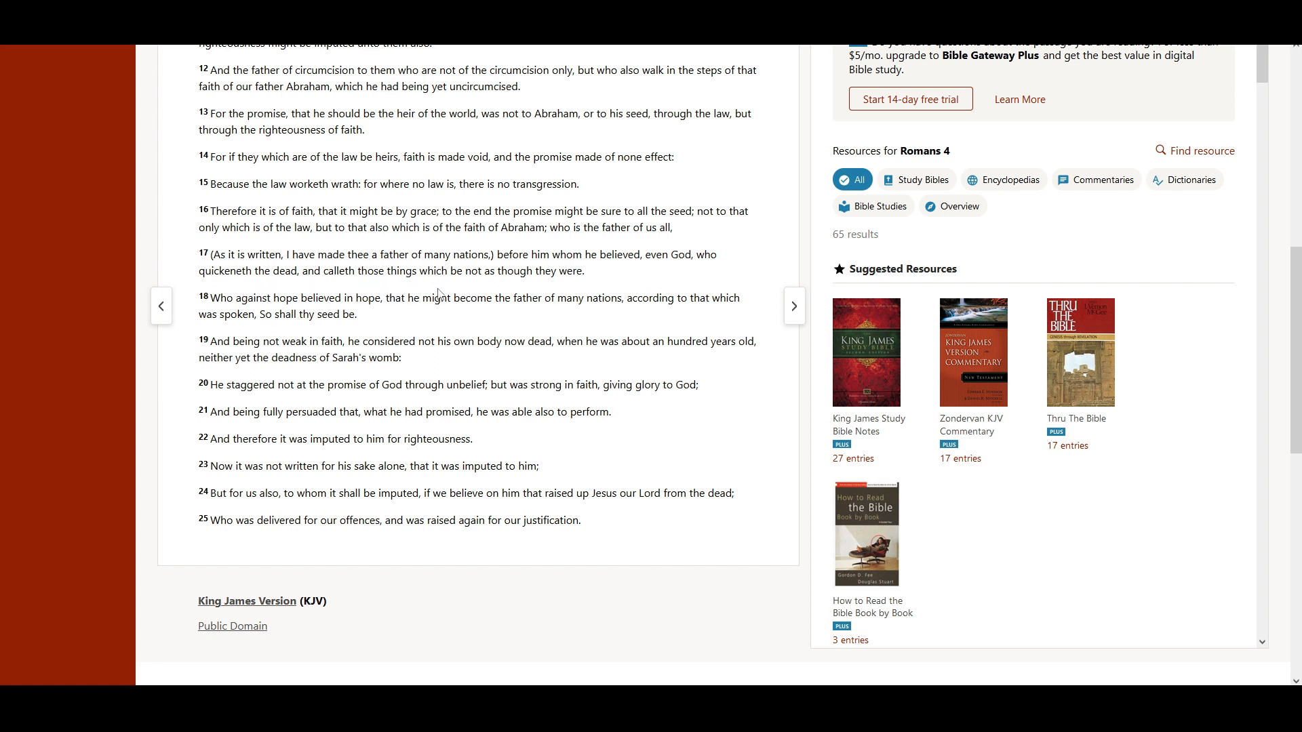
mouse_move(612, 297)
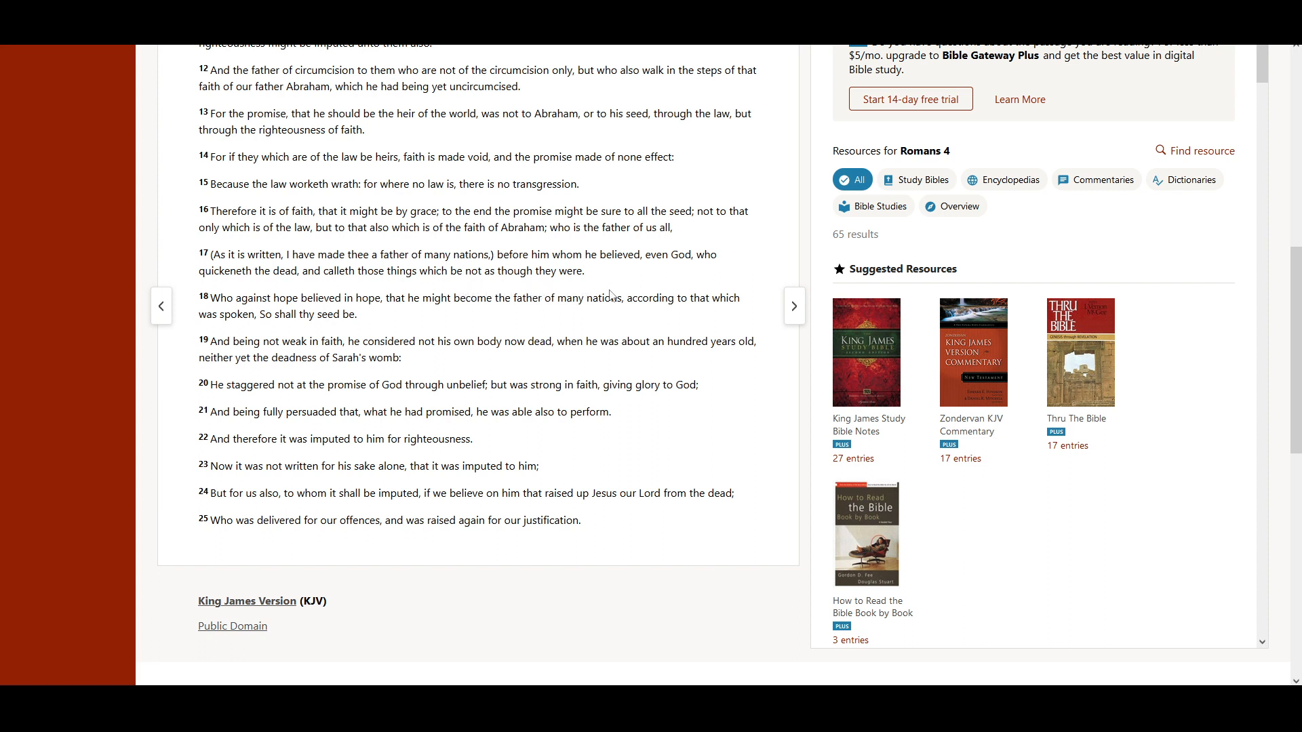
mouse_move(312, 332)
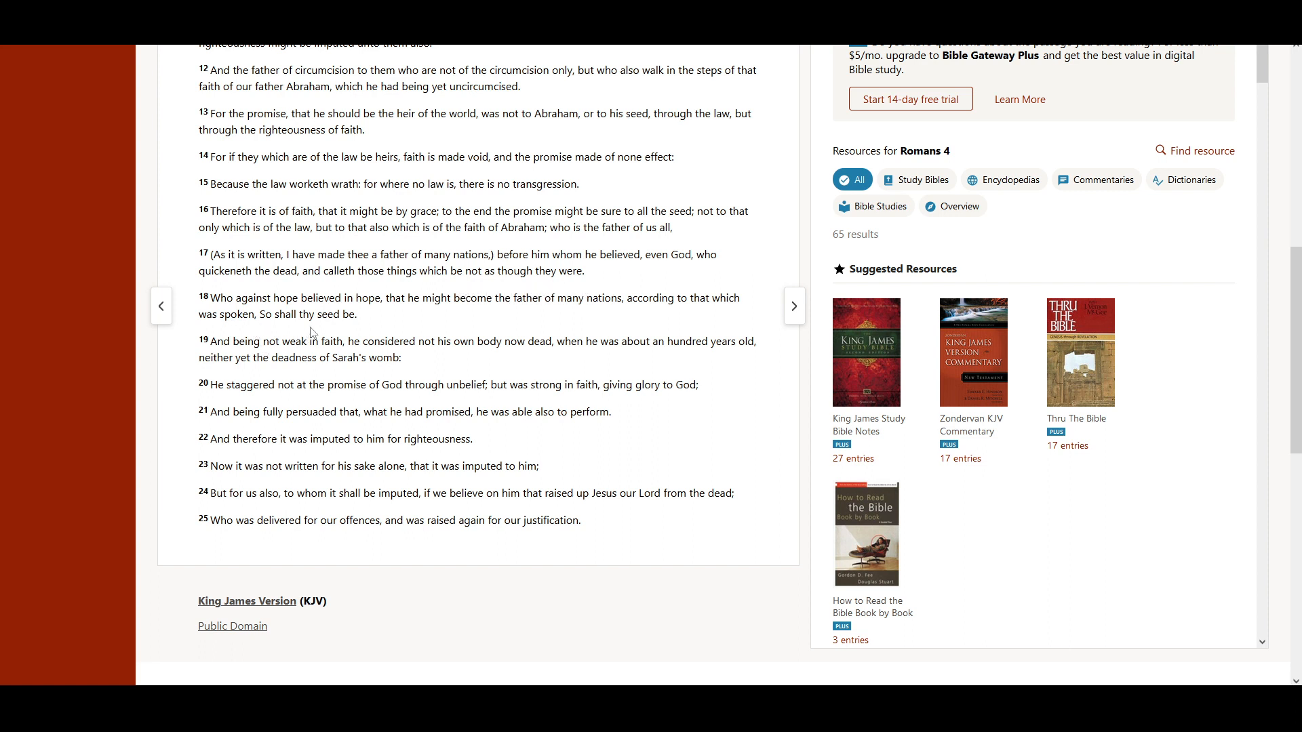
mouse_move(399, 320)
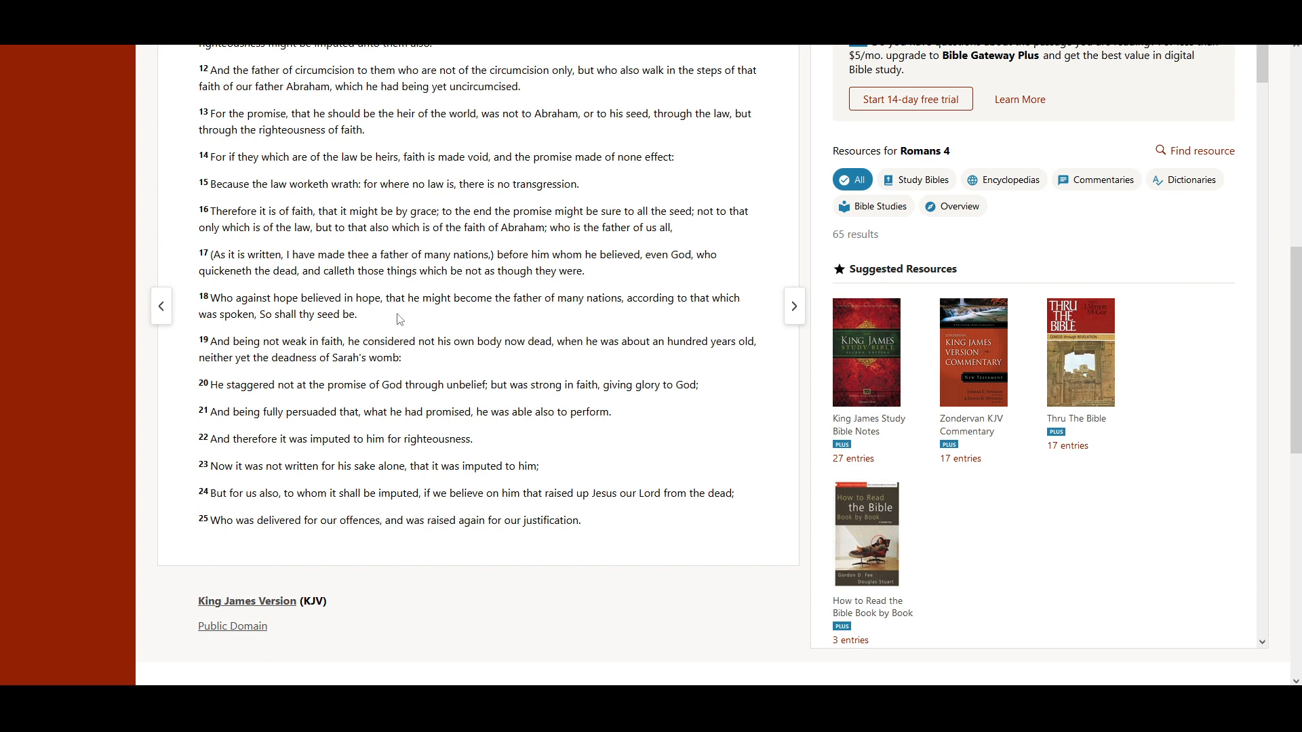
mouse_move(561, 321)
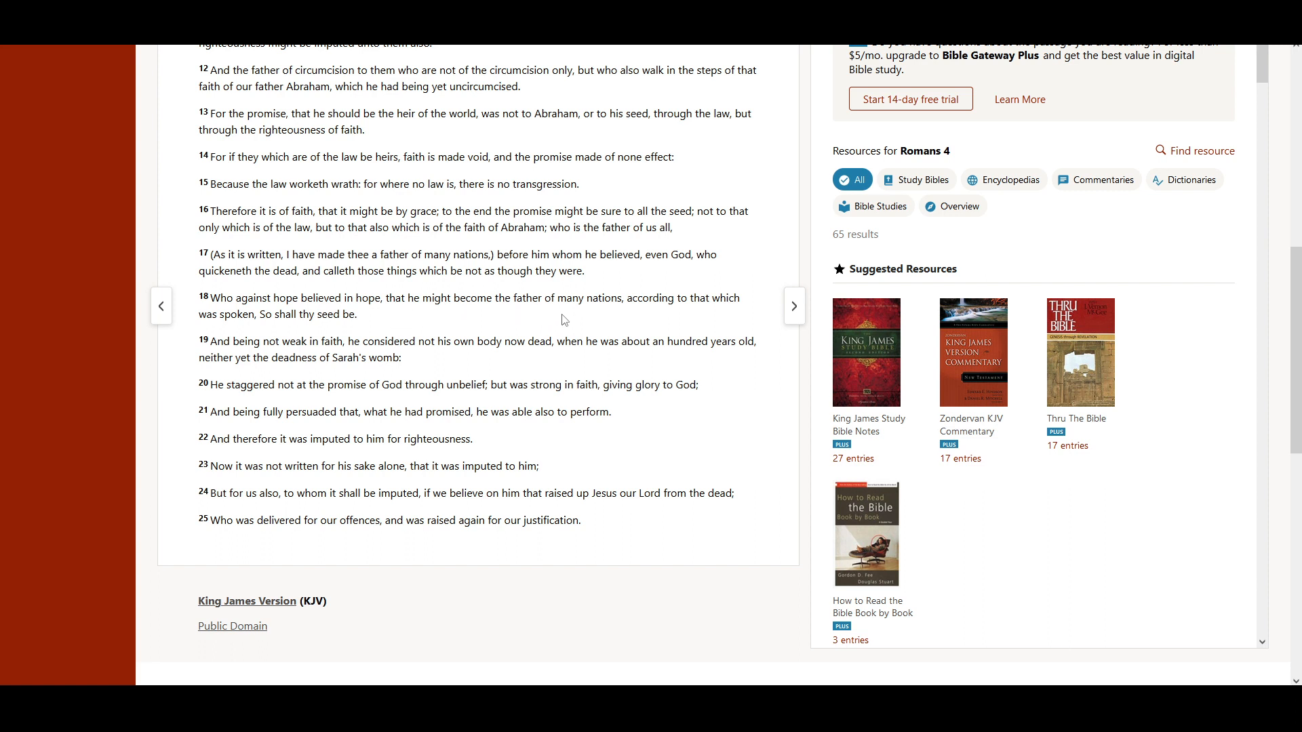
mouse_move(706, 324)
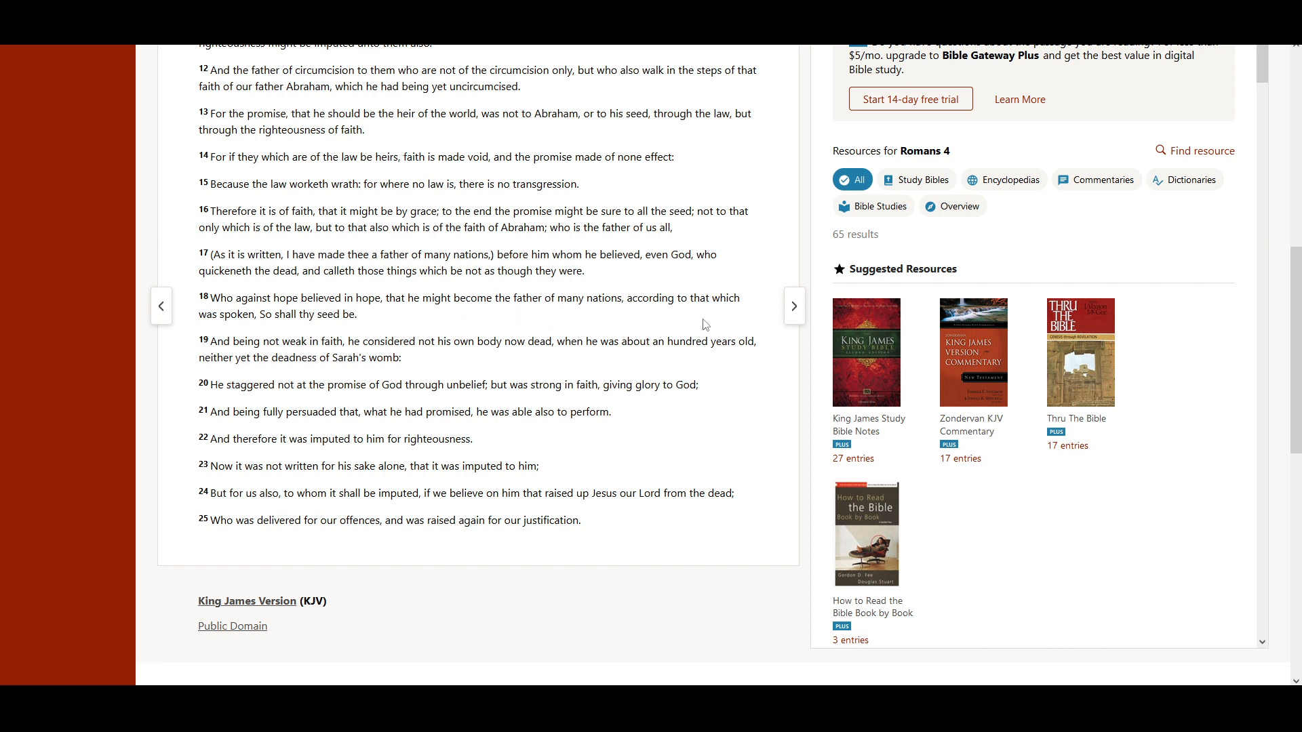
mouse_move(266, 342)
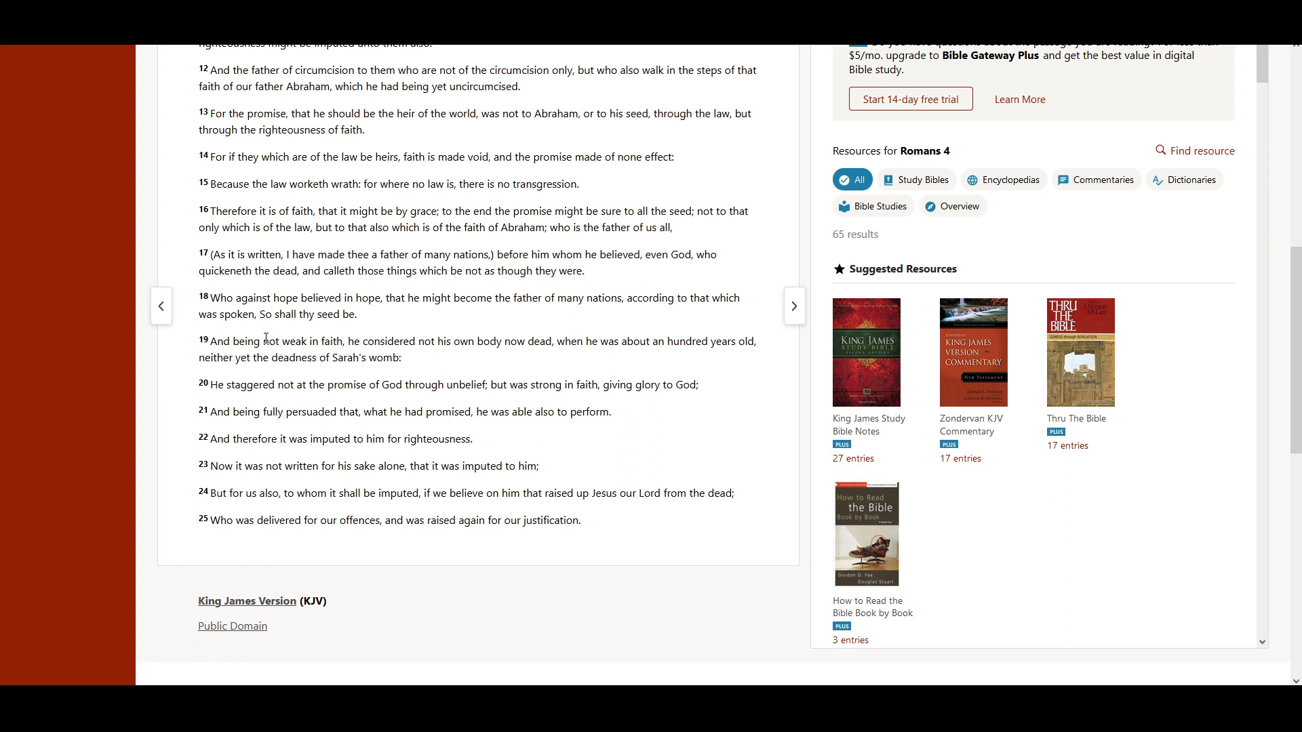
mouse_move(371, 335)
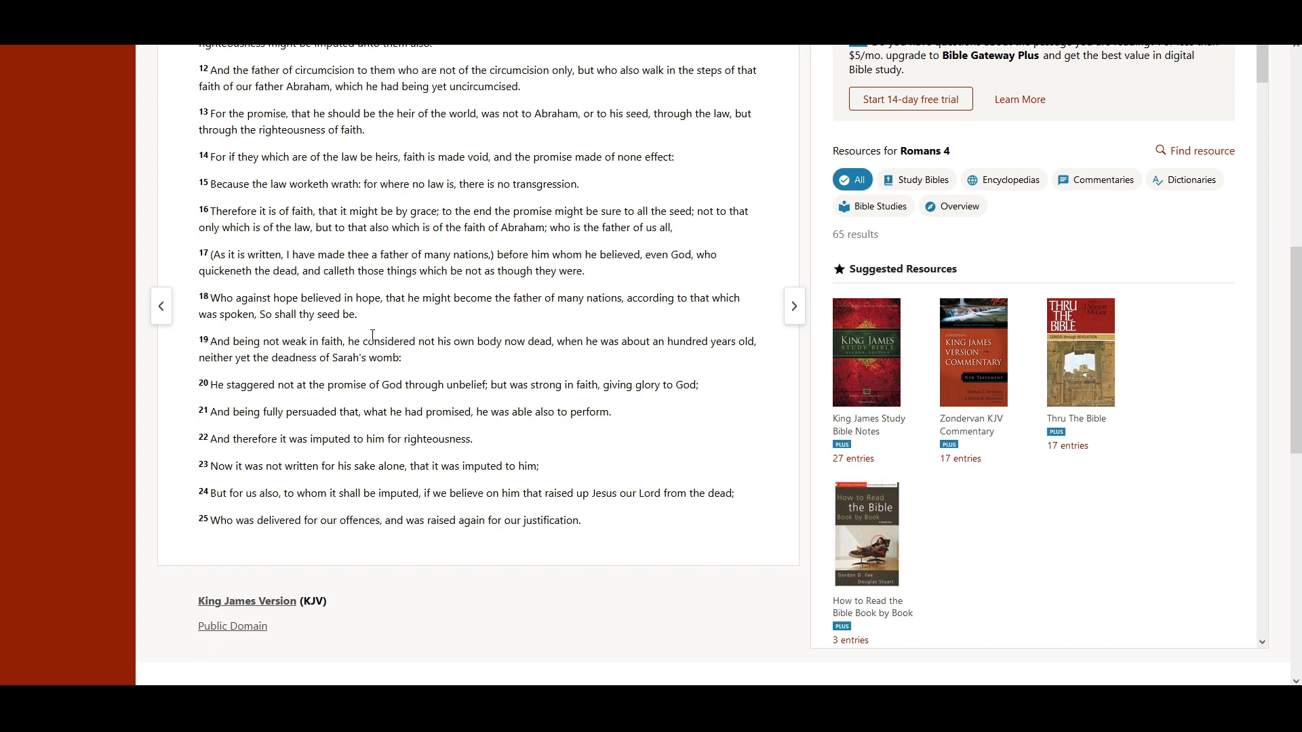
mouse_move(264, 363)
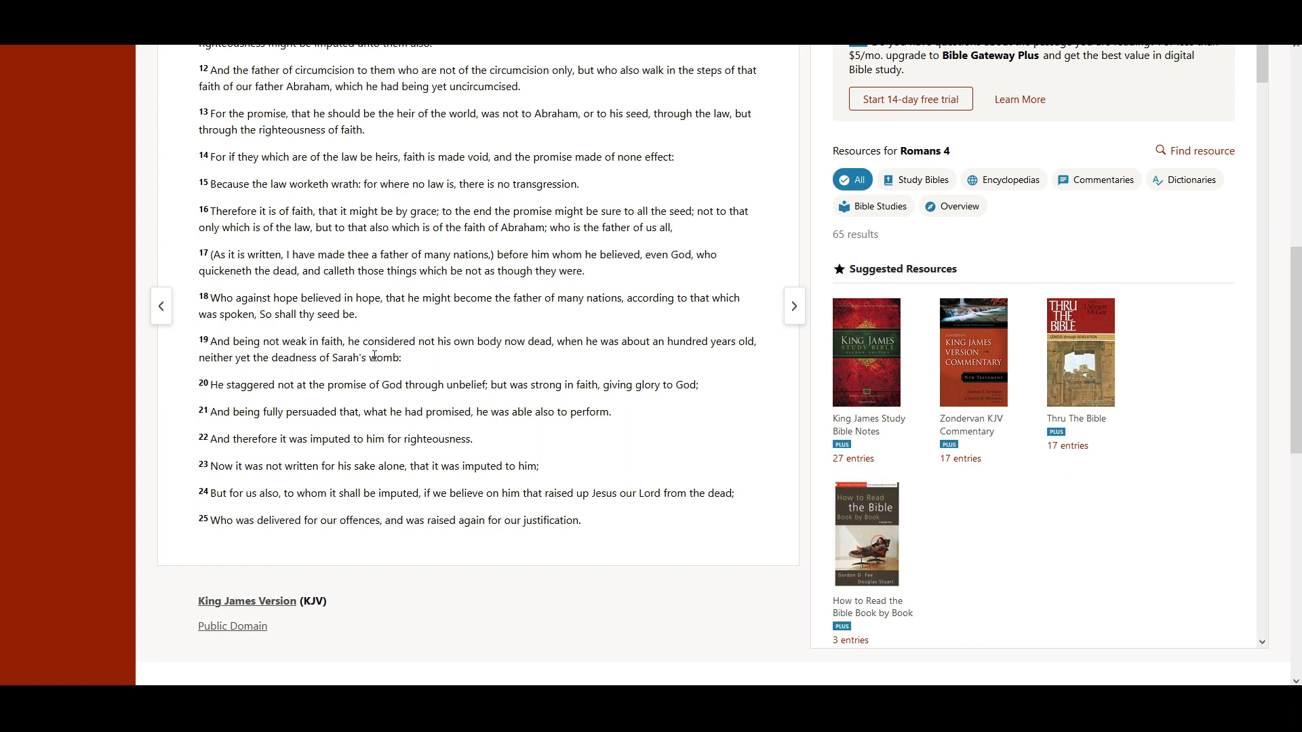
mouse_move(502, 359)
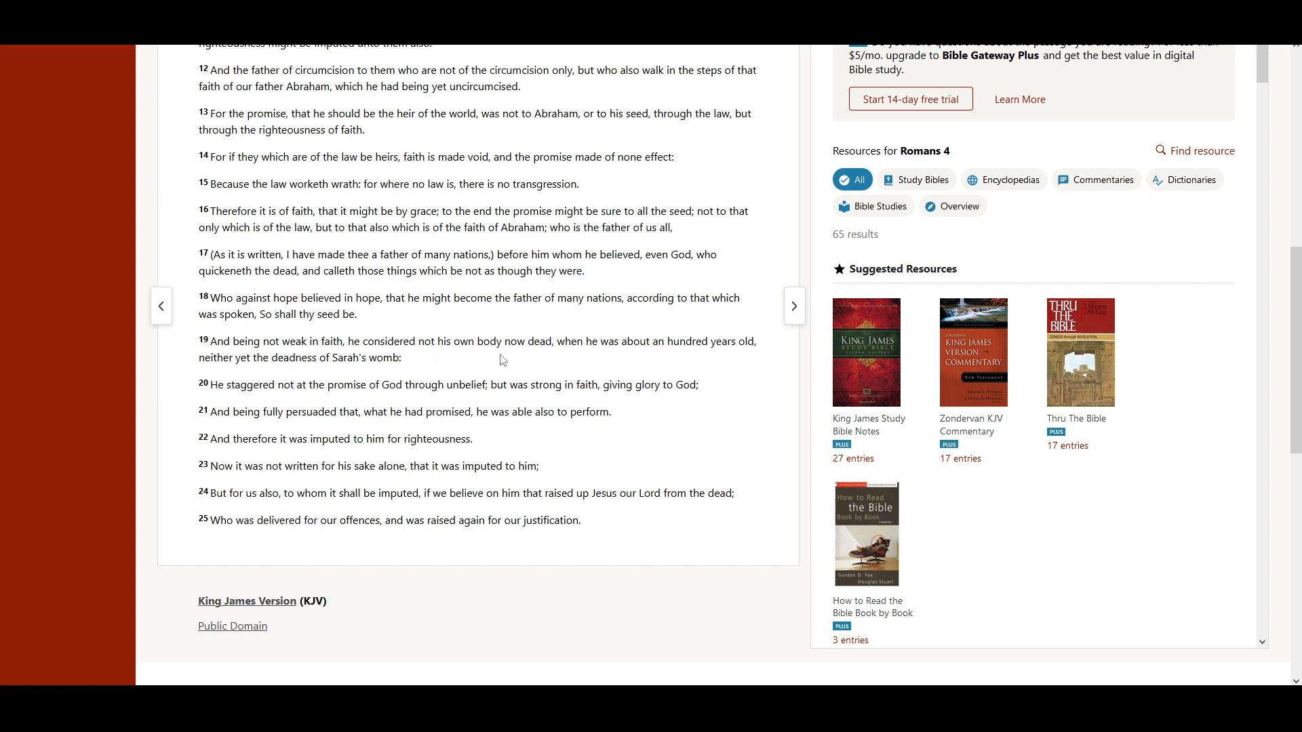
mouse_move(634, 364)
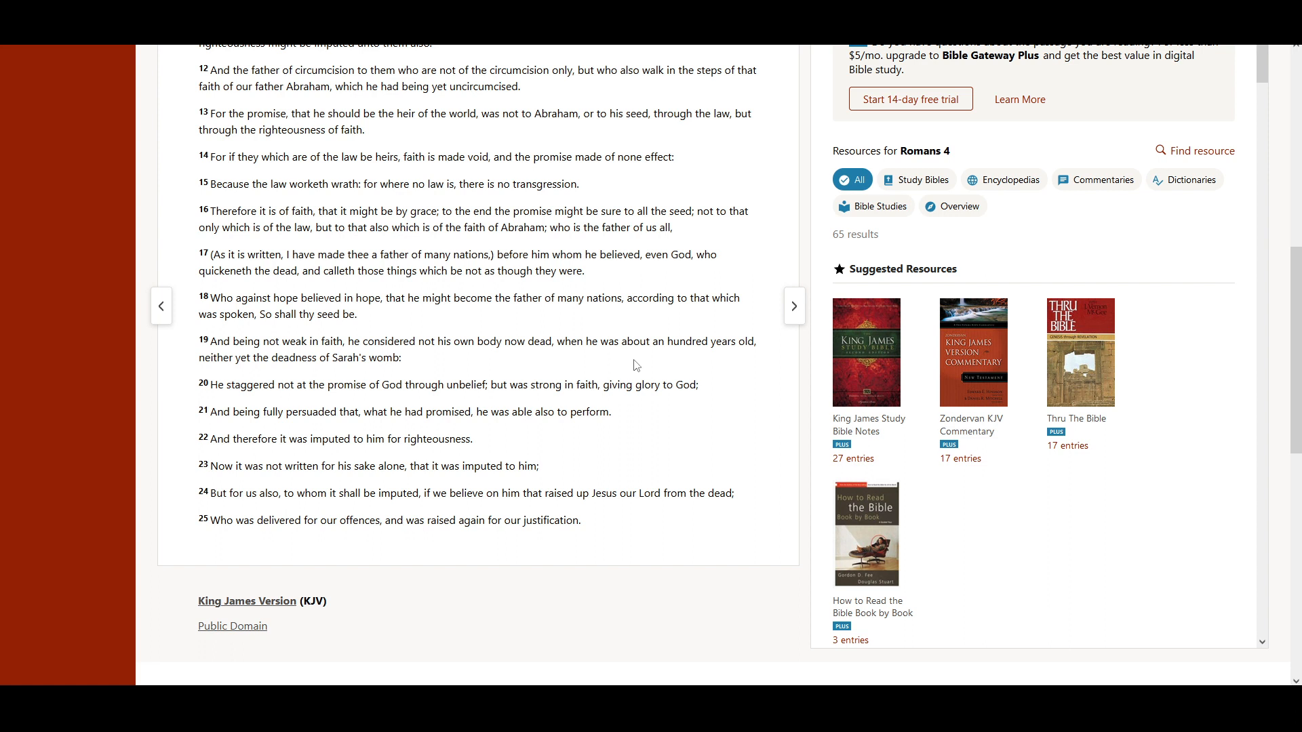
mouse_move(253, 361)
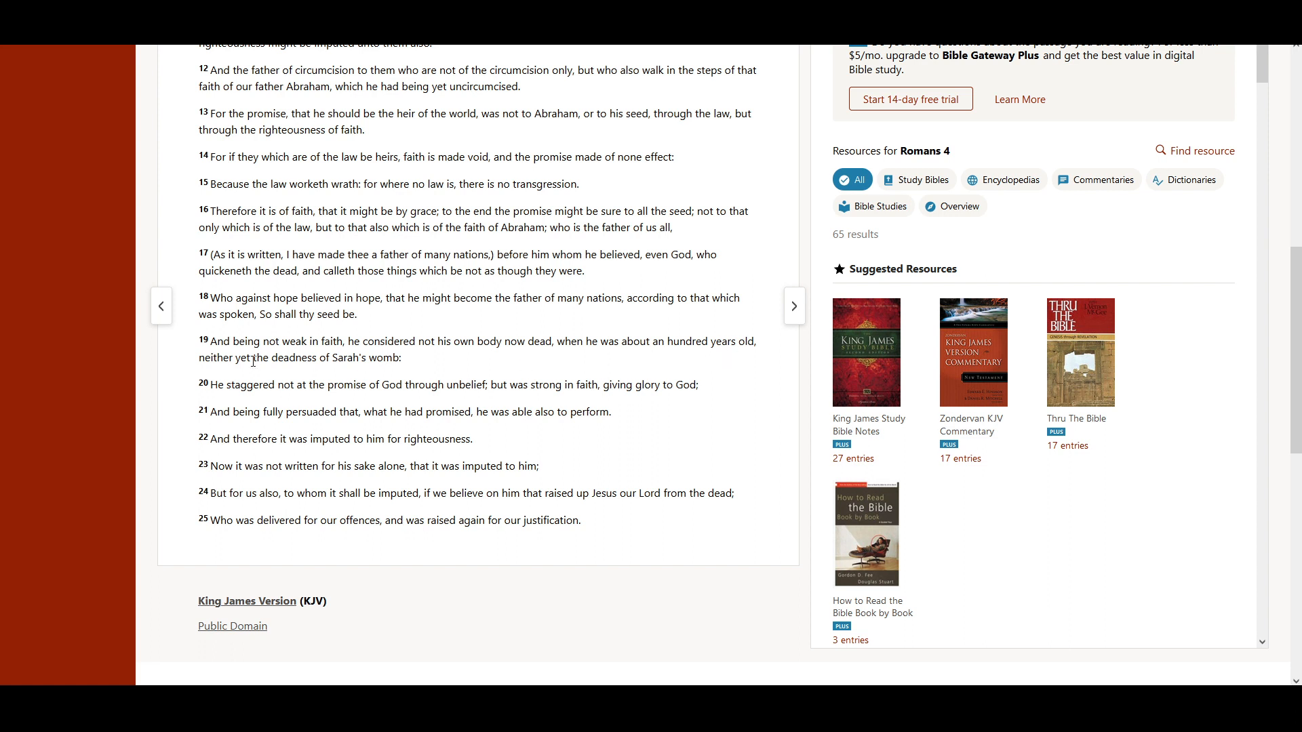
mouse_move(304, 376)
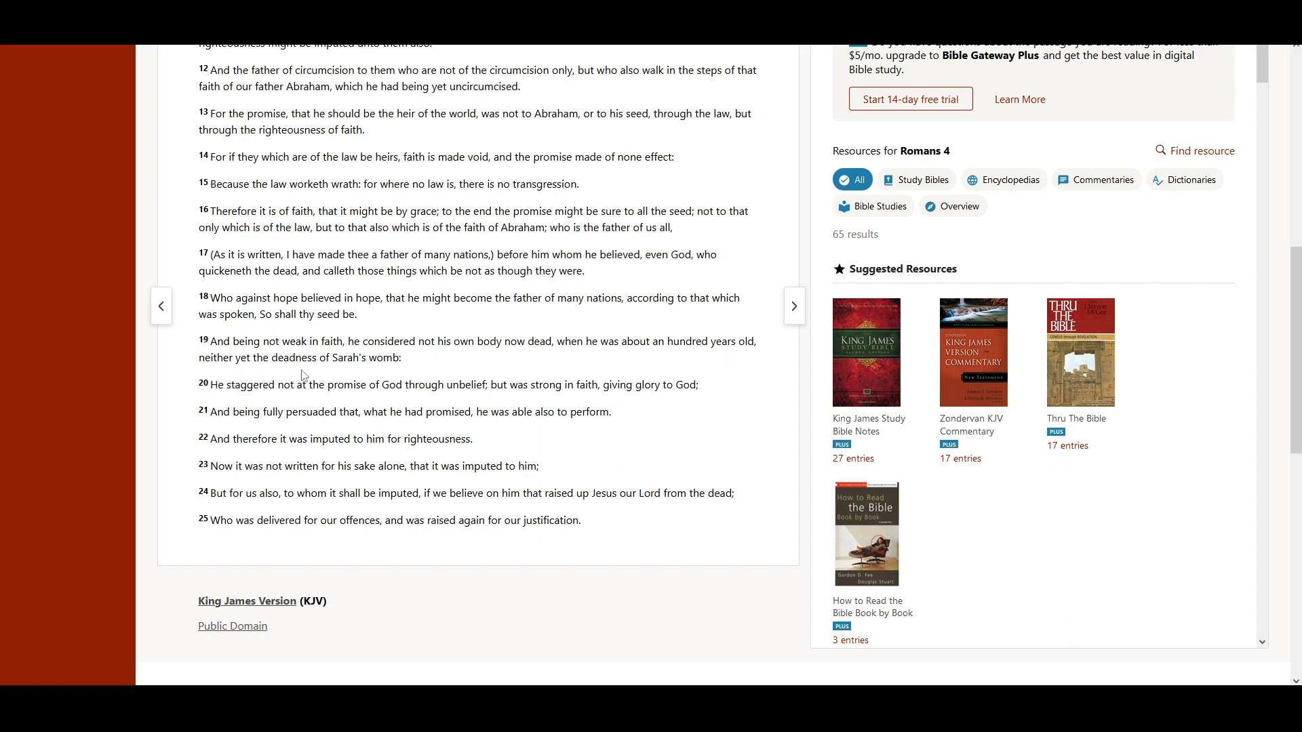
mouse_move(282, 408)
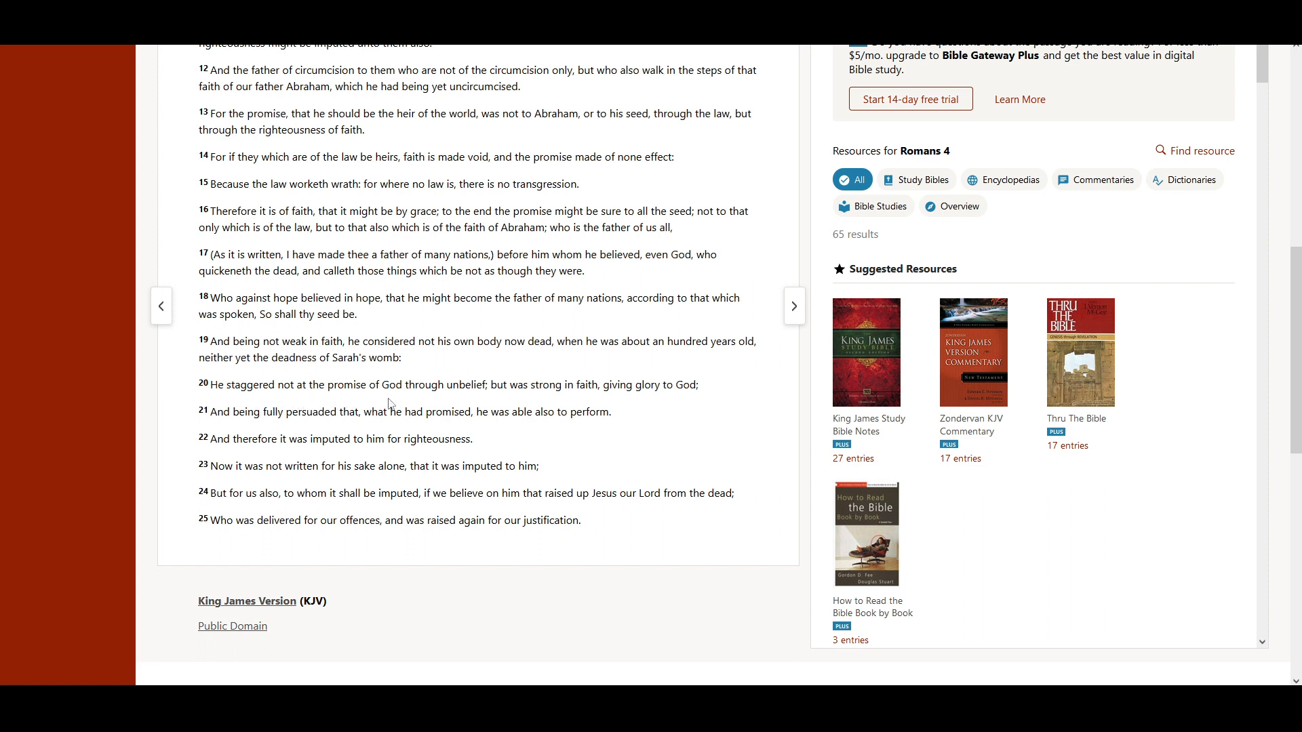
mouse_move(531, 402)
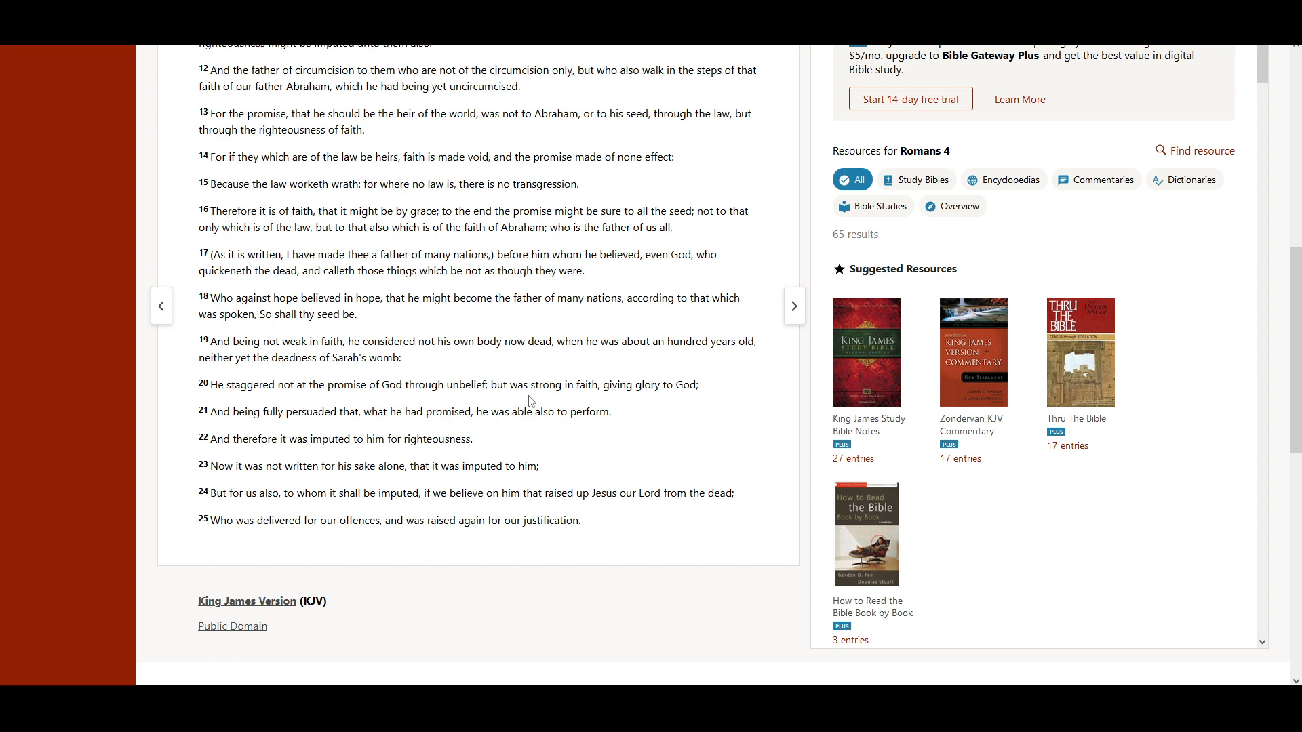
mouse_move(628, 401)
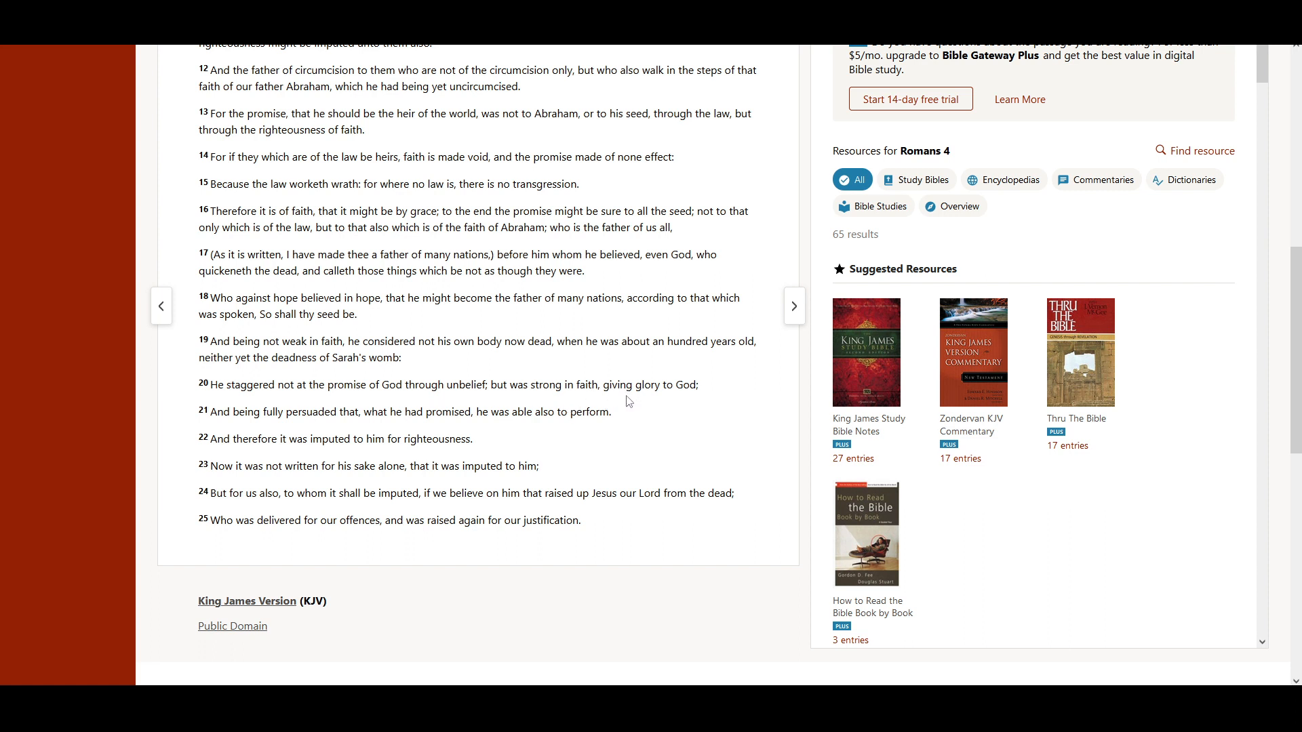
mouse_move(241, 431)
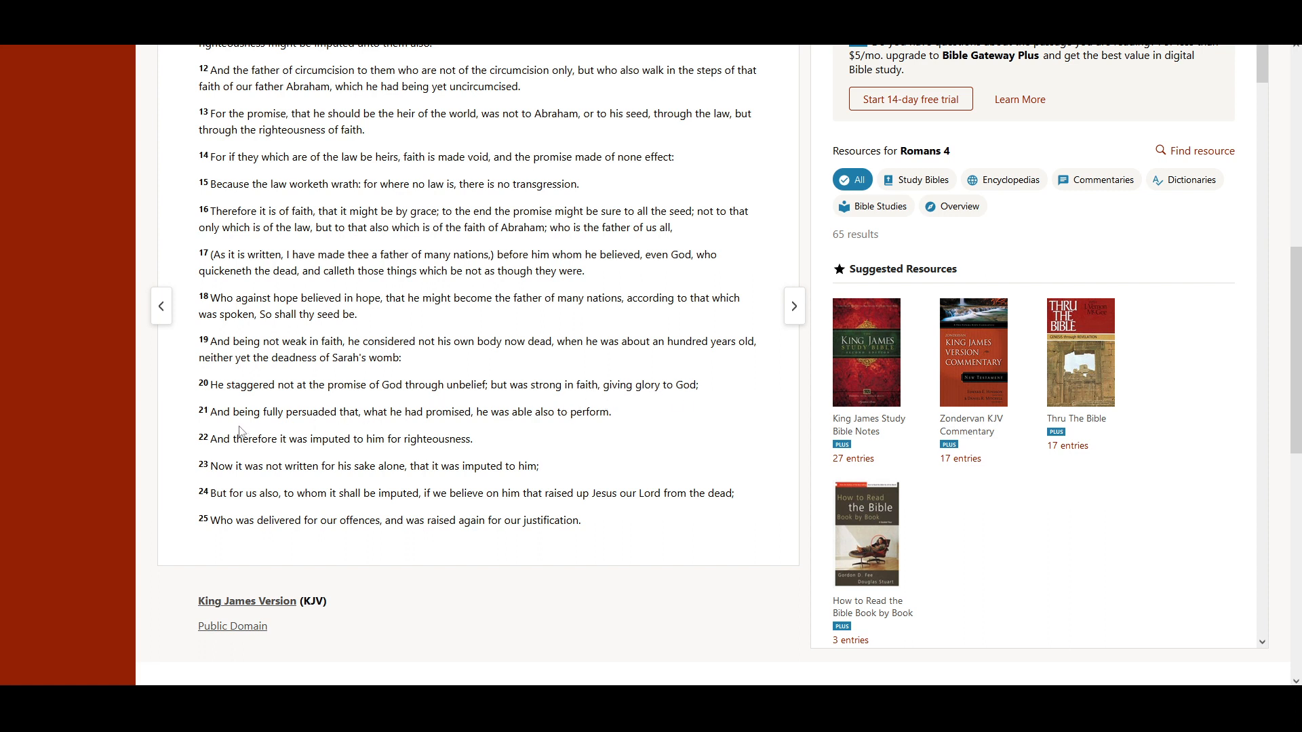
mouse_move(391, 431)
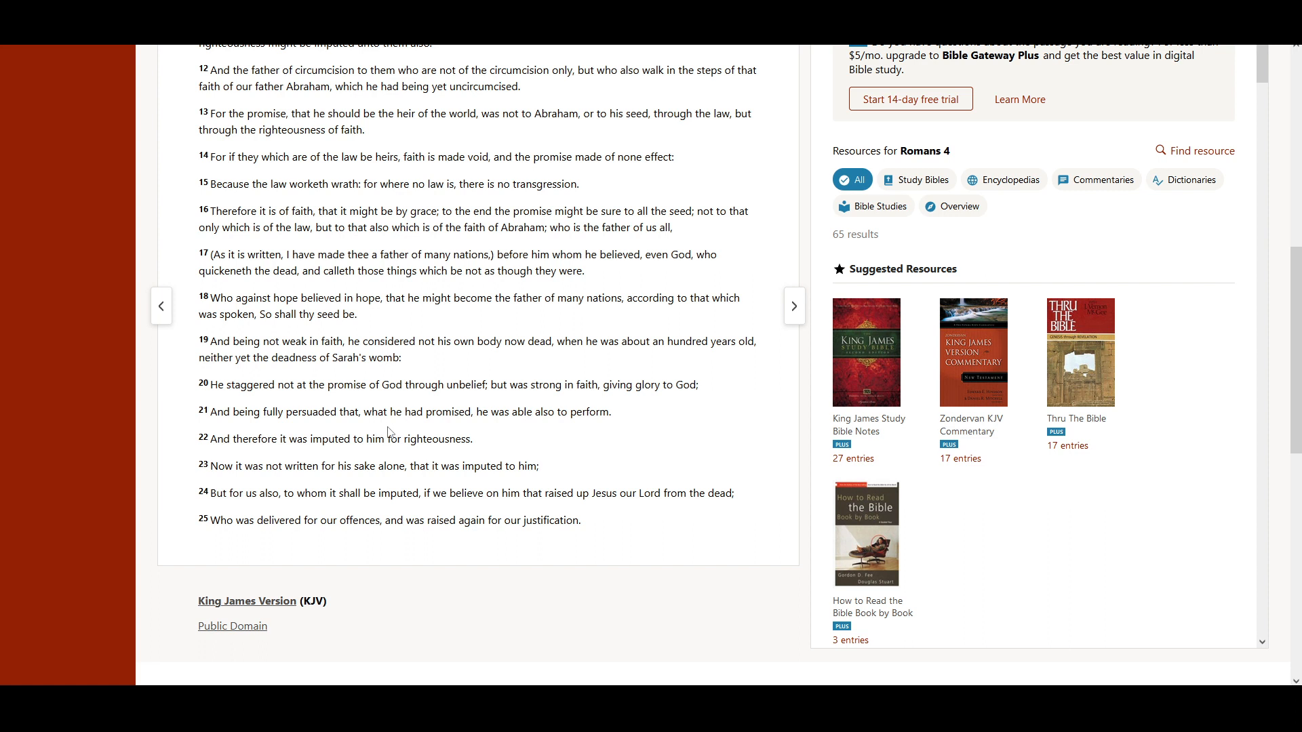
mouse_move(504, 430)
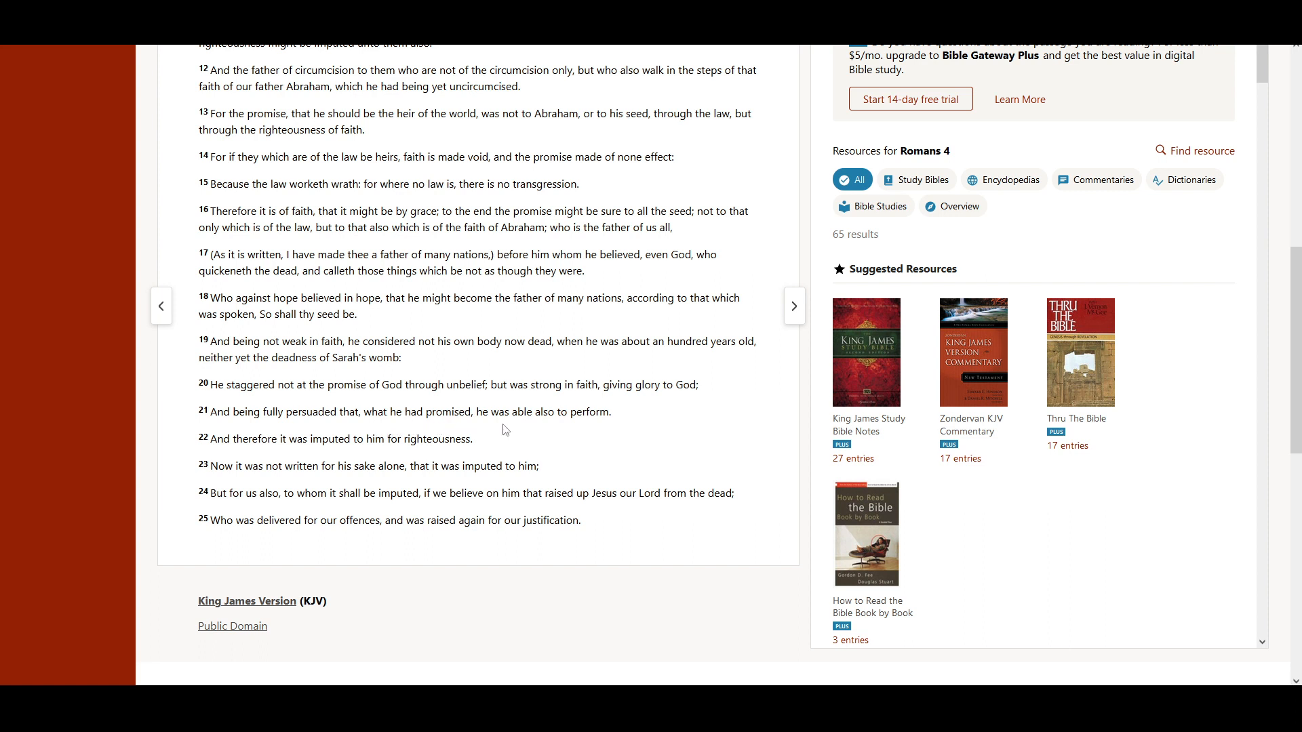
mouse_move(604, 430)
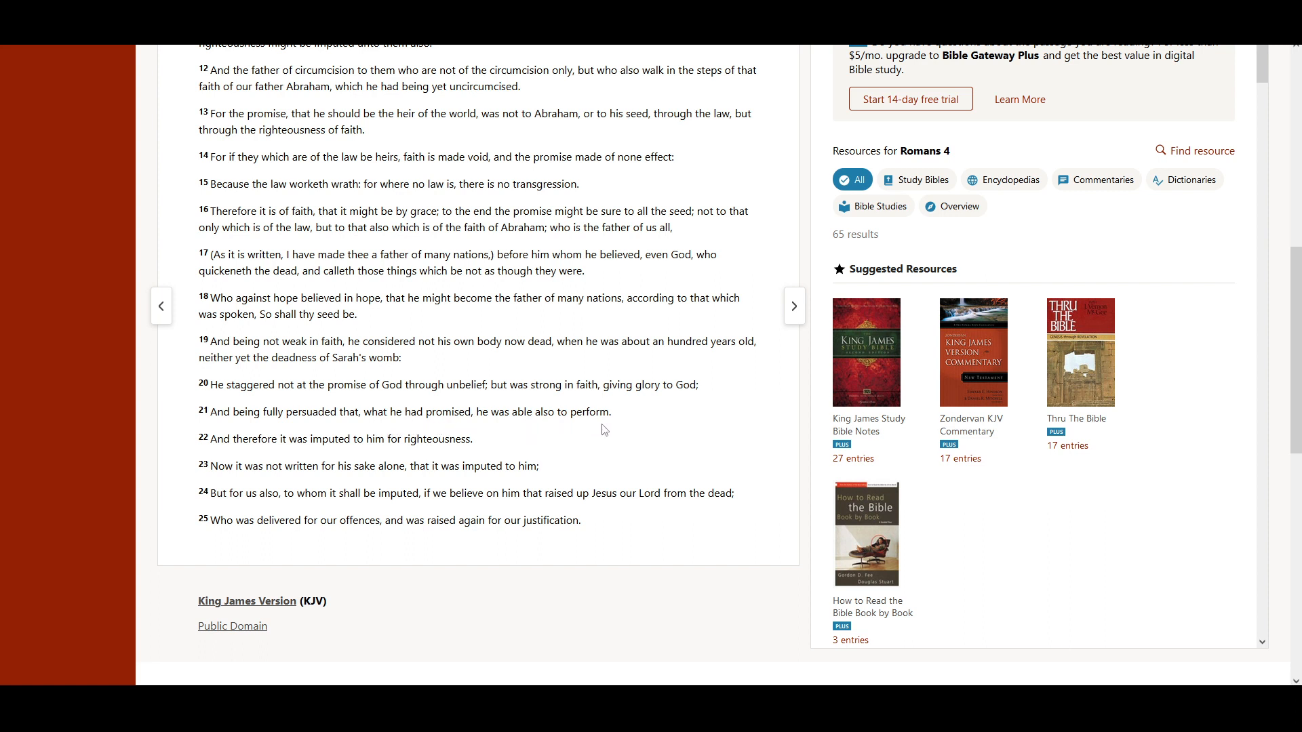
mouse_move(307, 460)
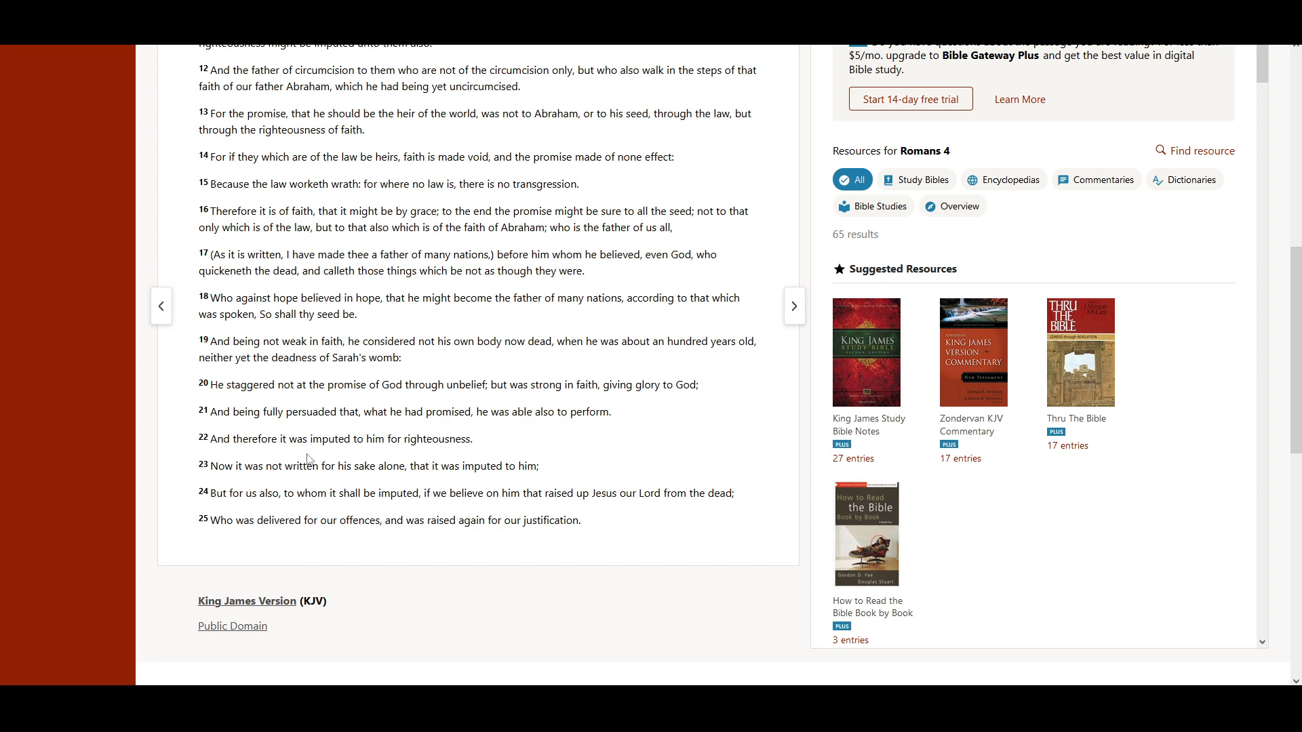
mouse_move(432, 460)
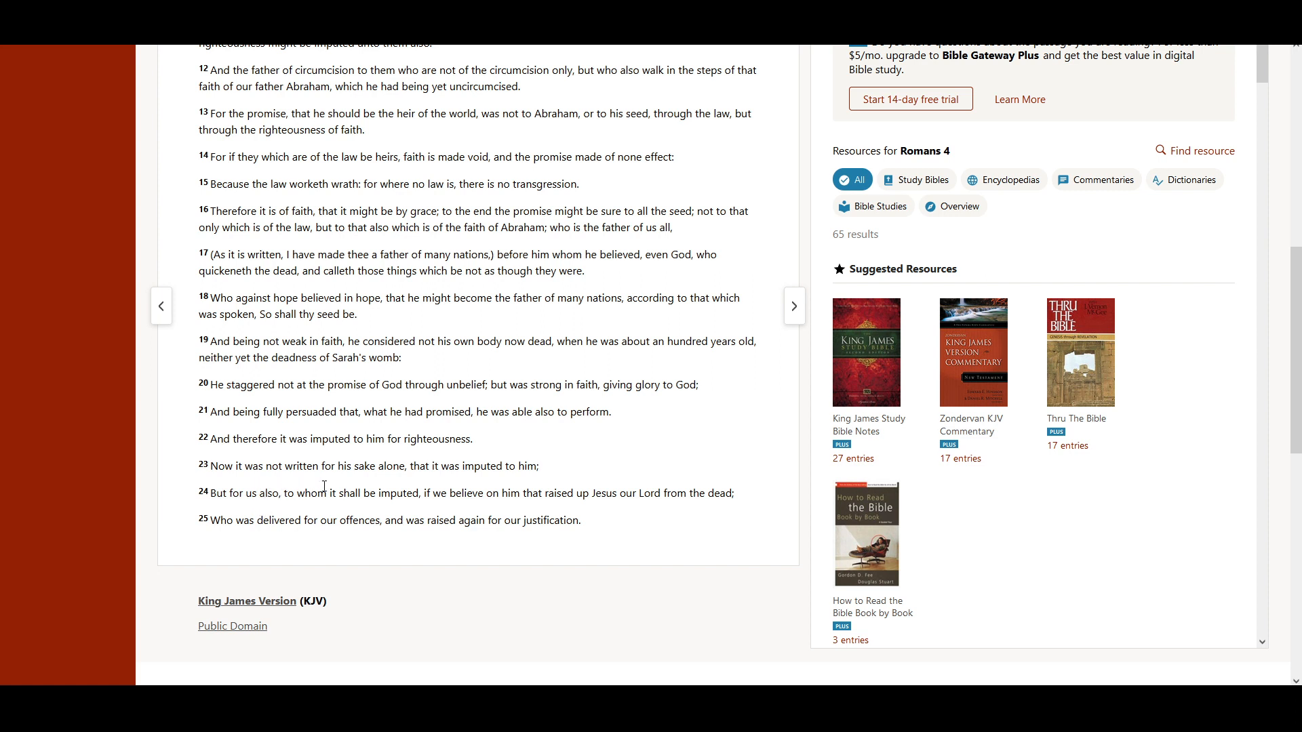
mouse_move(446, 490)
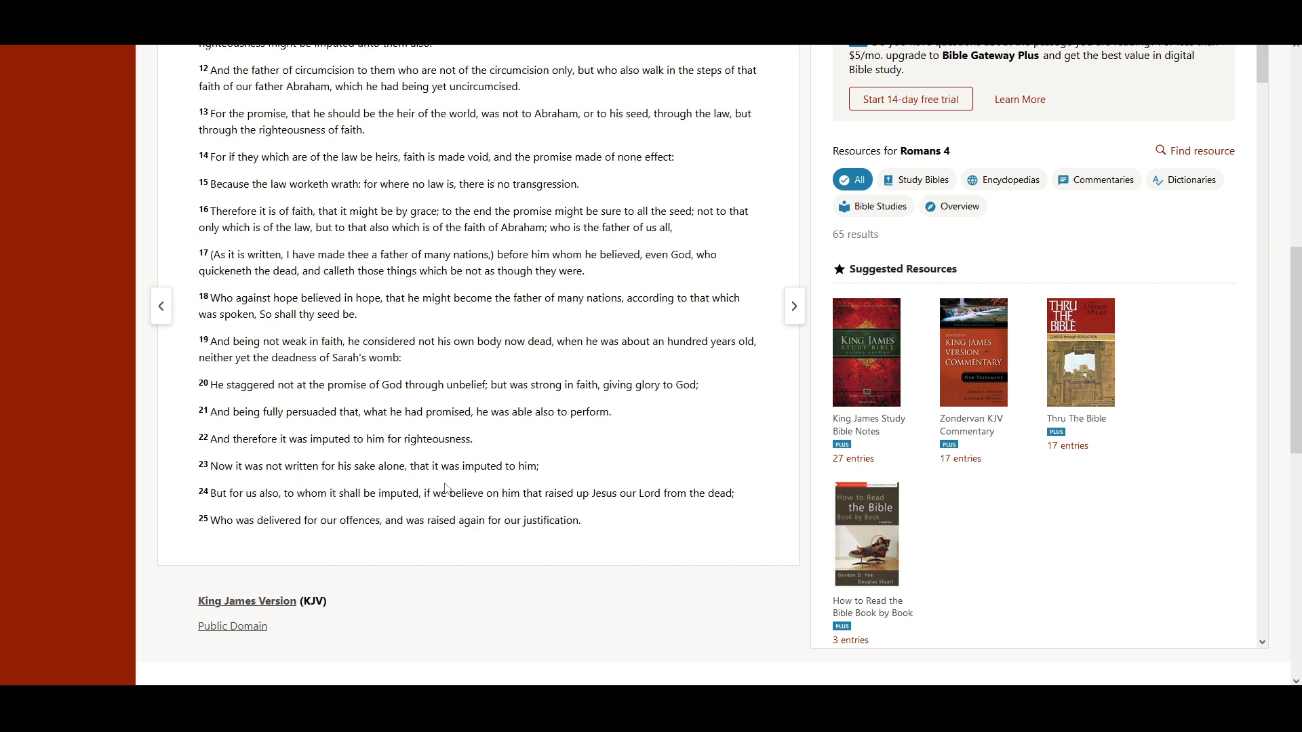
mouse_move(515, 486)
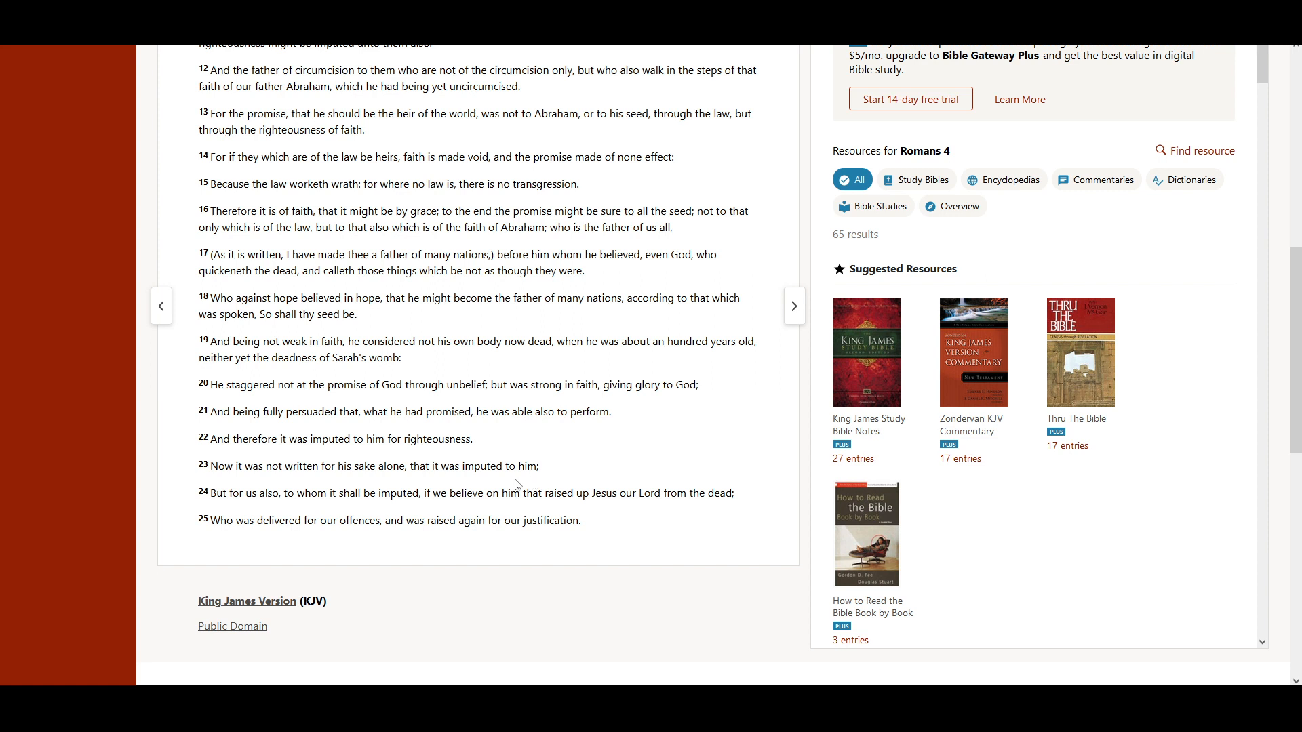
mouse_move(258, 506)
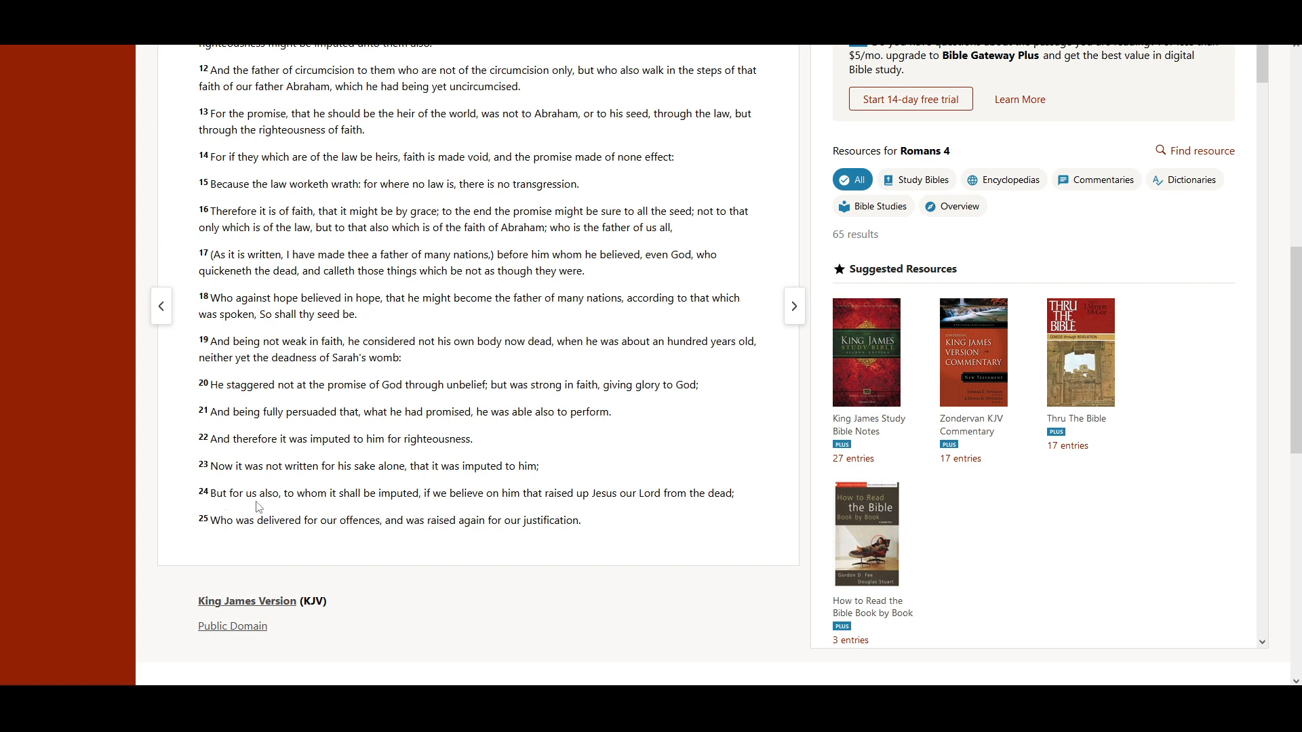
mouse_move(308, 506)
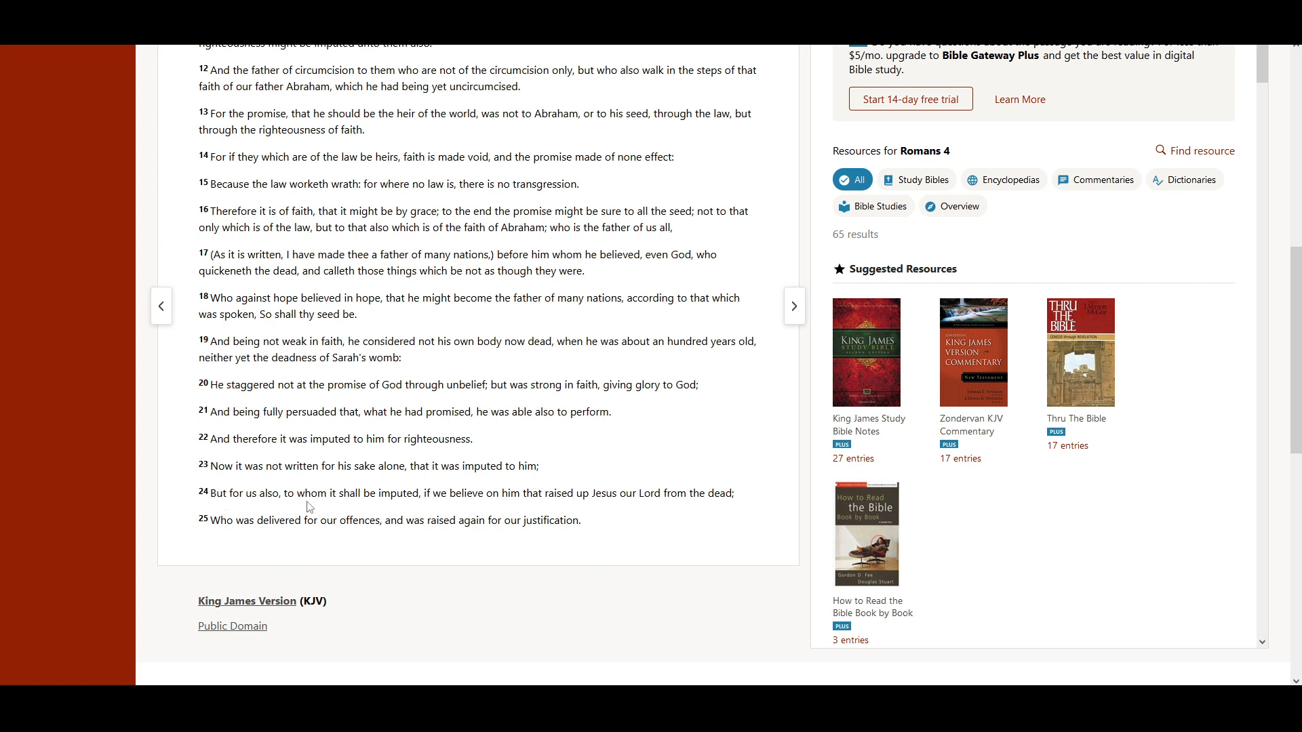
mouse_move(424, 513)
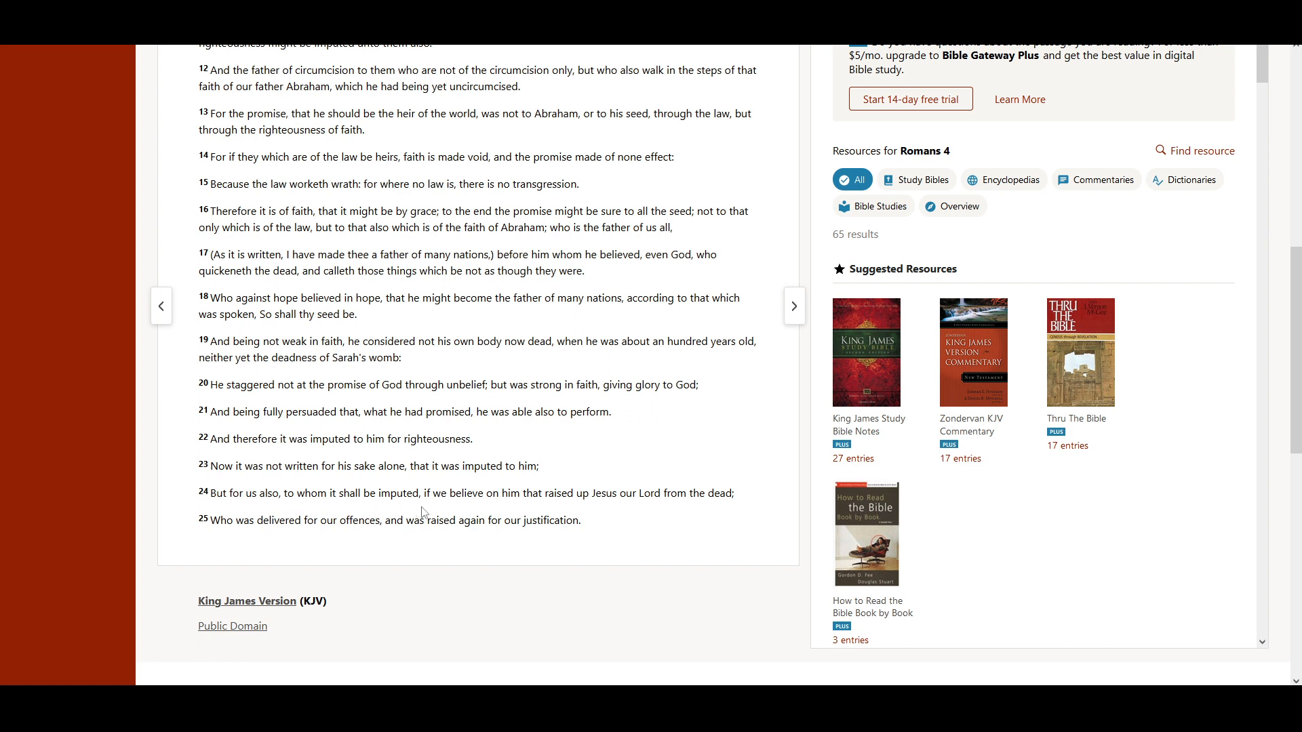
mouse_move(524, 517)
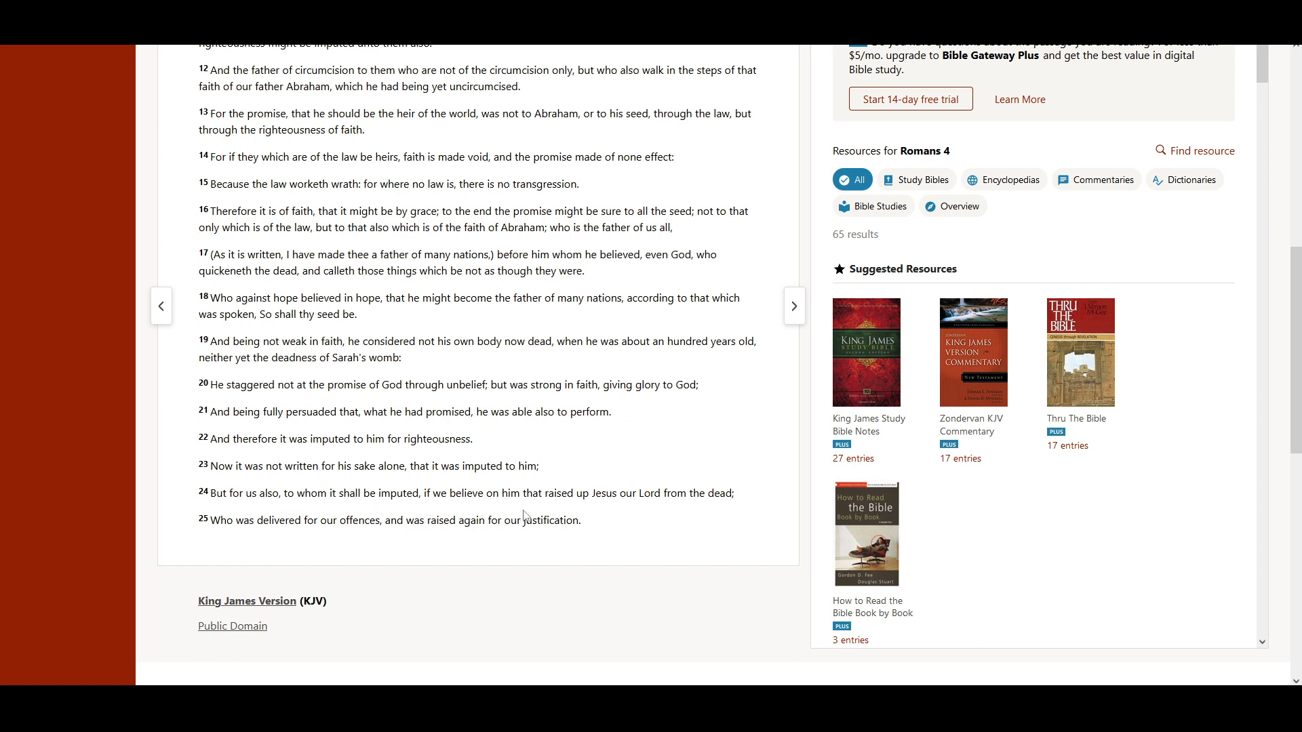
mouse_move(635, 516)
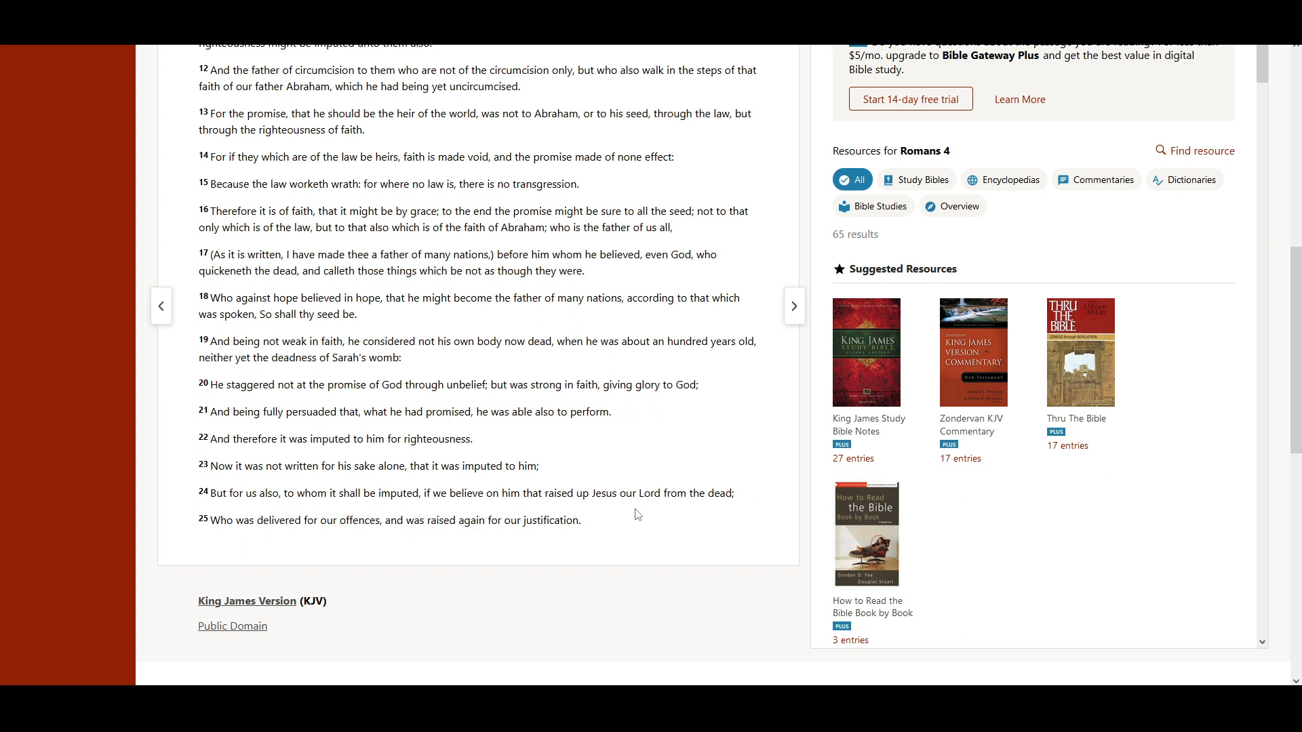
mouse_move(253, 564)
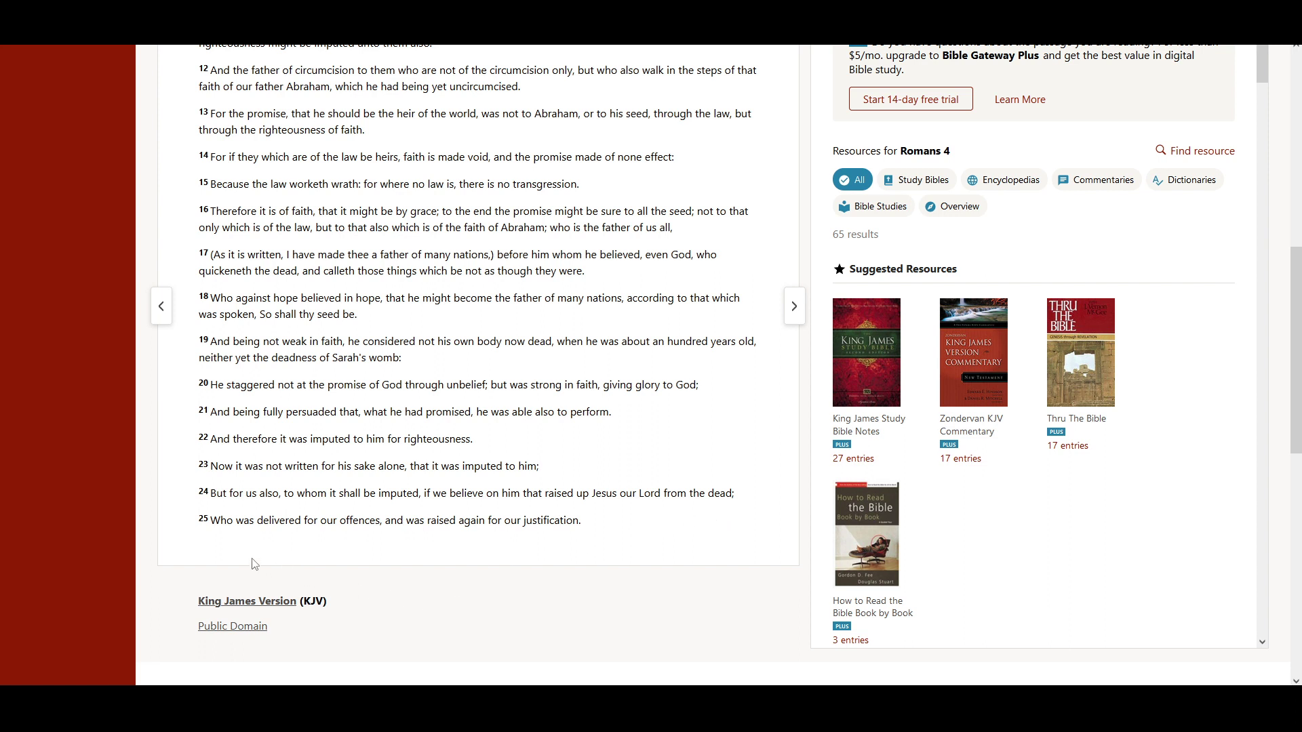
mouse_move(333, 543)
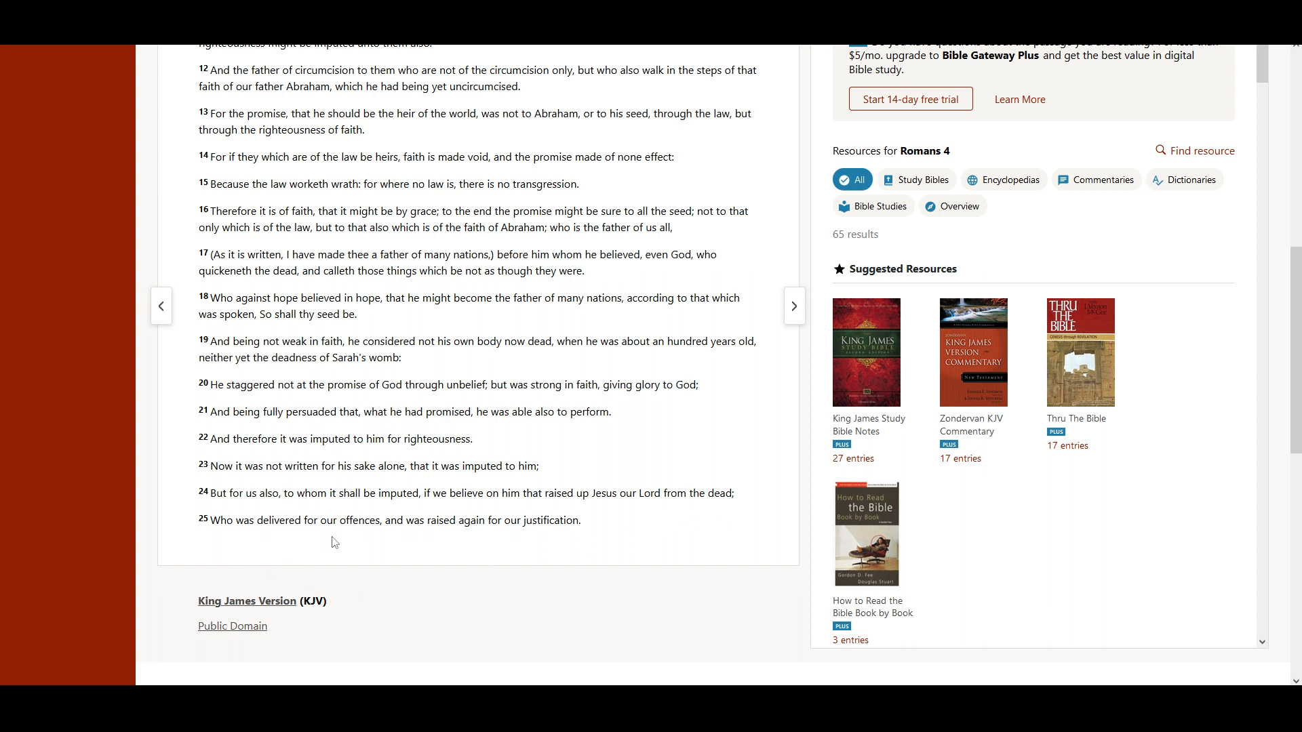
mouse_move(460, 545)
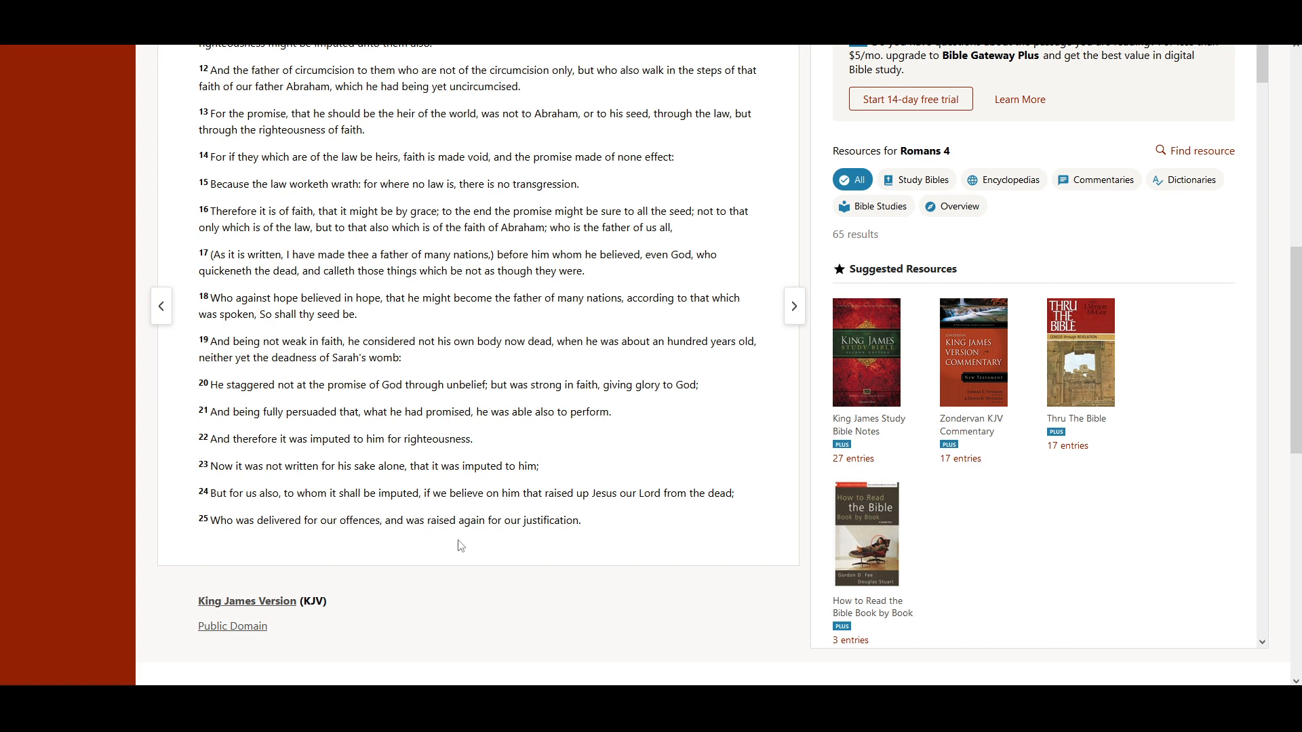
mouse_move(561, 552)
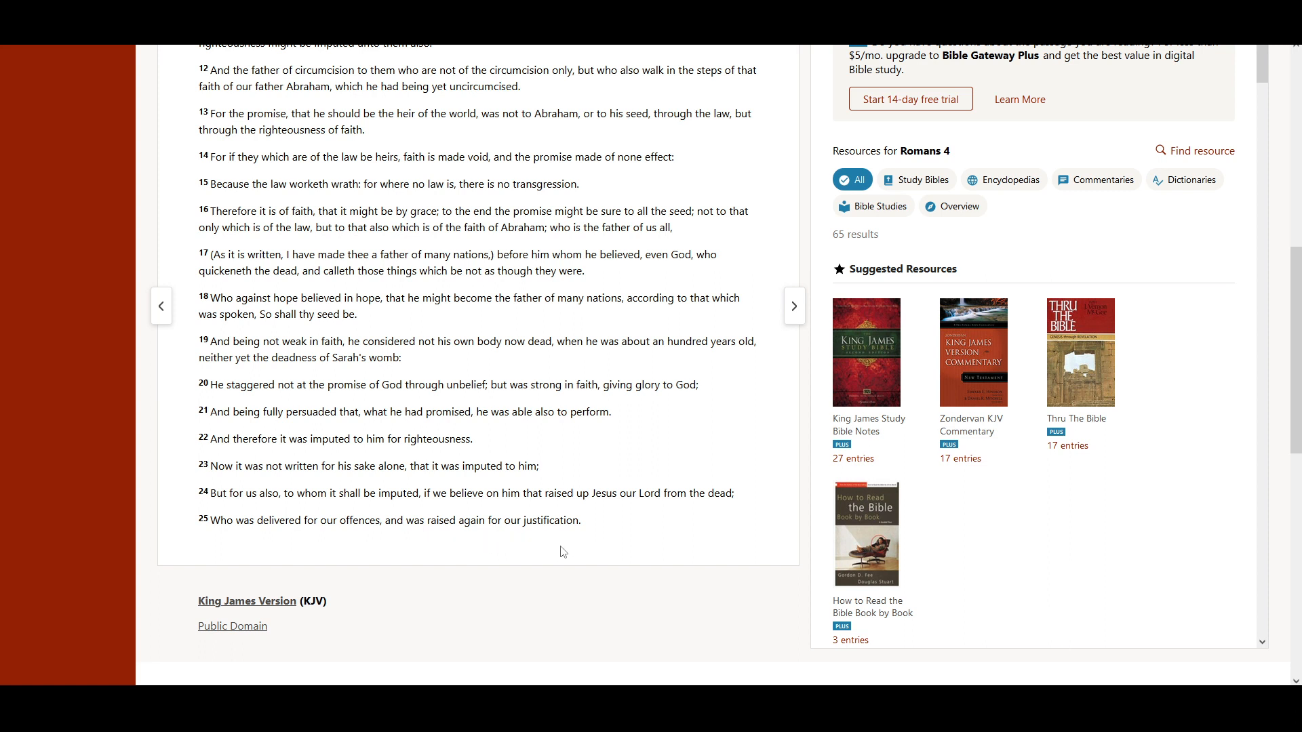